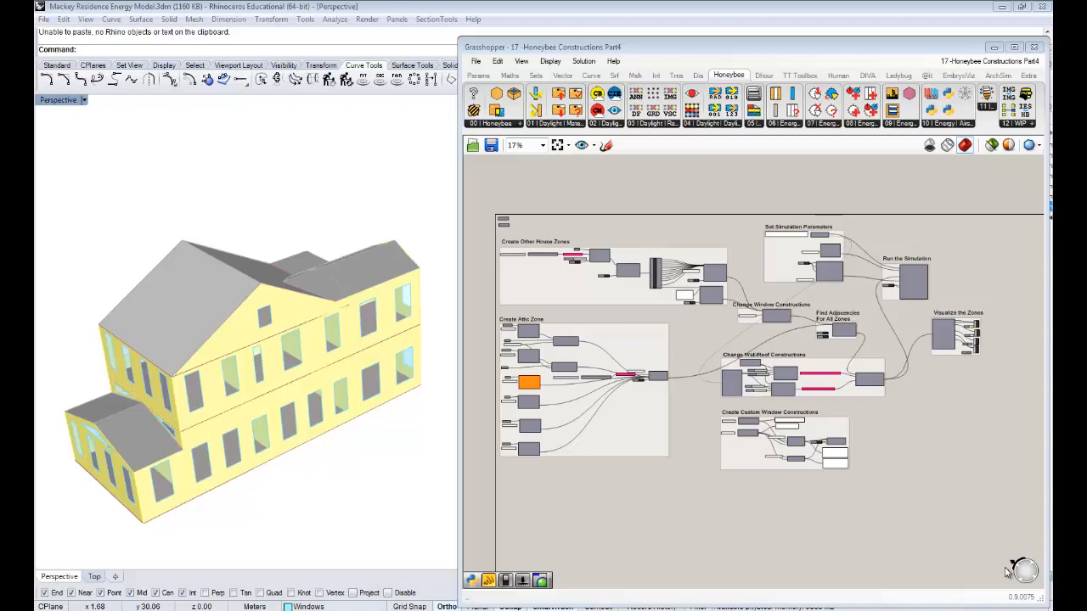
pyautogui.moveTo(924, 489)
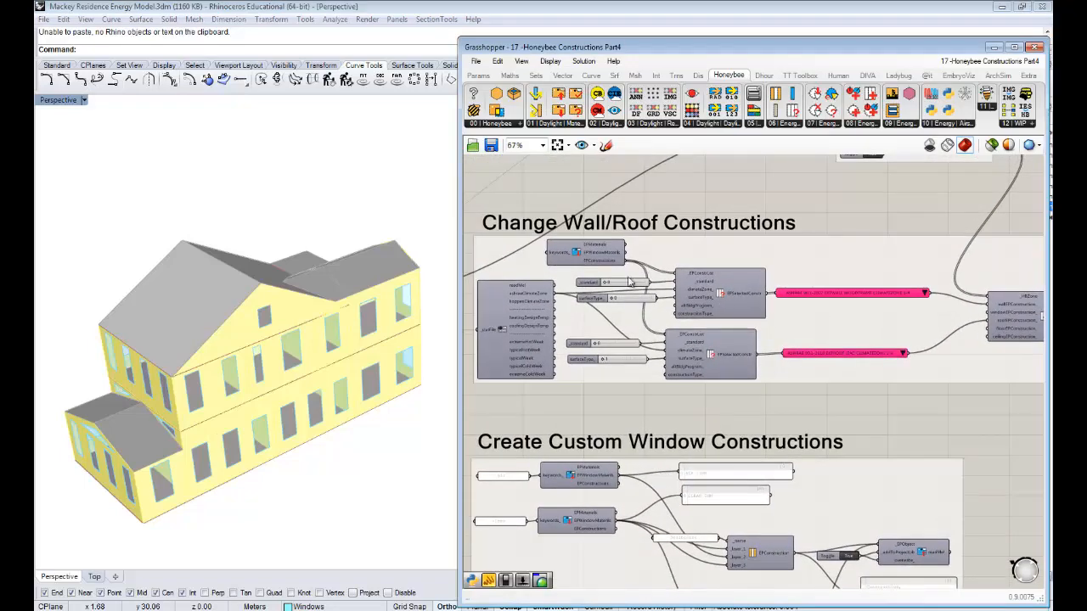
pyautogui.moveTo(839, 326)
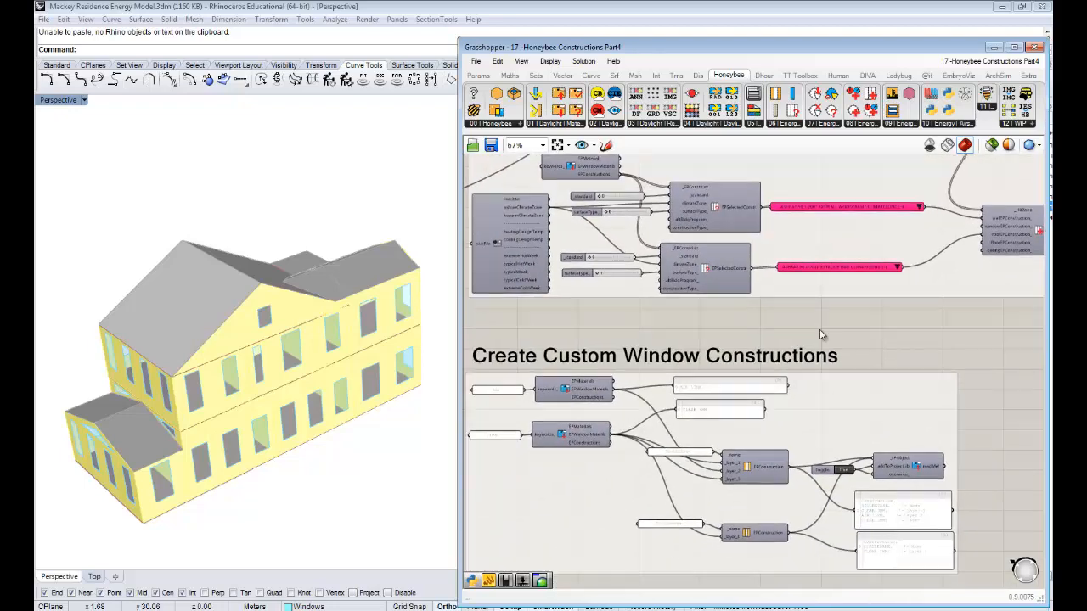
# Zoom around the canvas to the Create Custom Window Constructions group and Honeybee energy components
pyautogui.scroll(-3)
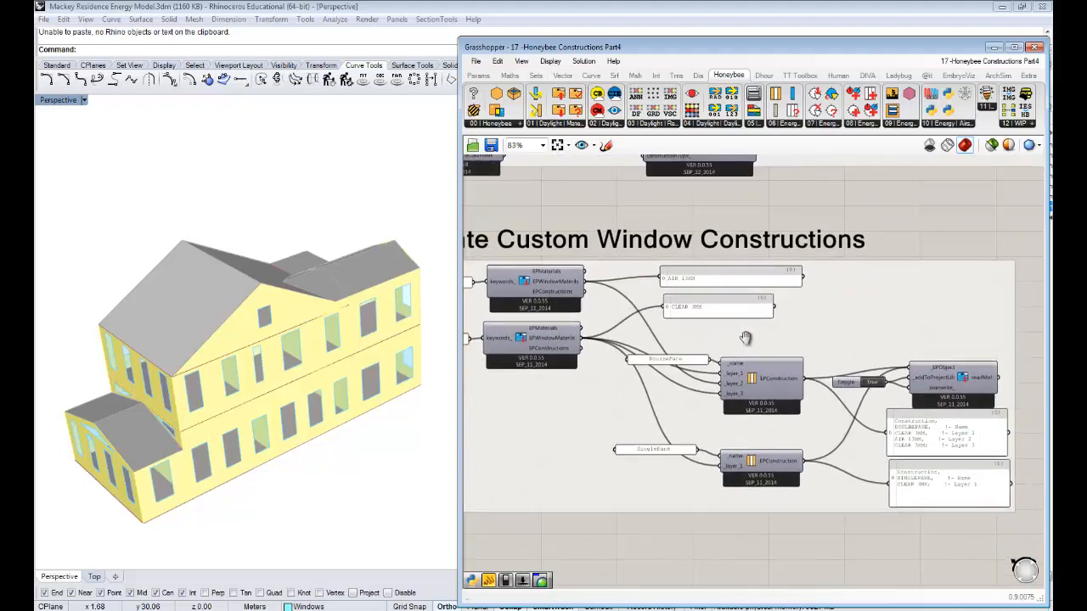
pyautogui.scroll(-3)
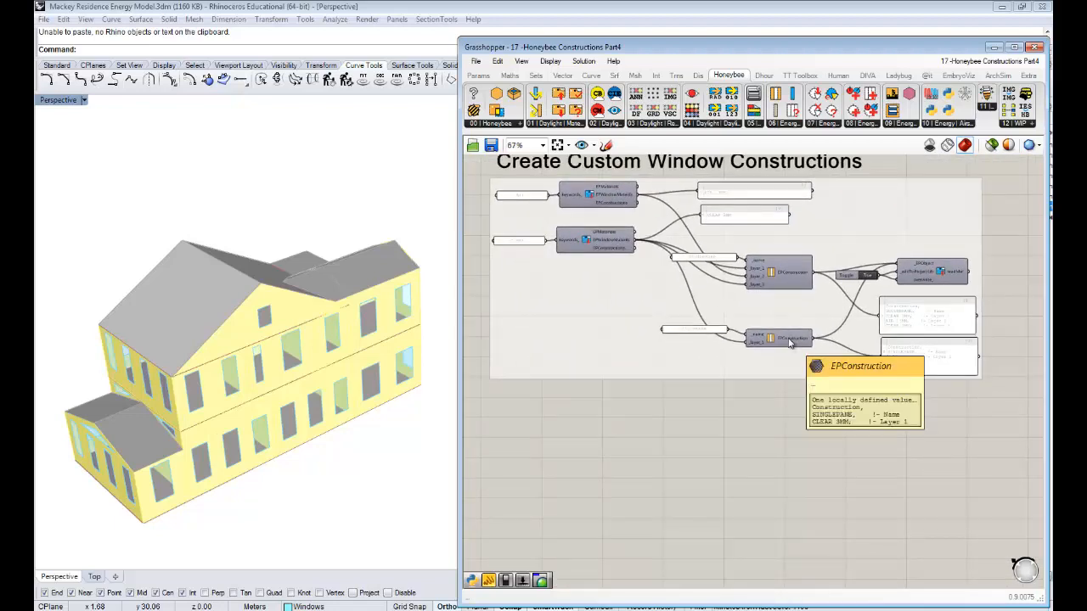
pyautogui.moveTo(744, 432)
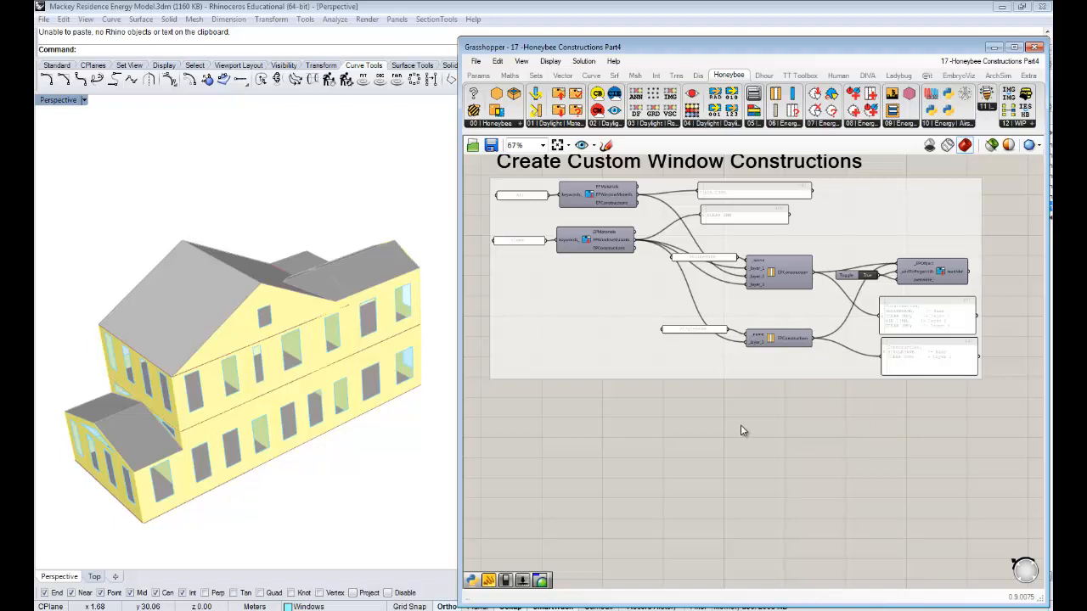
pyautogui.scroll(-3)
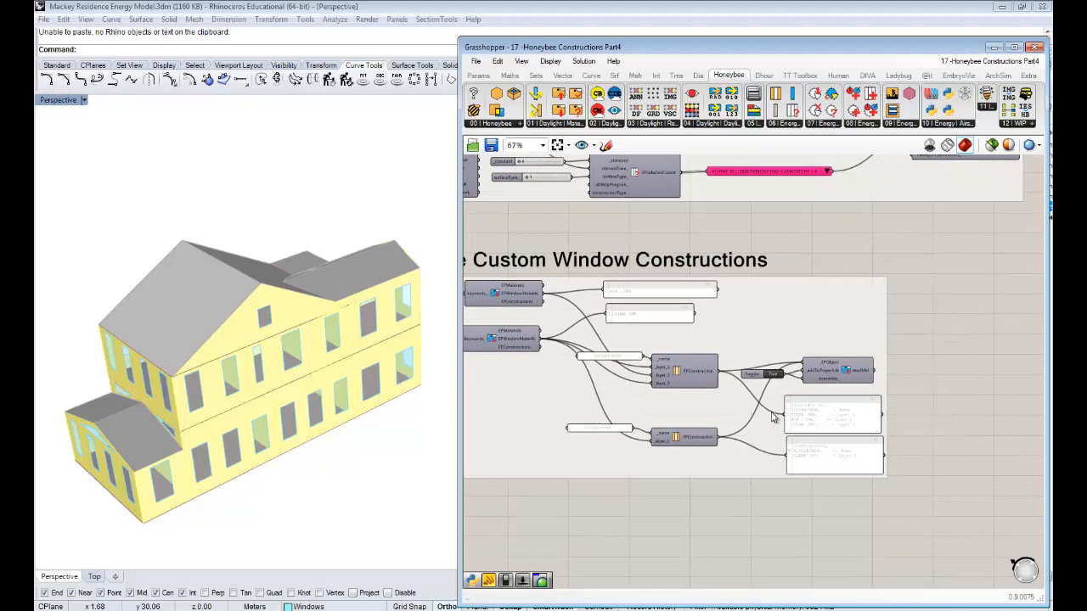
pyautogui.scroll(-3)
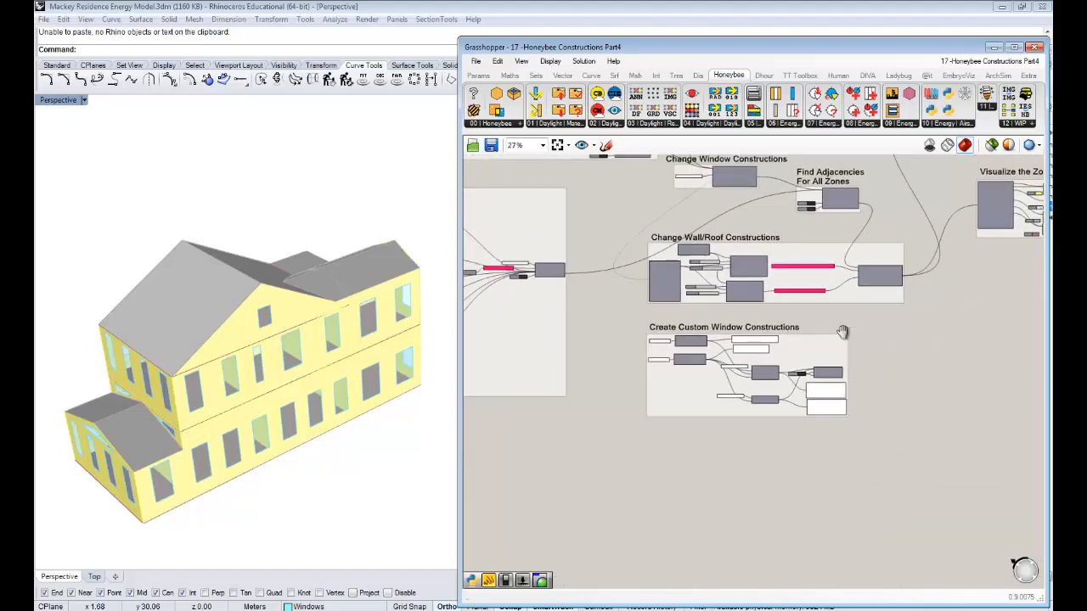
pyautogui.scroll(3)
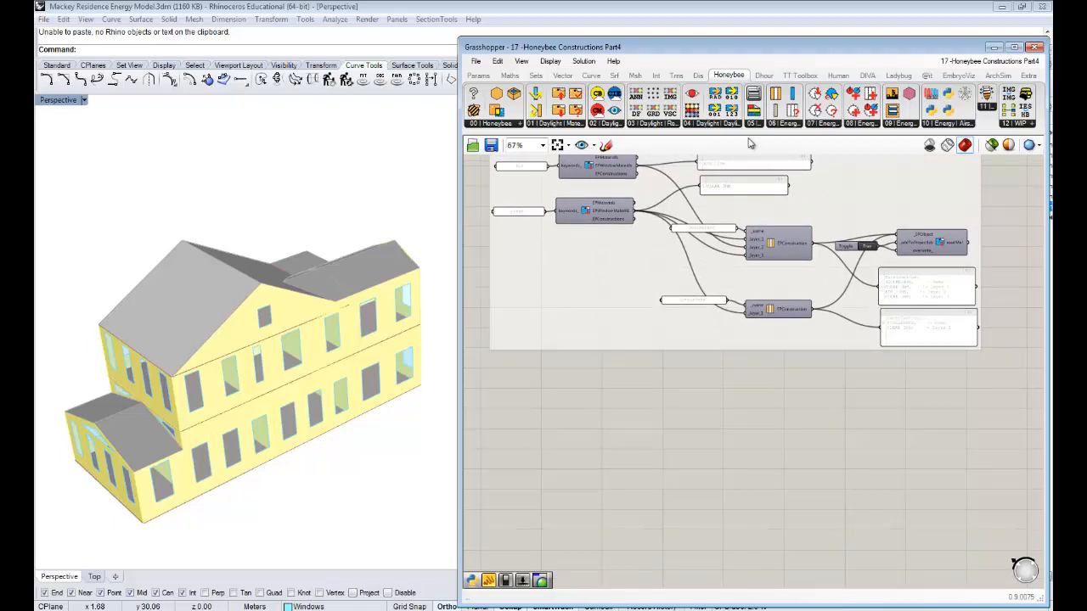
pyautogui.moveTo(763, 202)
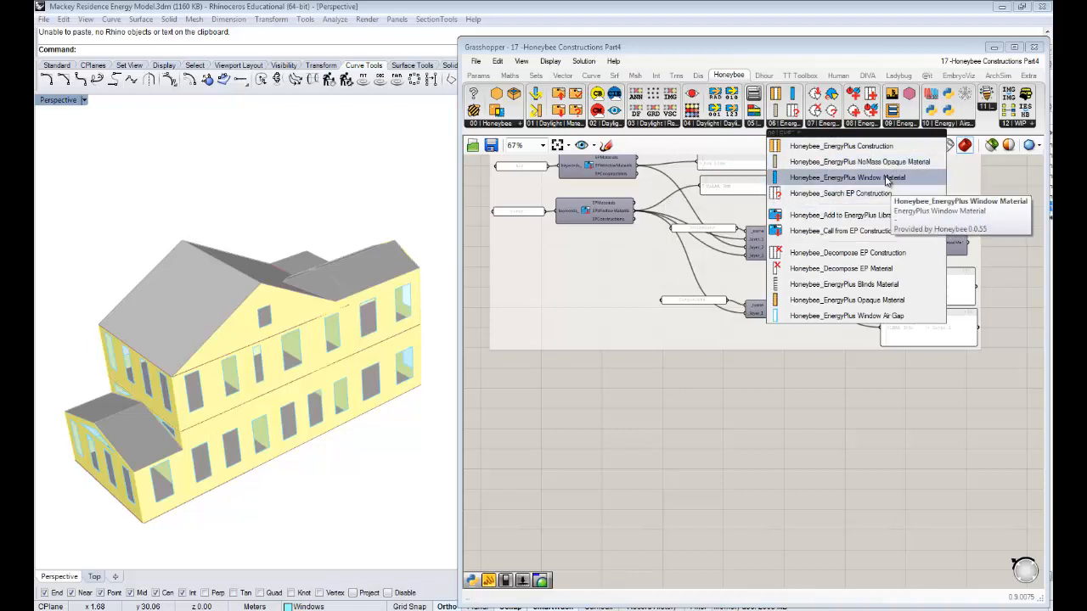
pyautogui.moveTo(846, 299)
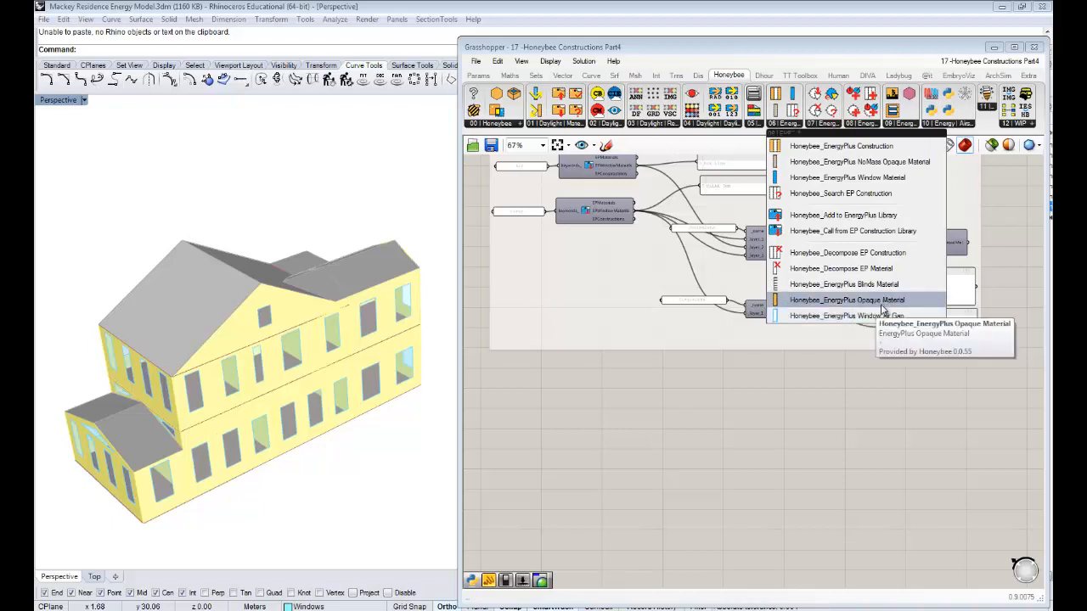
pyautogui.moveTo(859, 162)
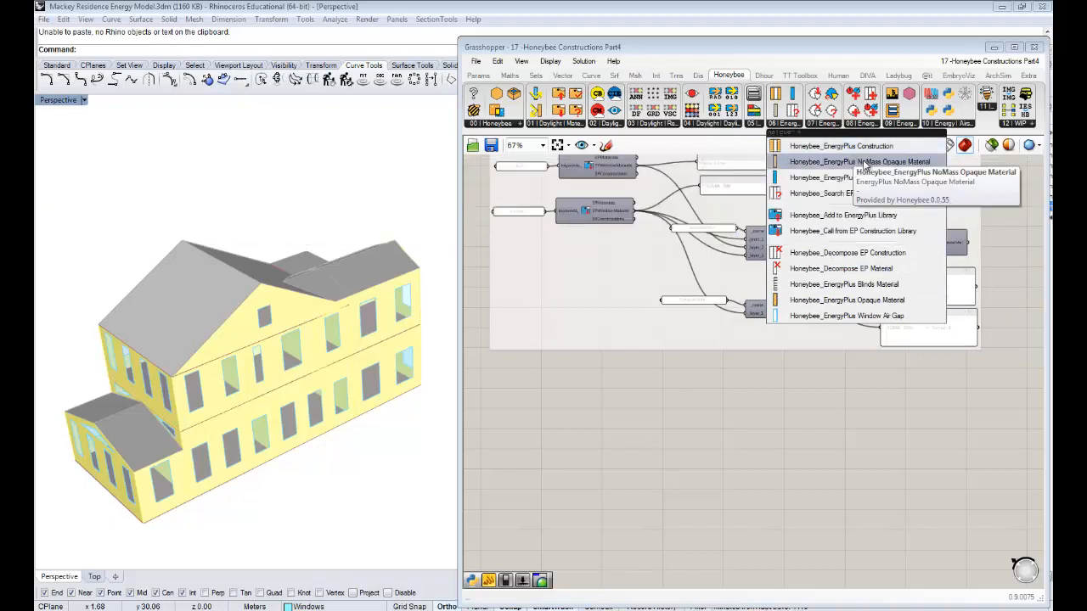
# Place the EnergyPlus NoMass Opaque Material and Window Material components on the canvas
pyautogui.click(841, 147)
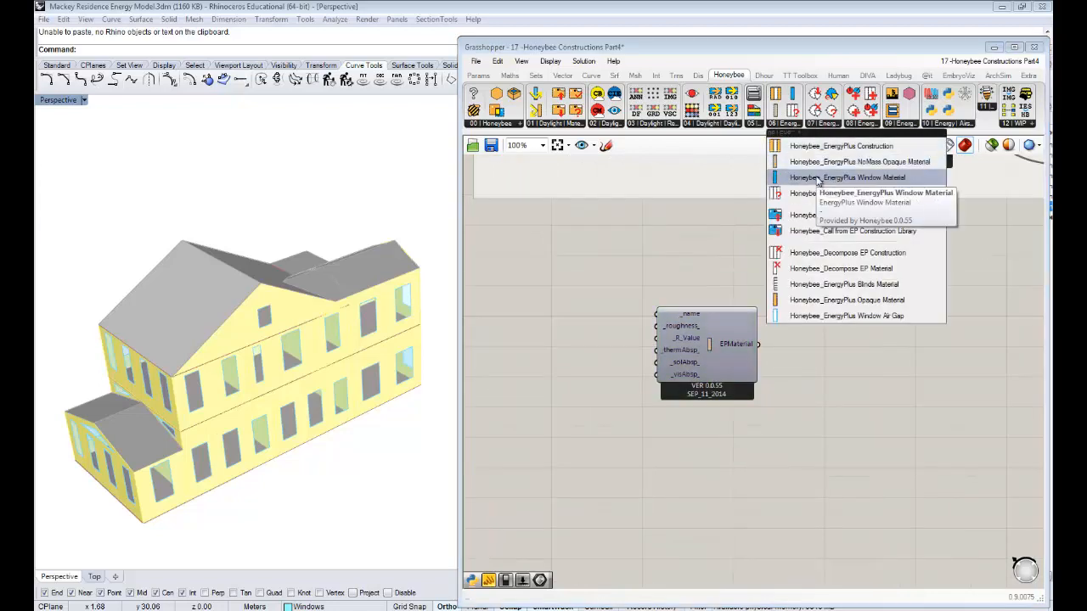
pyautogui.click(798, 183)
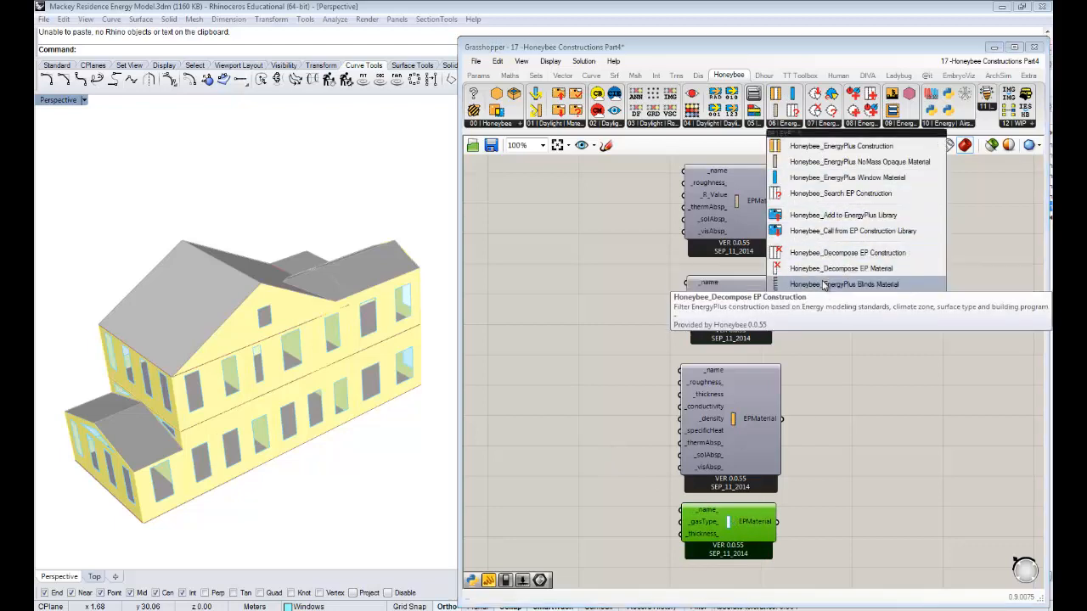
pyautogui.moveTo(971, 278)
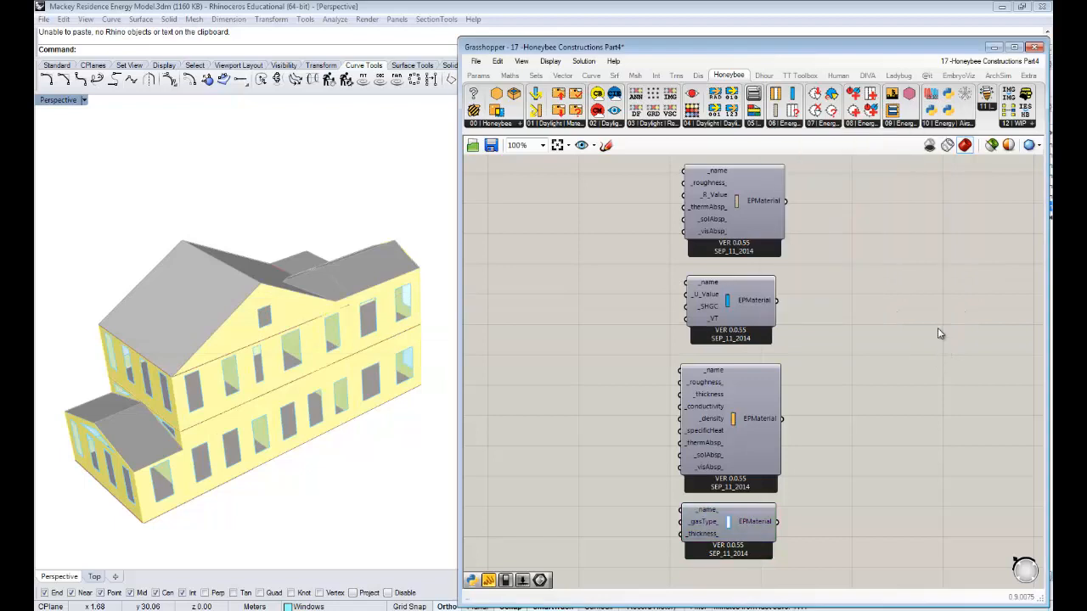
pyautogui.click(730, 416)
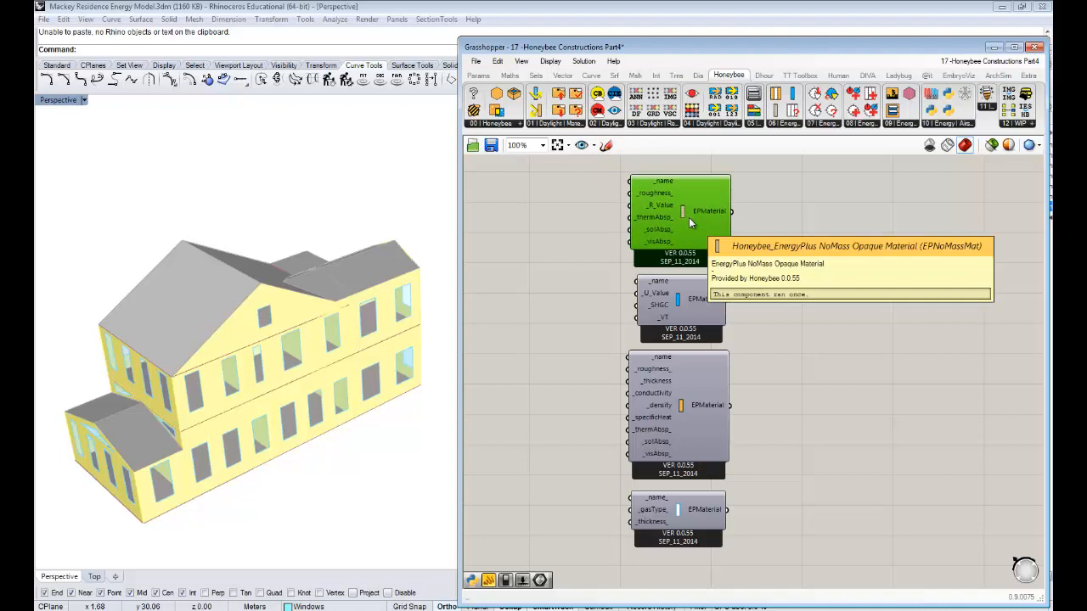
pyautogui.moveTo(785, 288)
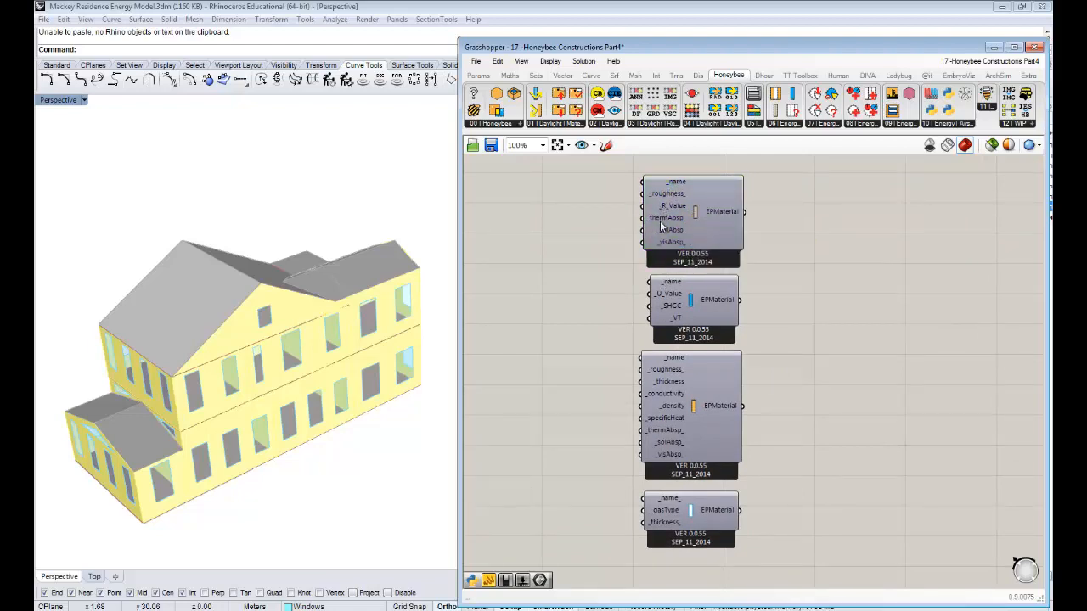
pyautogui.moveTo(703, 374)
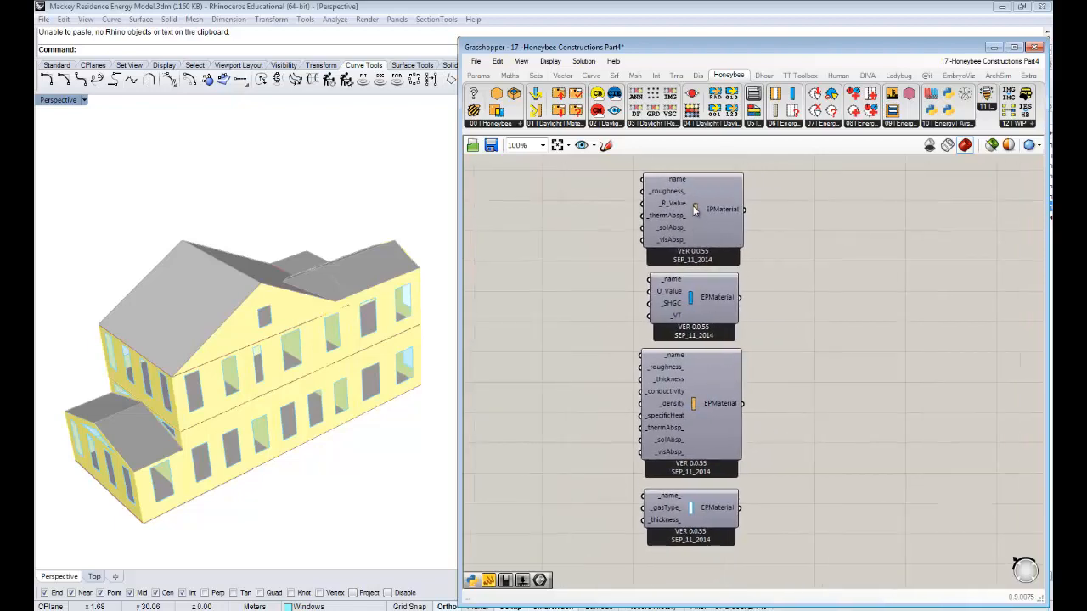
pyautogui.moveTo(722, 211)
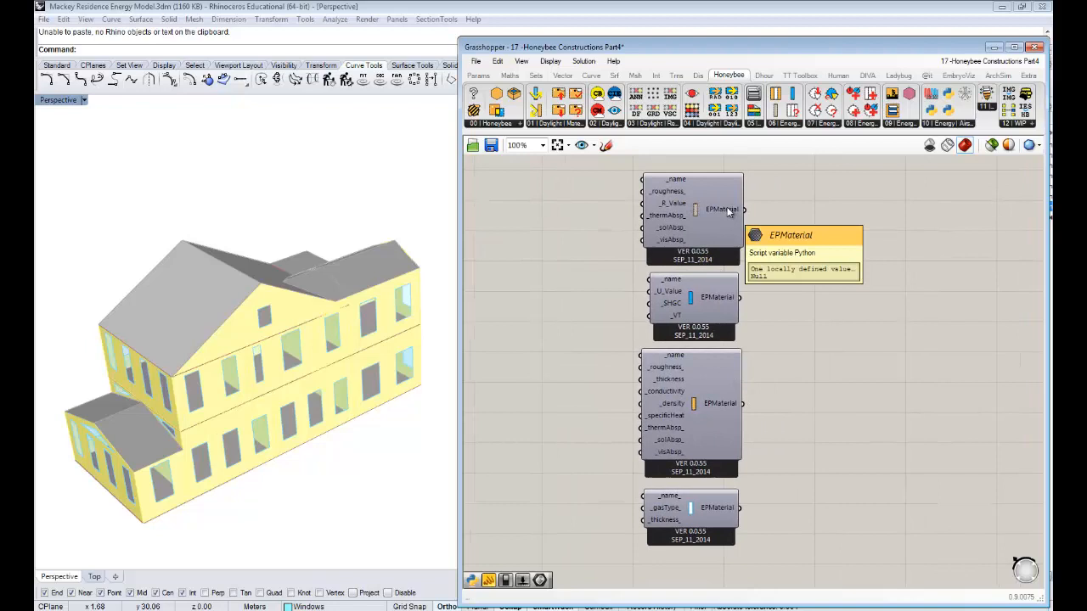
pyautogui.moveTo(720, 228)
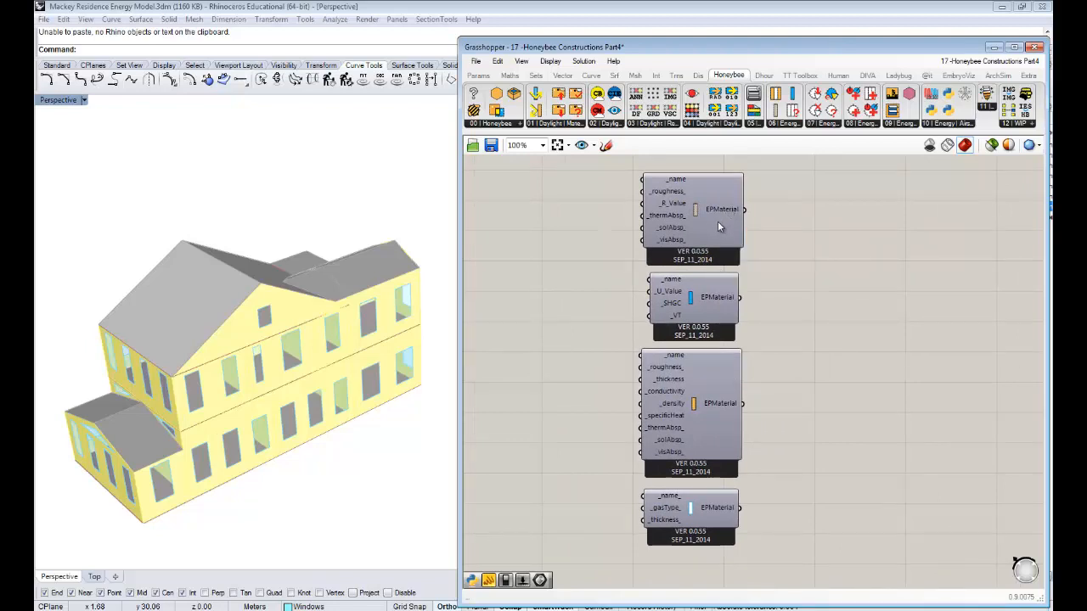
pyautogui.moveTo(722, 211)
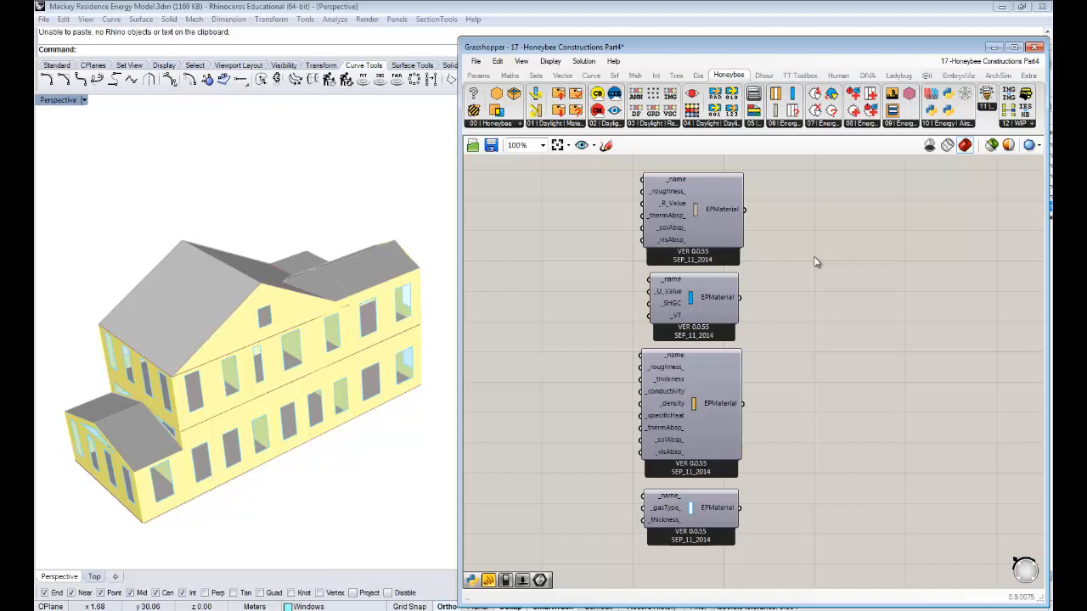
pyautogui.moveTo(805, 262)
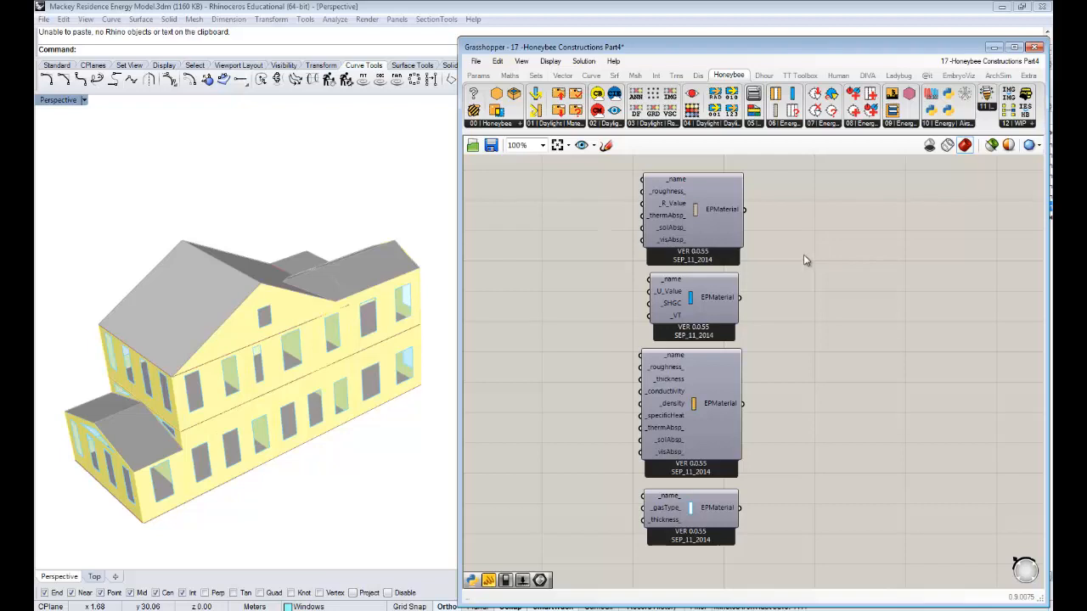
pyautogui.click(705, 218)
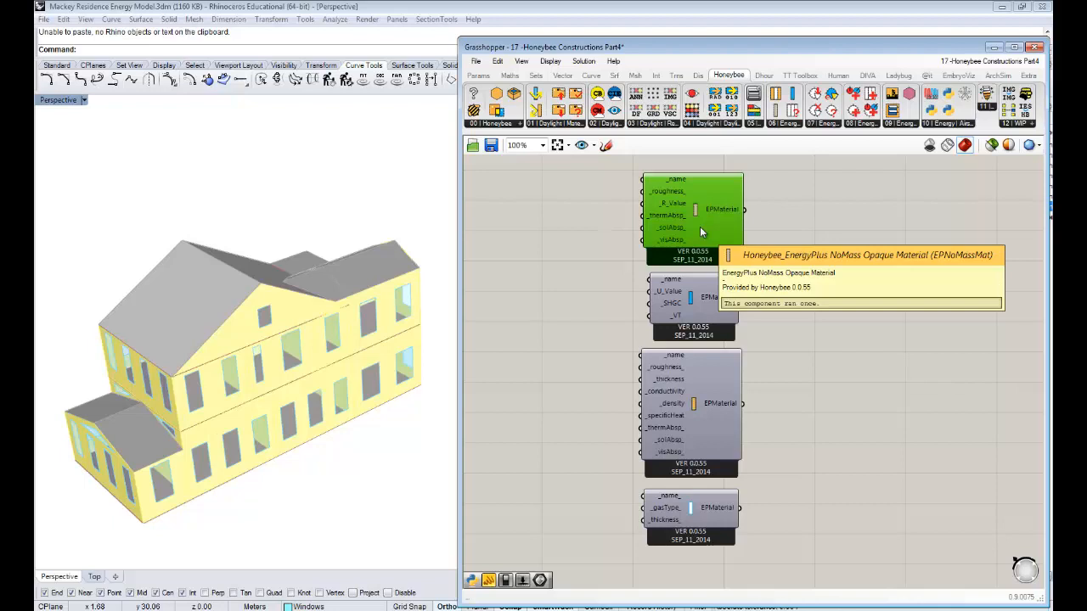
pyautogui.moveTo(660, 207)
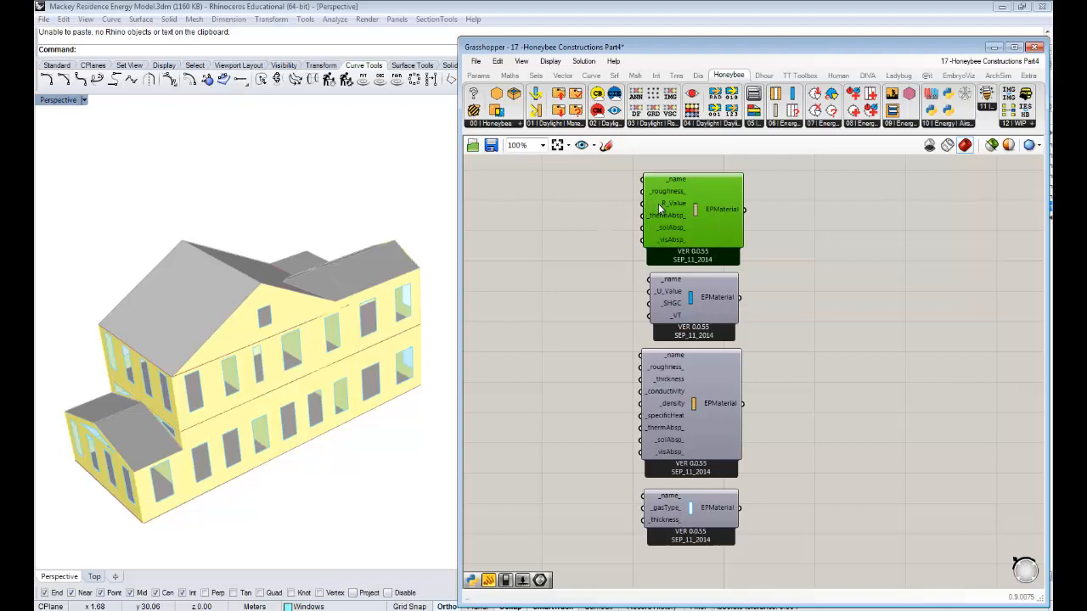
pyautogui.moveTo(661, 204)
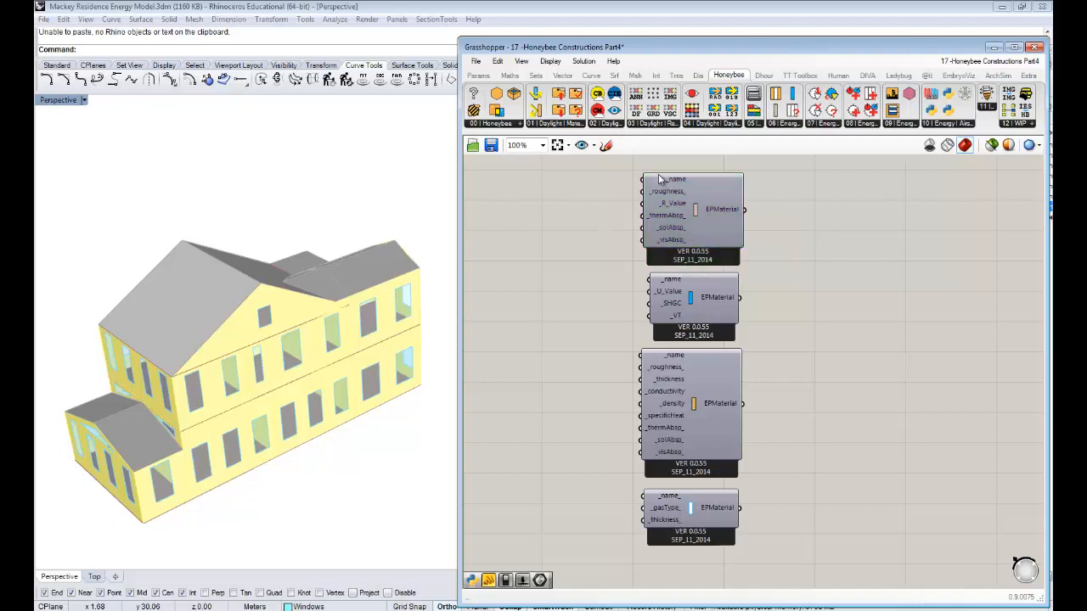
pyautogui.moveTo(618, 177)
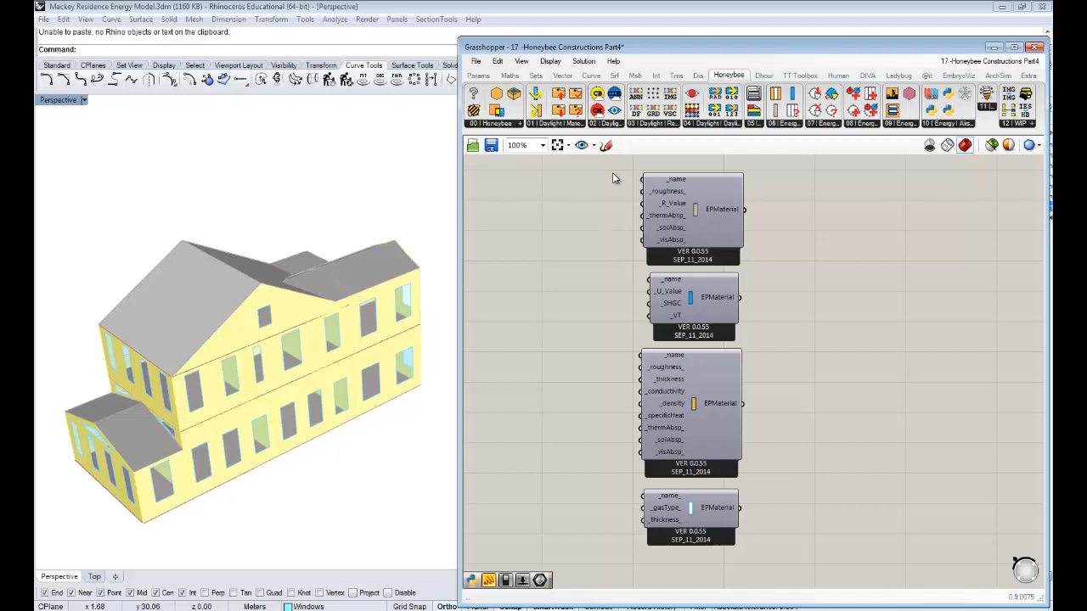
pyautogui.moveTo(672, 210)
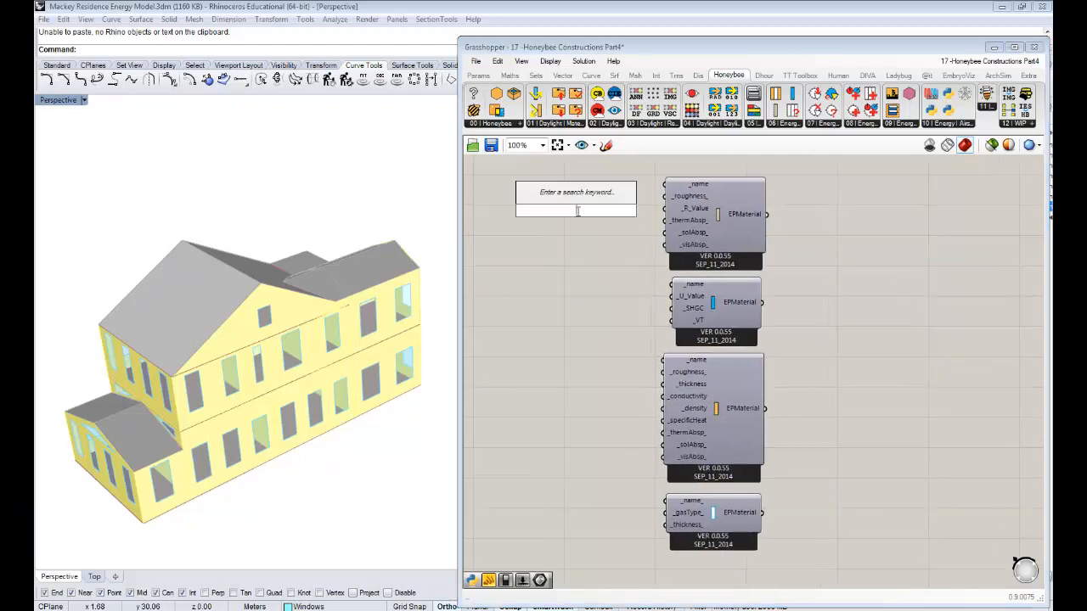
pyautogui.moveTo(688, 207)
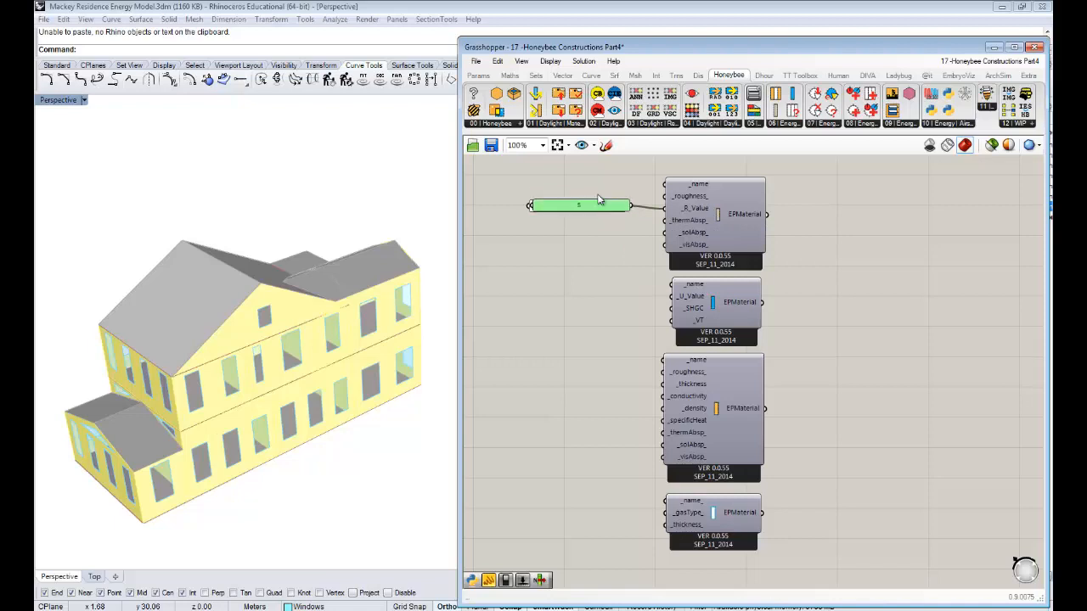
# Enter a value in the new panel for the no-mass material and pick the second value panel
pyautogui.doubleClick(577, 206)
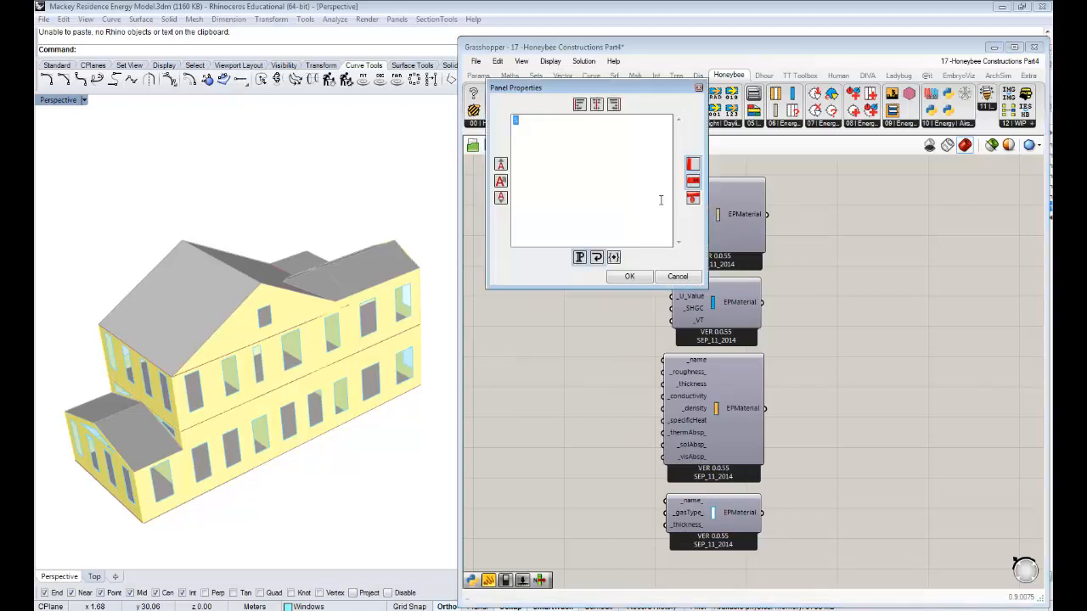
pyautogui.write('s')
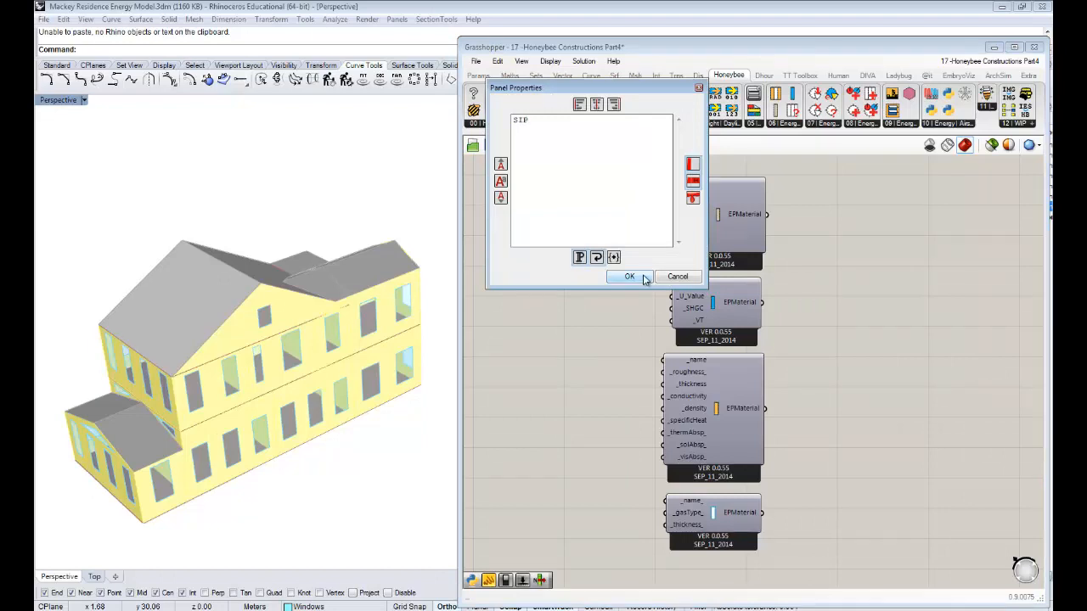
pyautogui.click(629, 275)
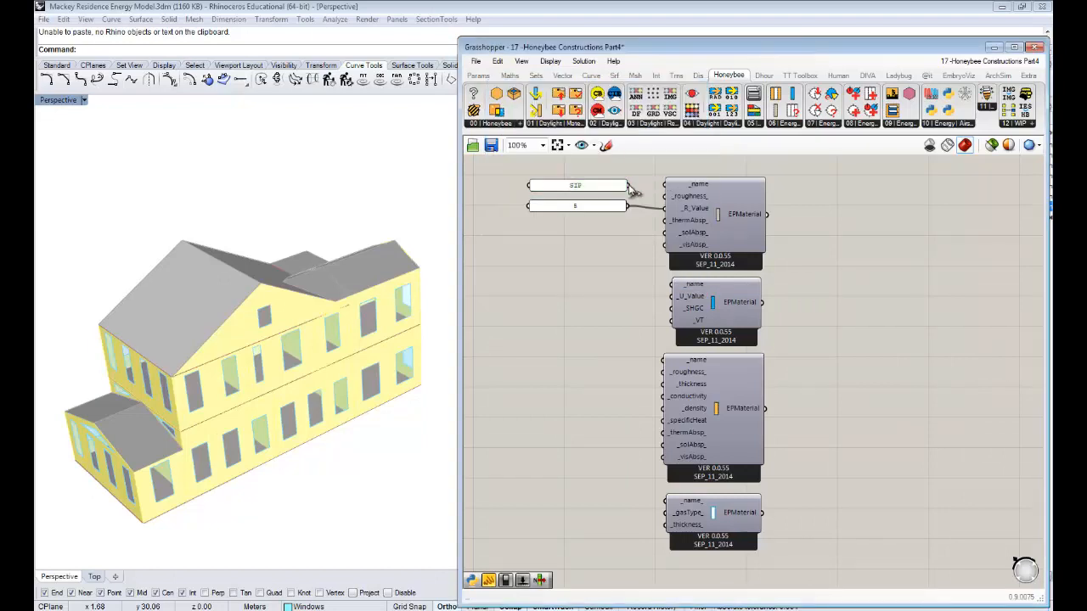
pyautogui.moveTo(574, 214)
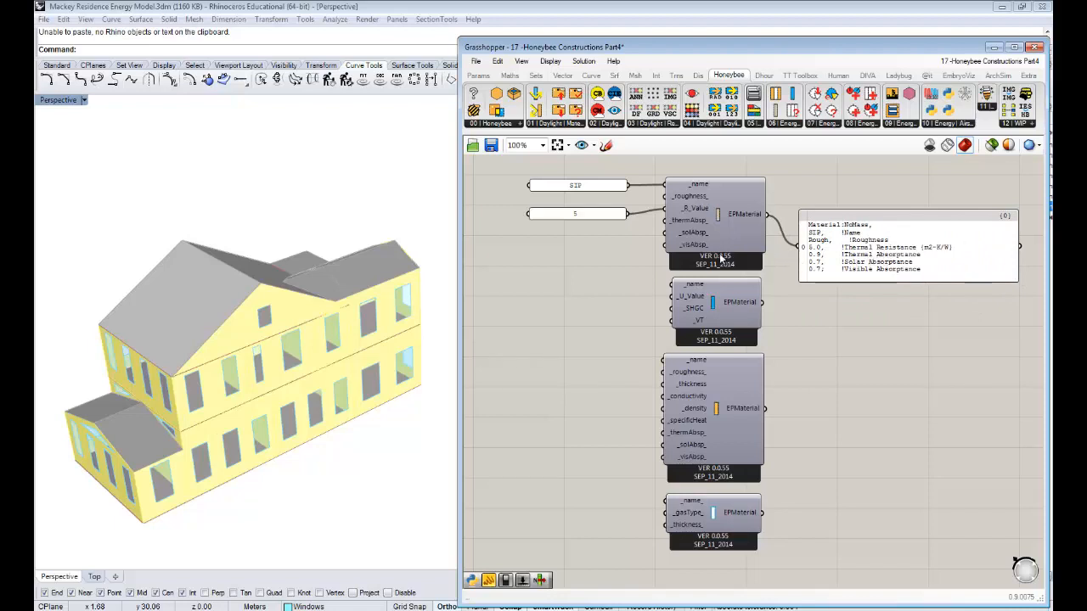
pyautogui.moveTo(632, 248)
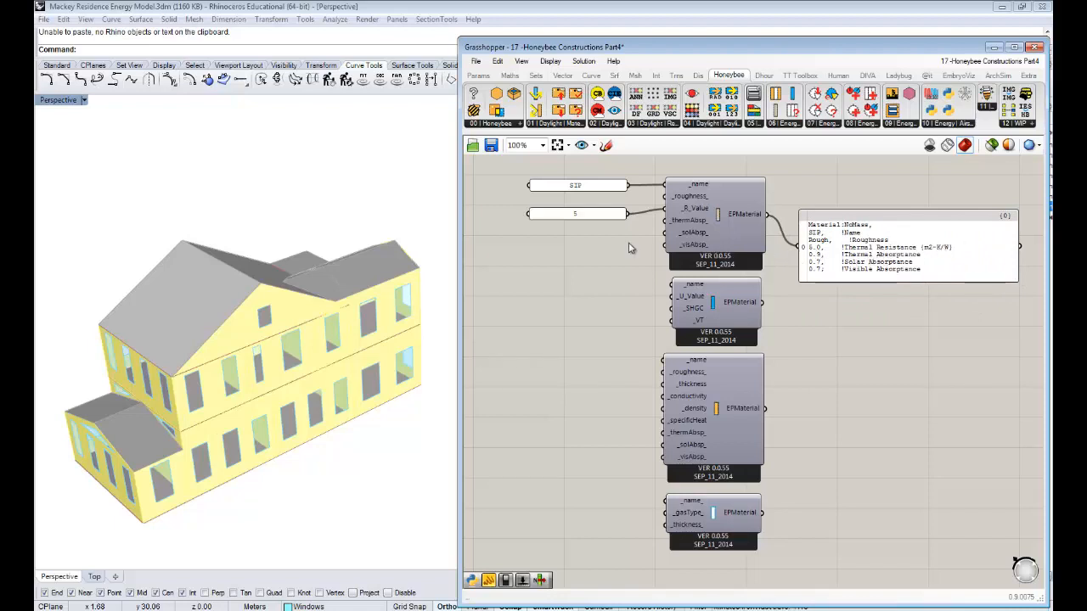
pyautogui.click(574, 207)
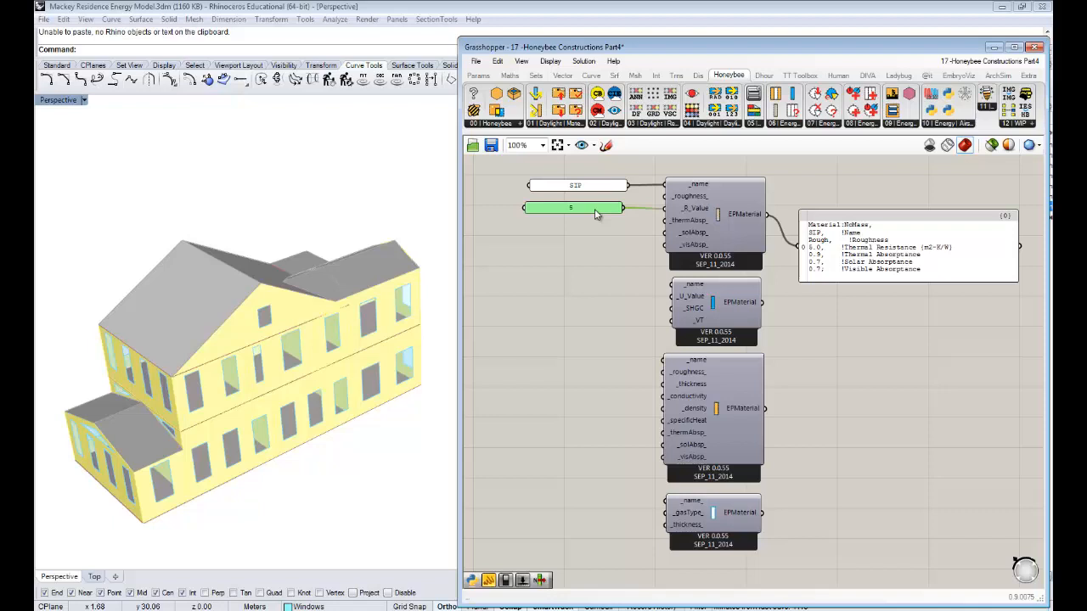
pyautogui.moveTo(703, 246)
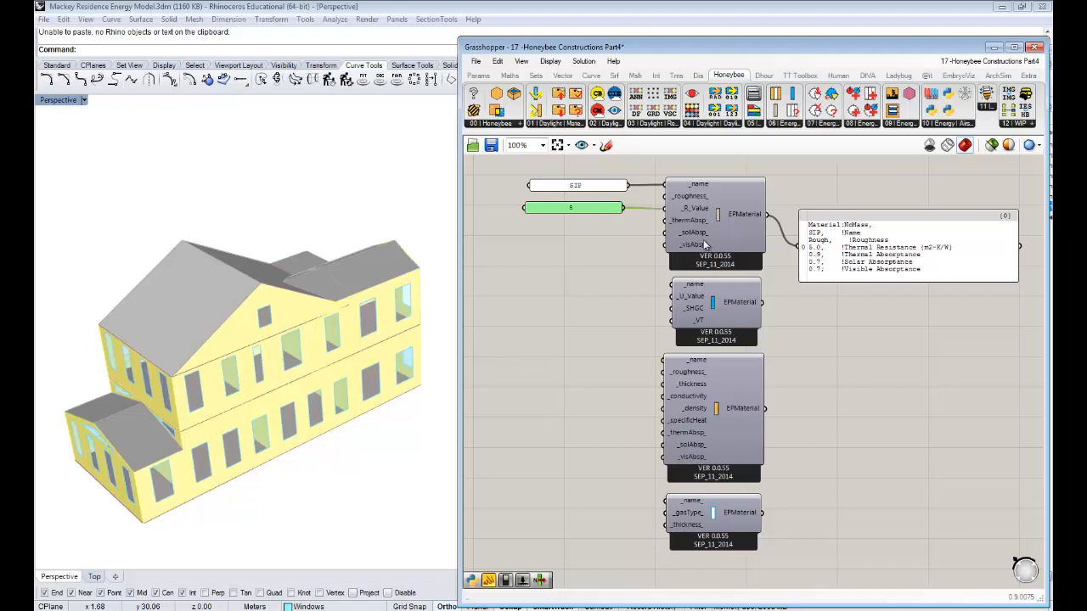
pyautogui.moveTo(739, 212)
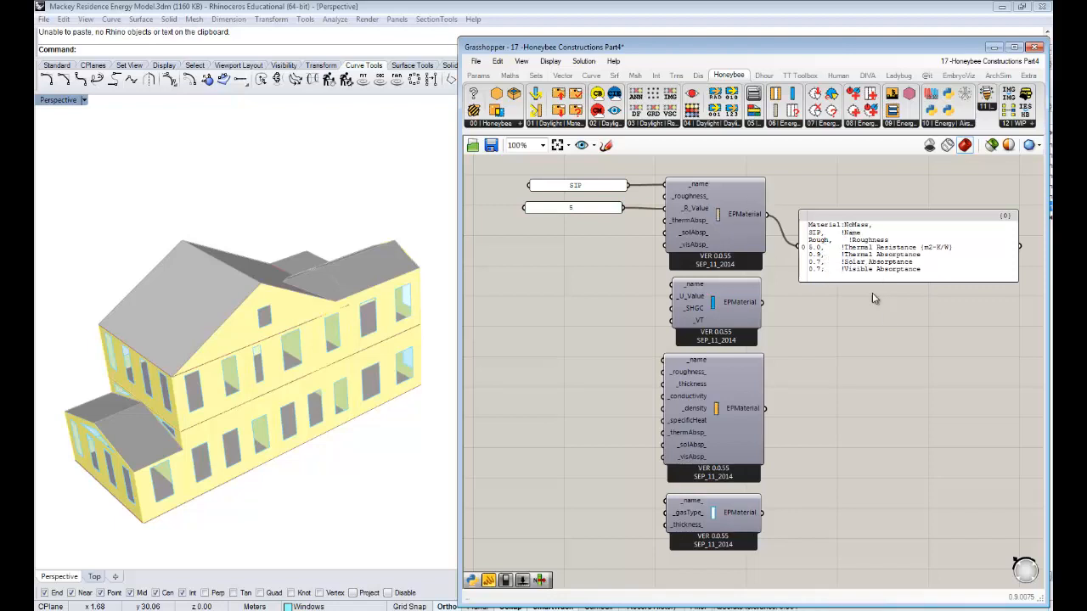
pyautogui.moveTo(914, 262)
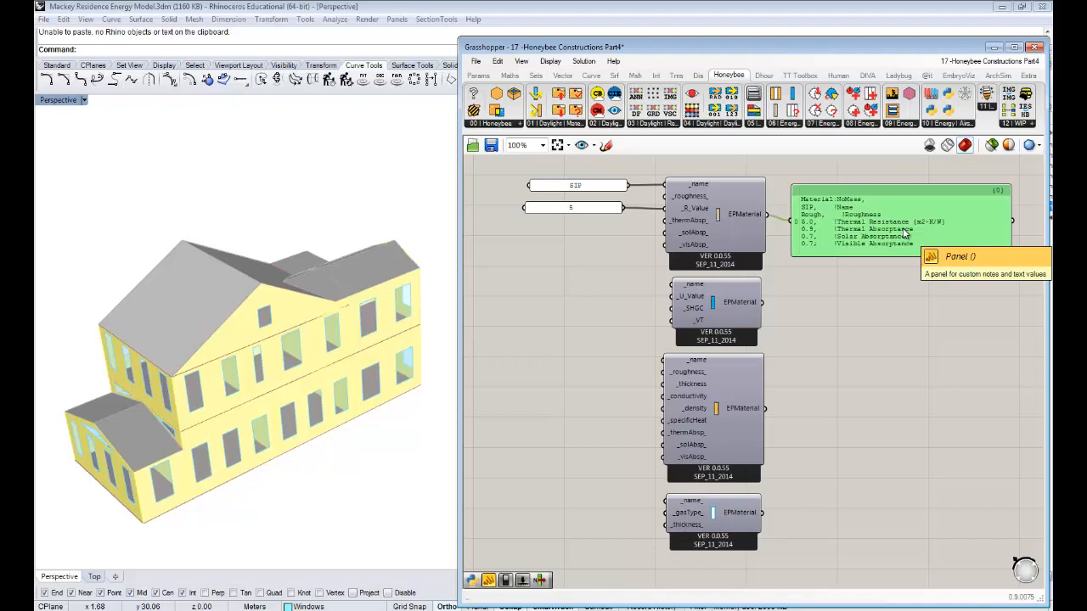
pyautogui.moveTo(739, 312)
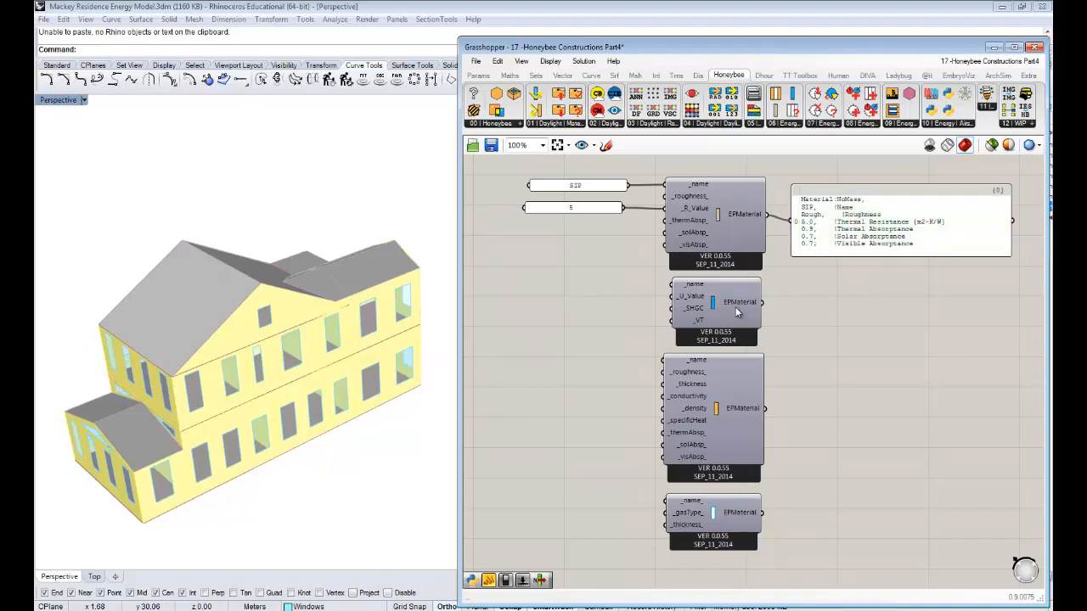
pyautogui.moveTo(714, 306)
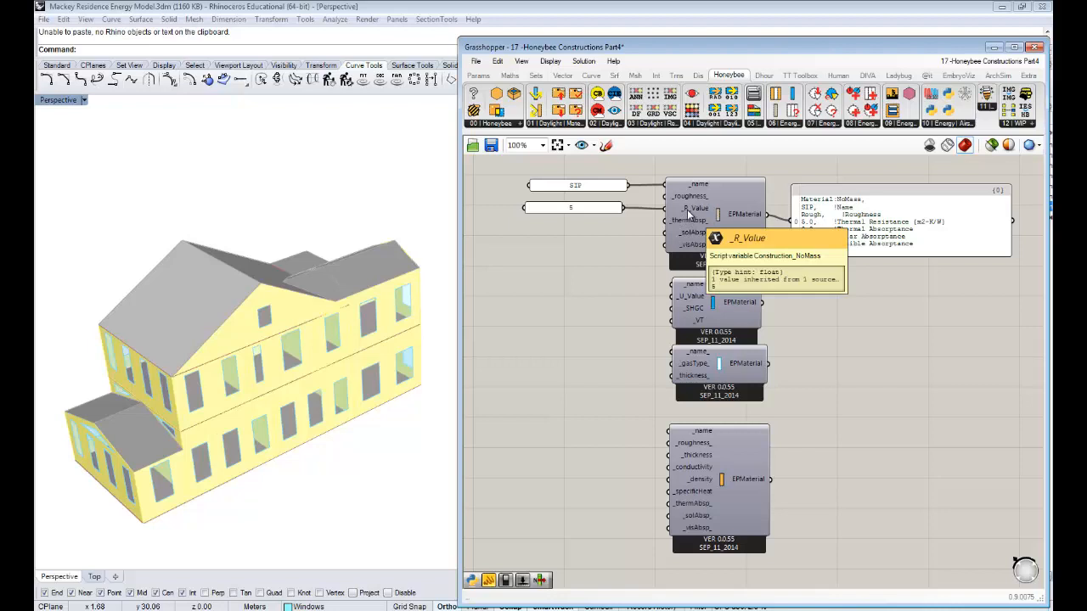
pyautogui.moveTo(584, 237)
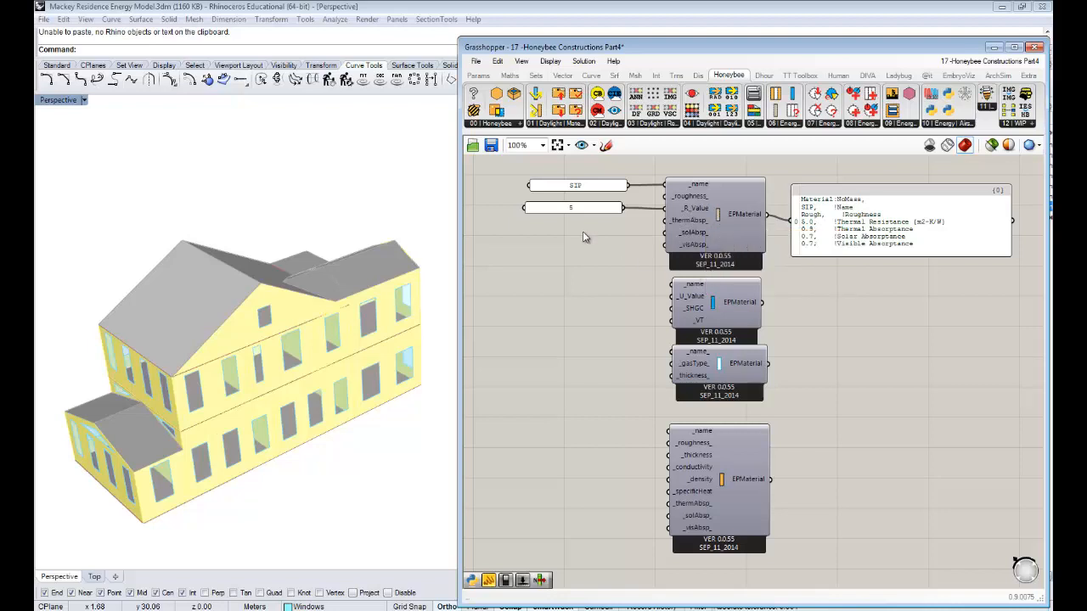
# Copy a panel beside the glazing material and name it 'singlpaneofglass'
pyautogui.click(571, 208)
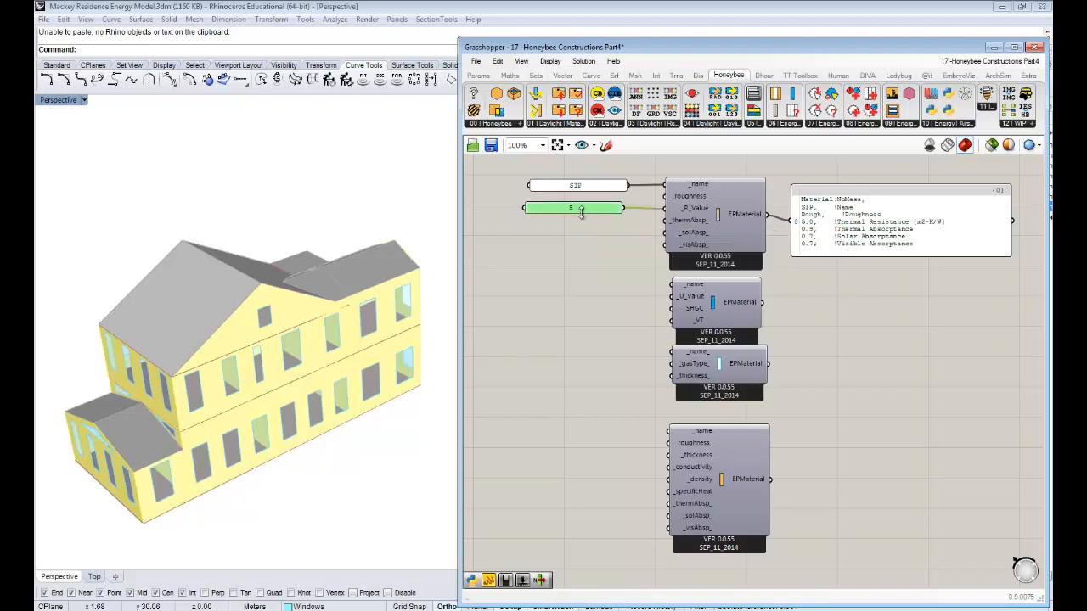
pyautogui.moveTo(574, 207); pyautogui.dragTo(577, 291)
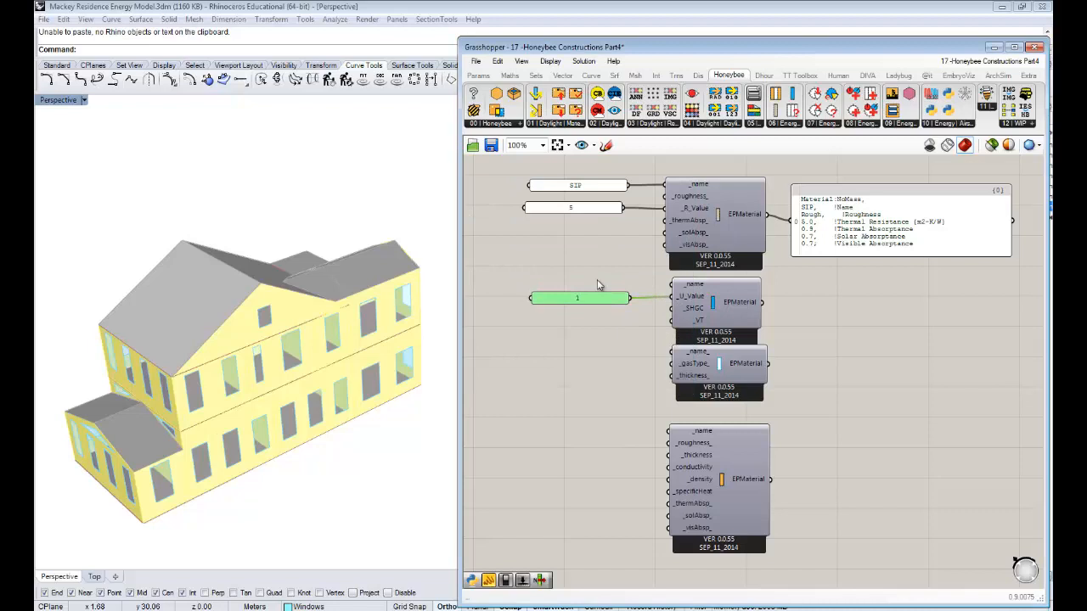
pyautogui.click(577, 185)
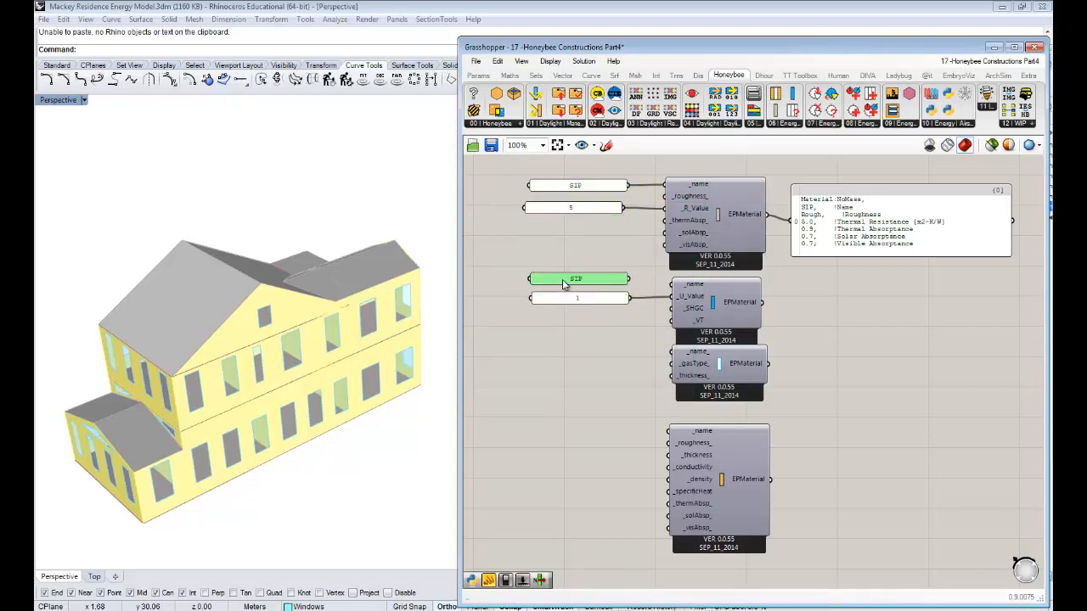
pyautogui.doubleClick(577, 279)
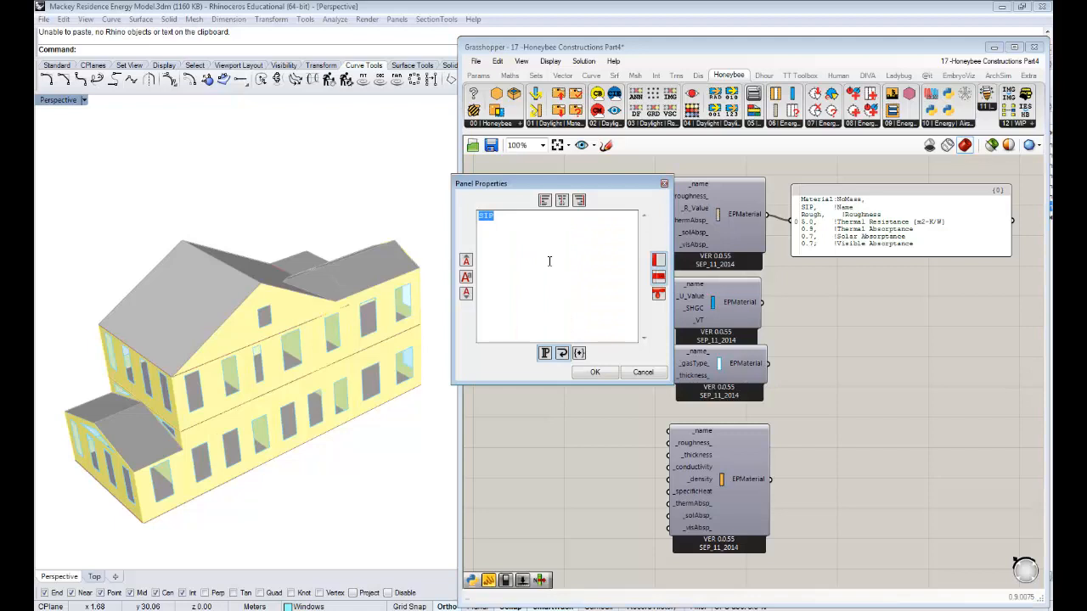
pyautogui.write('singlpa')
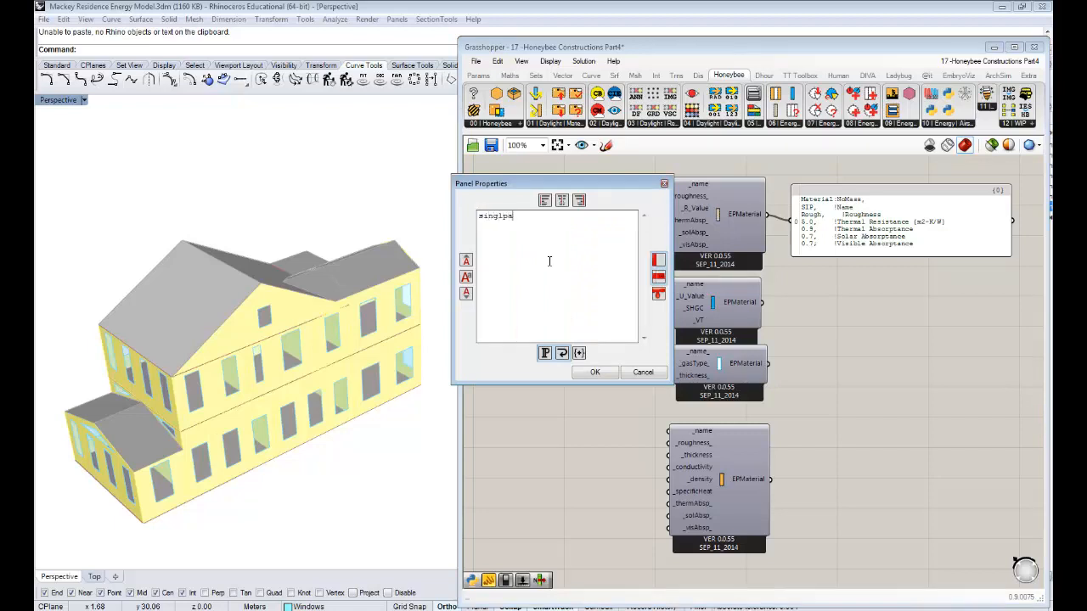
pyautogui.write('ne')
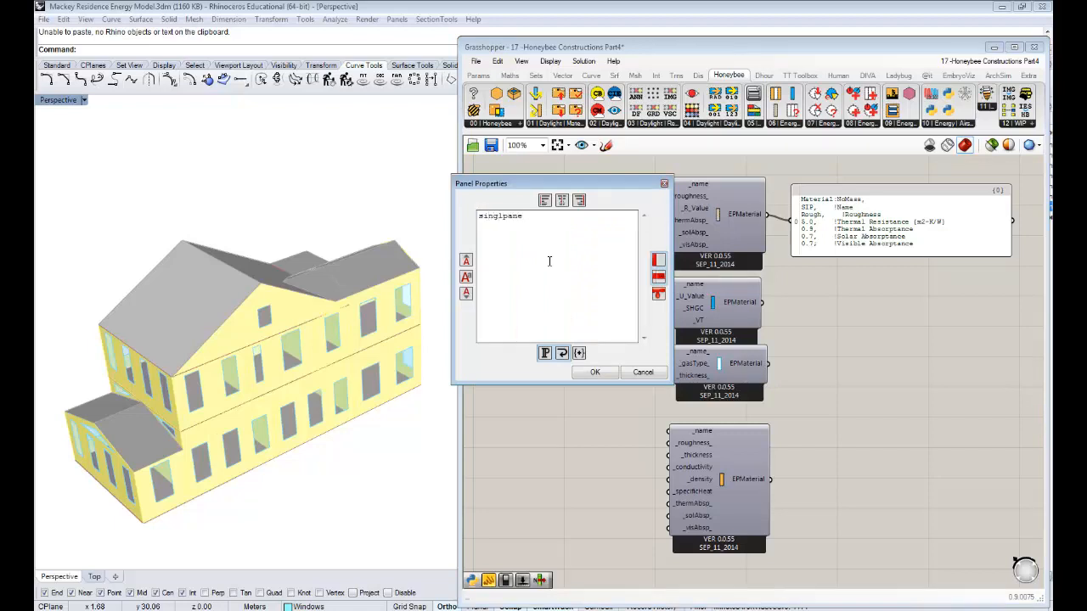
pyautogui.write('ofglass')
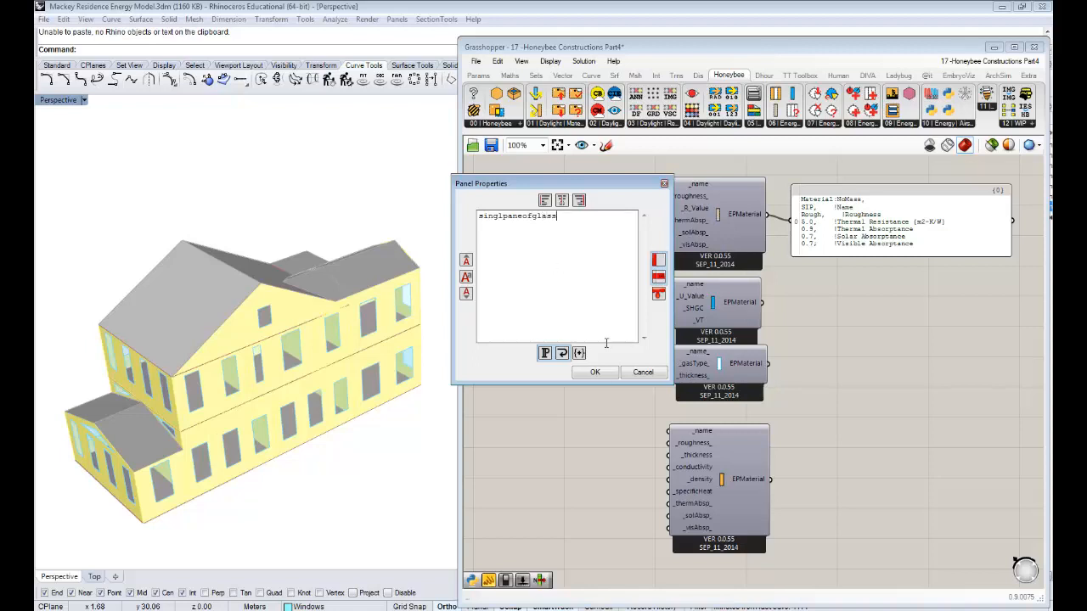
pyautogui.click(594, 372)
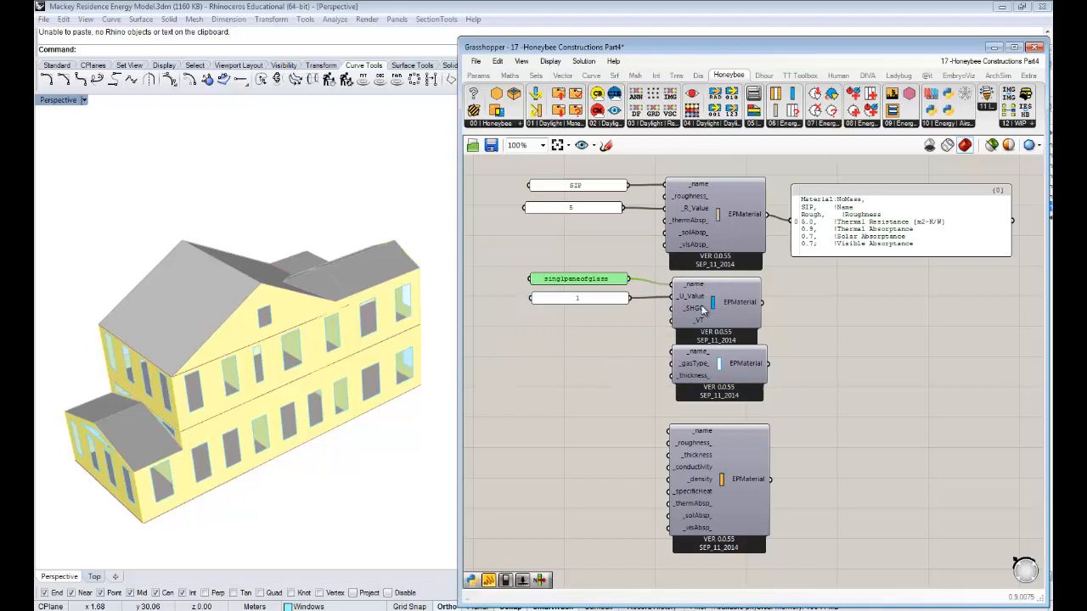
pyautogui.moveTo(694, 309)
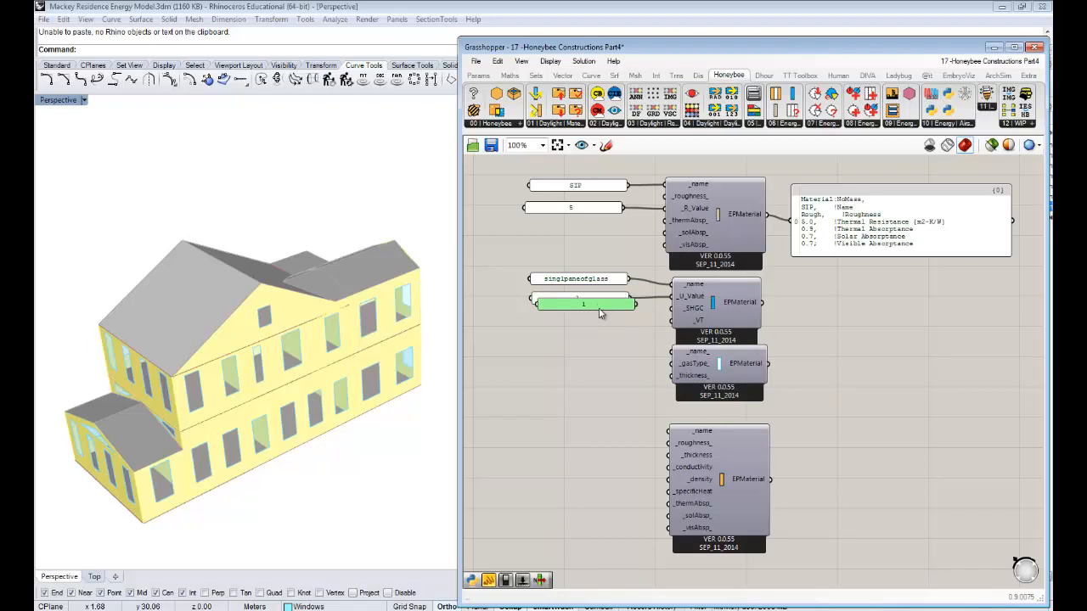
# Set the lower panel's glazing value and attach the window material's output
pyautogui.doubleClick(584, 304)
pyautogui.write('.8')
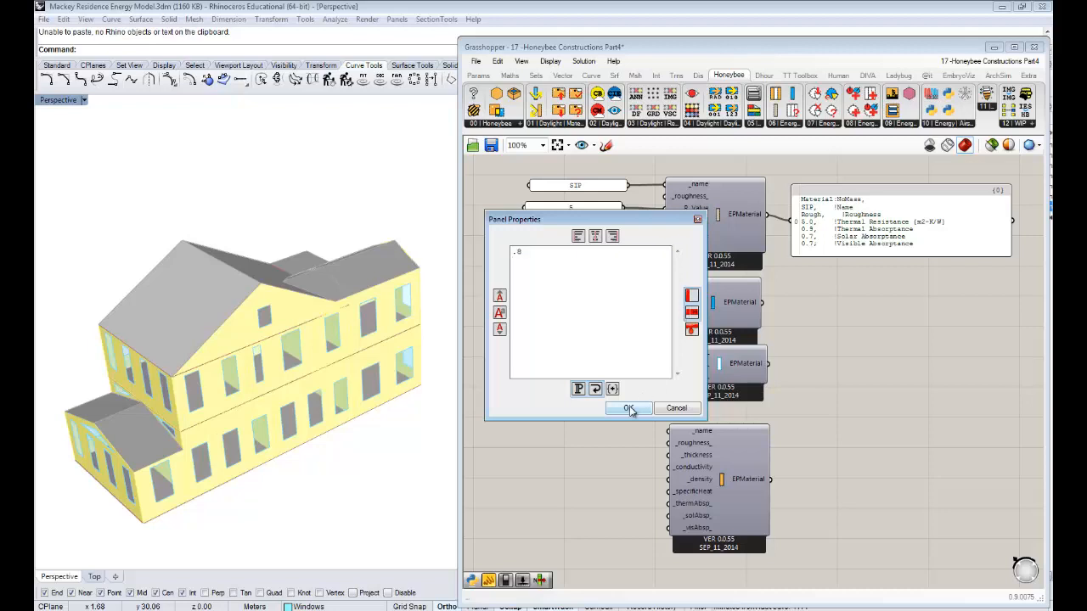
pyautogui.click(629, 408)
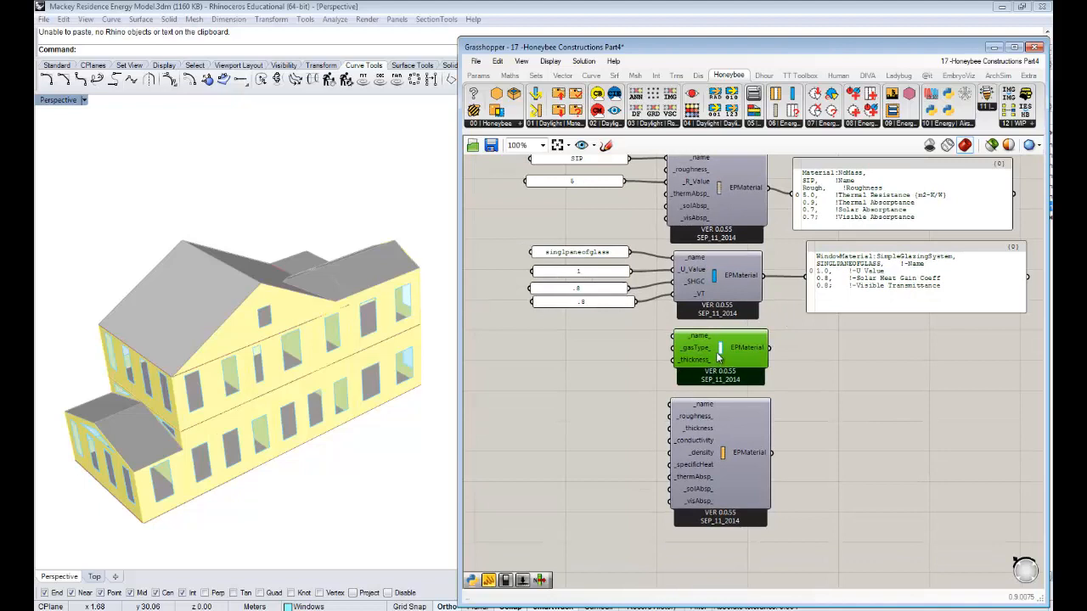
pyautogui.moveTo(693, 348)
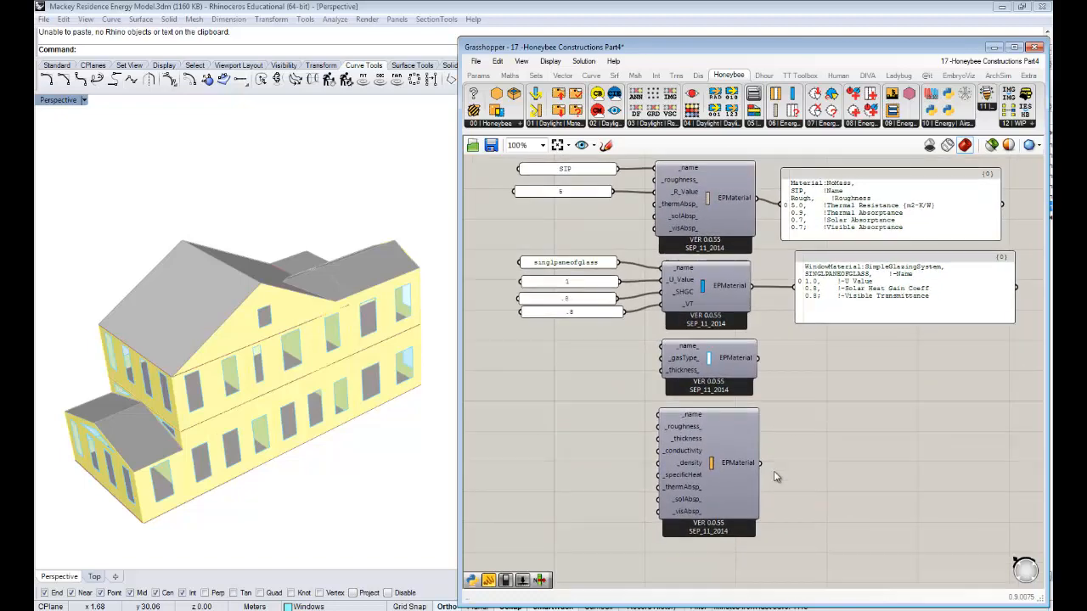
pyautogui.click(710, 462)
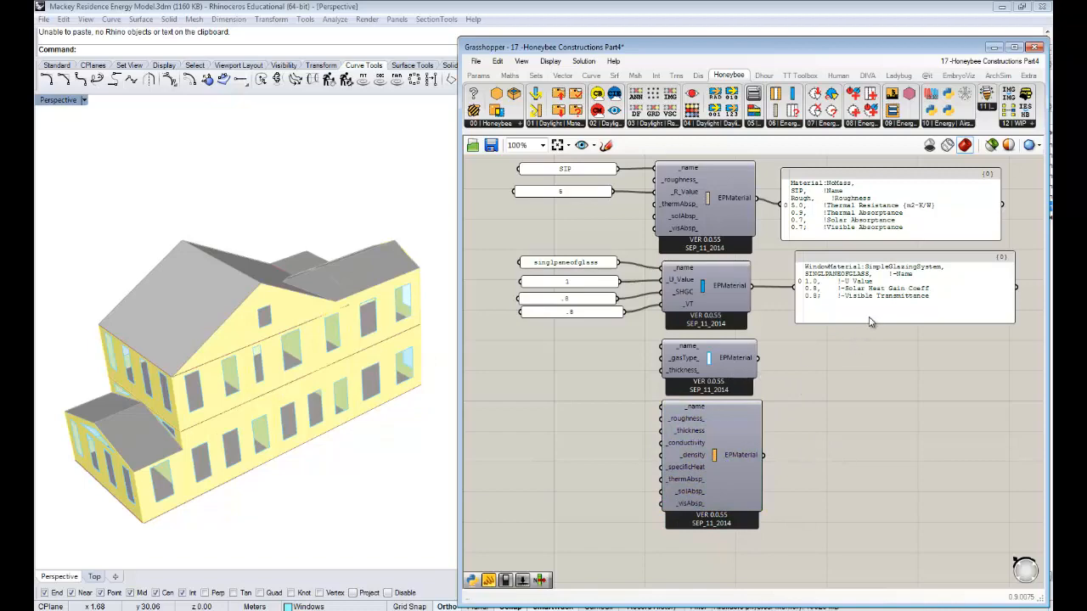
pyautogui.moveTo(817, 364)
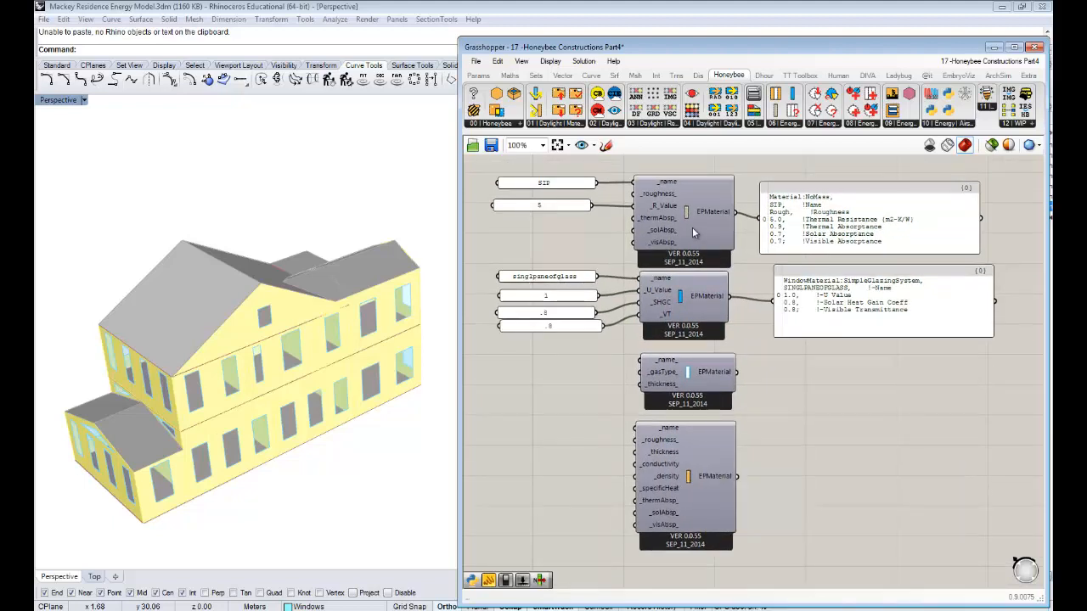
# Place the EPMaterial component and name its copied panel 'adobe'
pyautogui.click(683, 217)
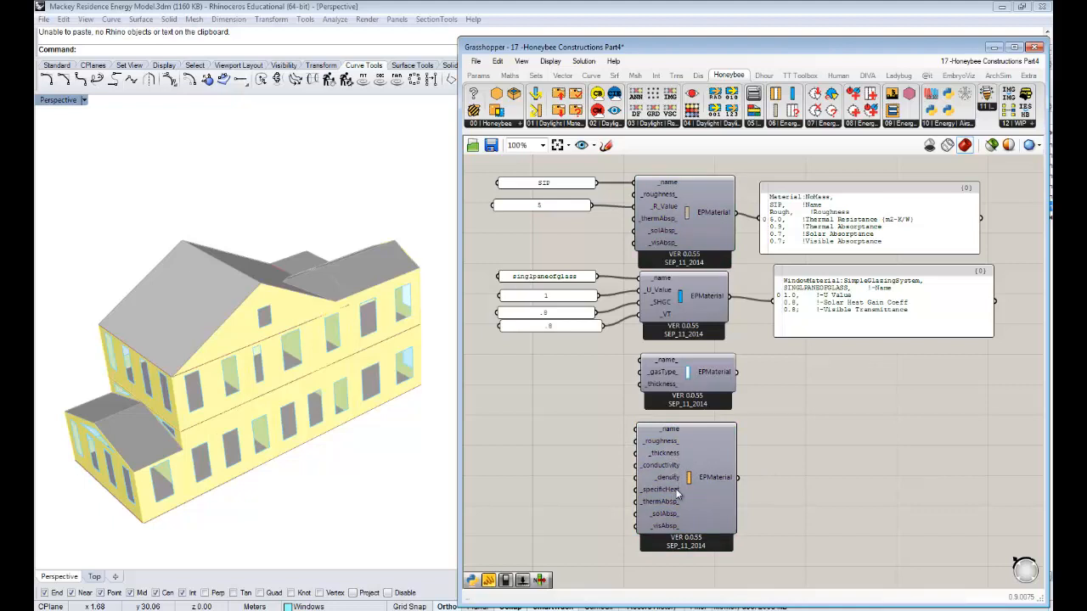
pyautogui.moveTo(758, 476)
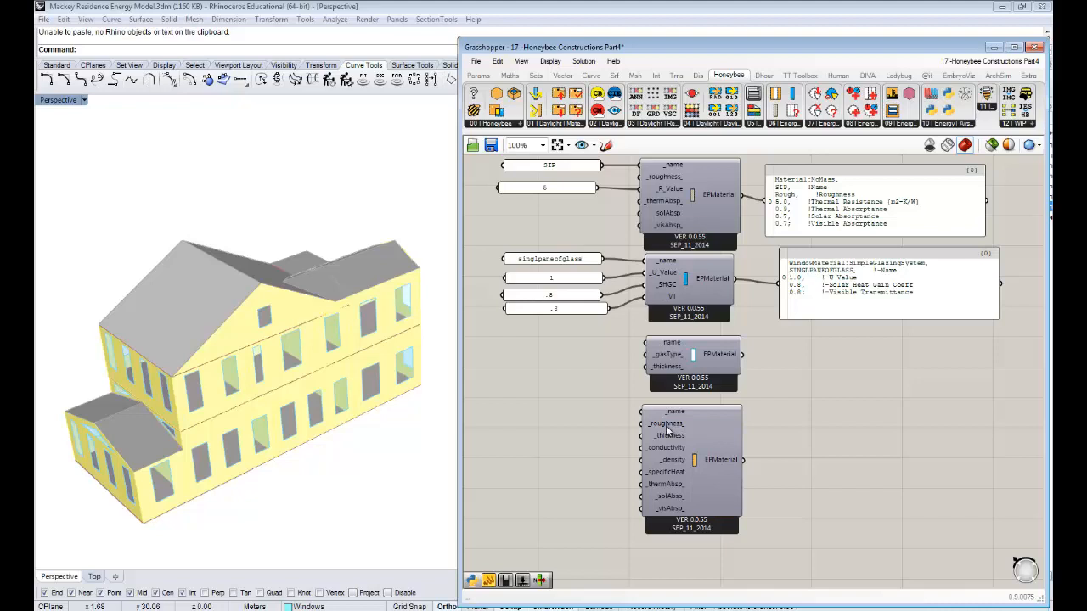
pyautogui.moveTo(666, 424)
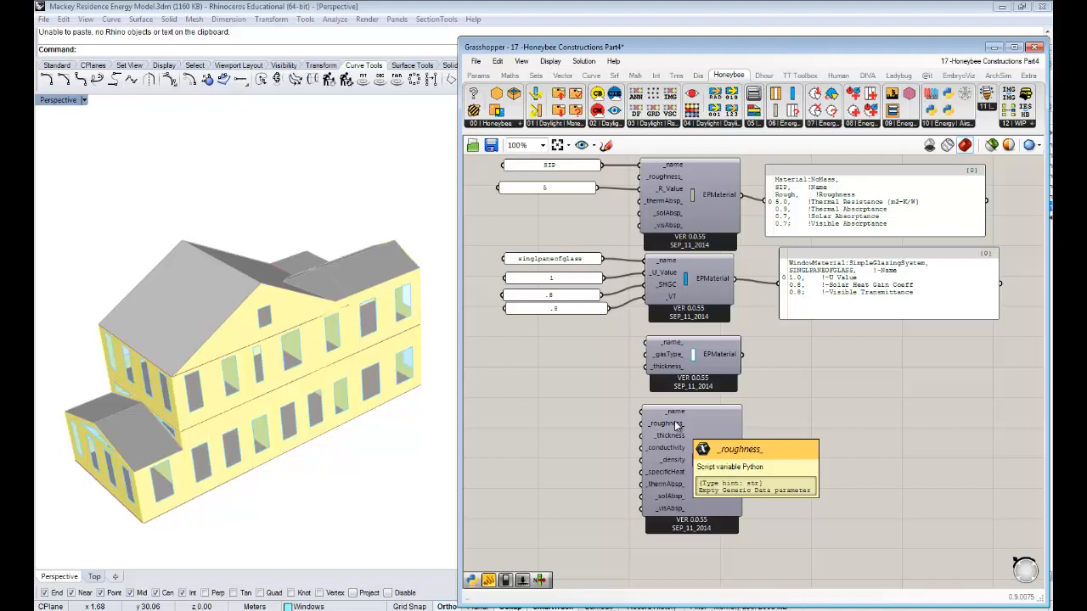
pyautogui.moveTo(202, 261)
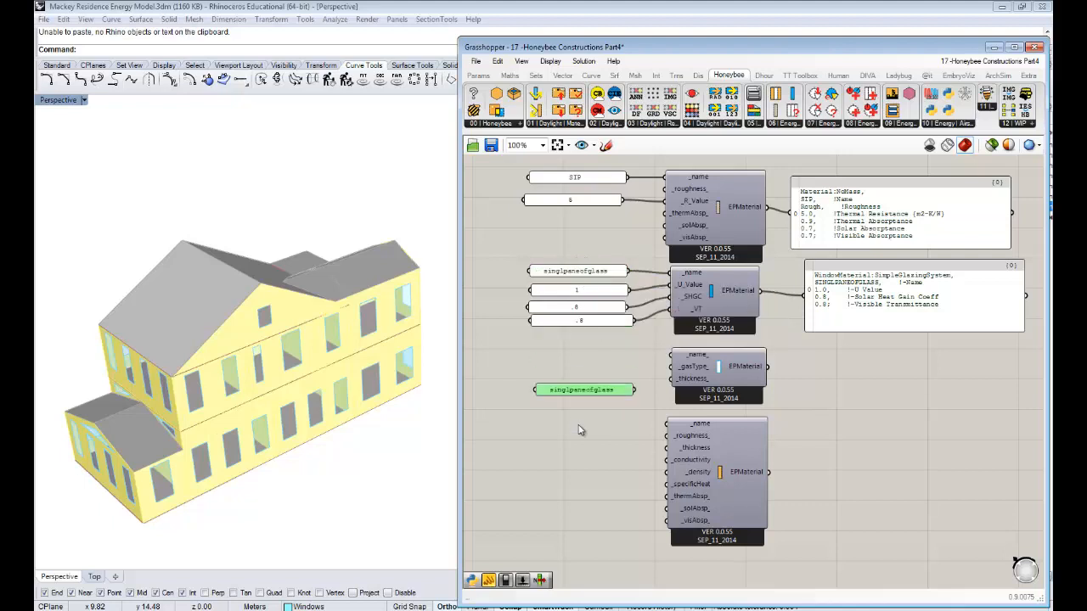
pyautogui.doubleClick(581, 389)
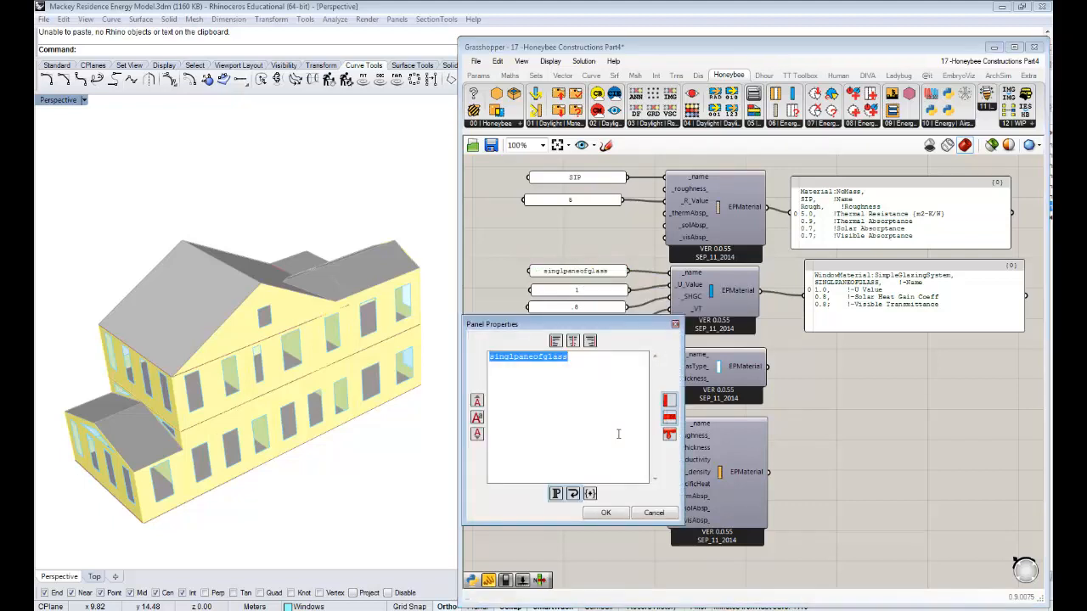
pyautogui.write('anbb')
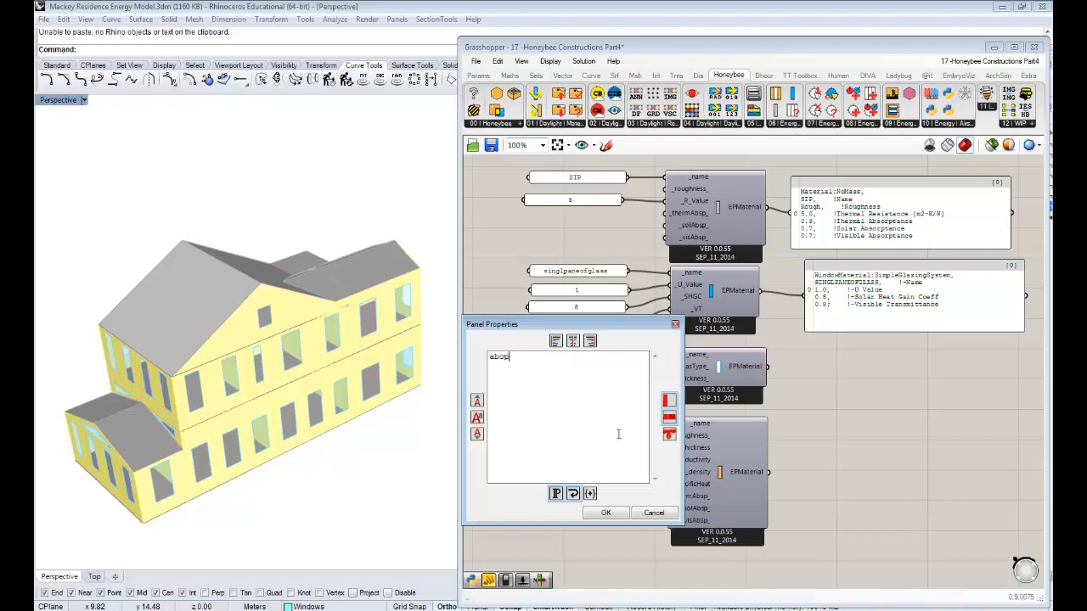
pyautogui.press('BackSpace')
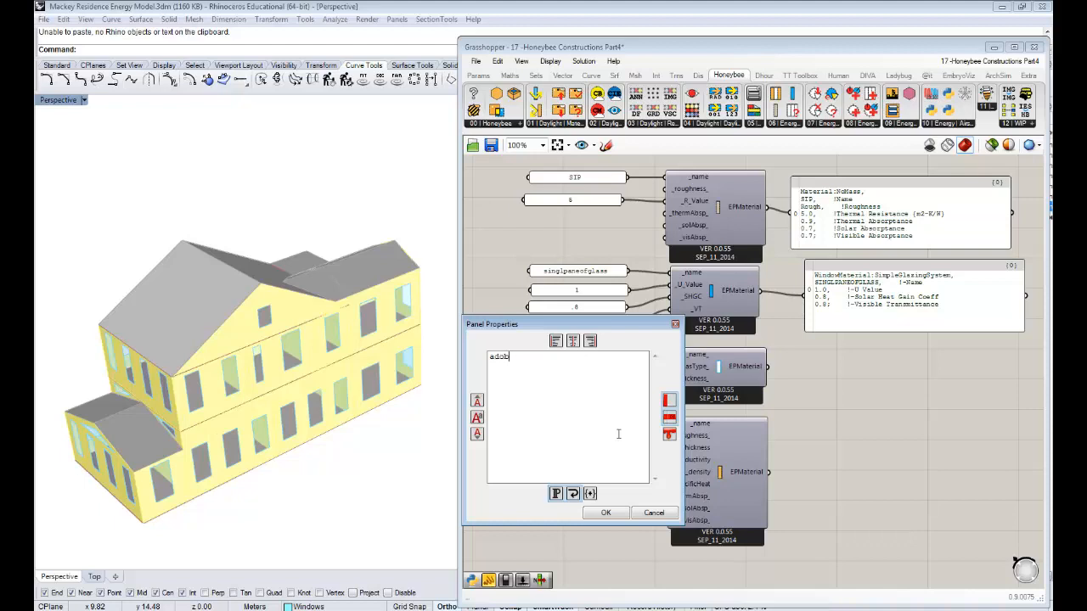
pyautogui.click(605, 513)
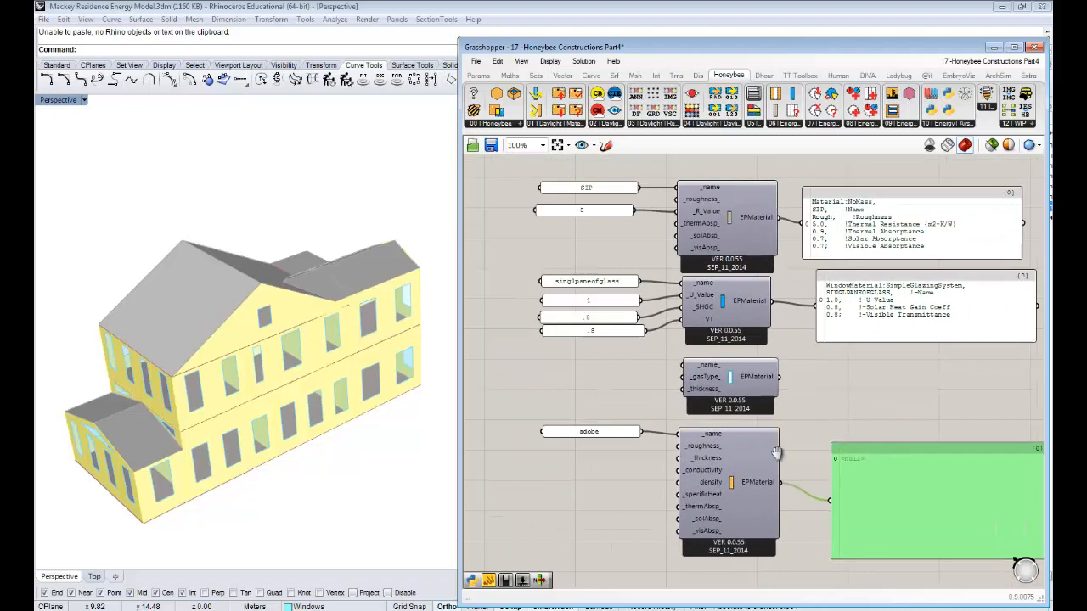
# Set the material search keyword panel to 'concrete'
pyautogui.scroll(-3)
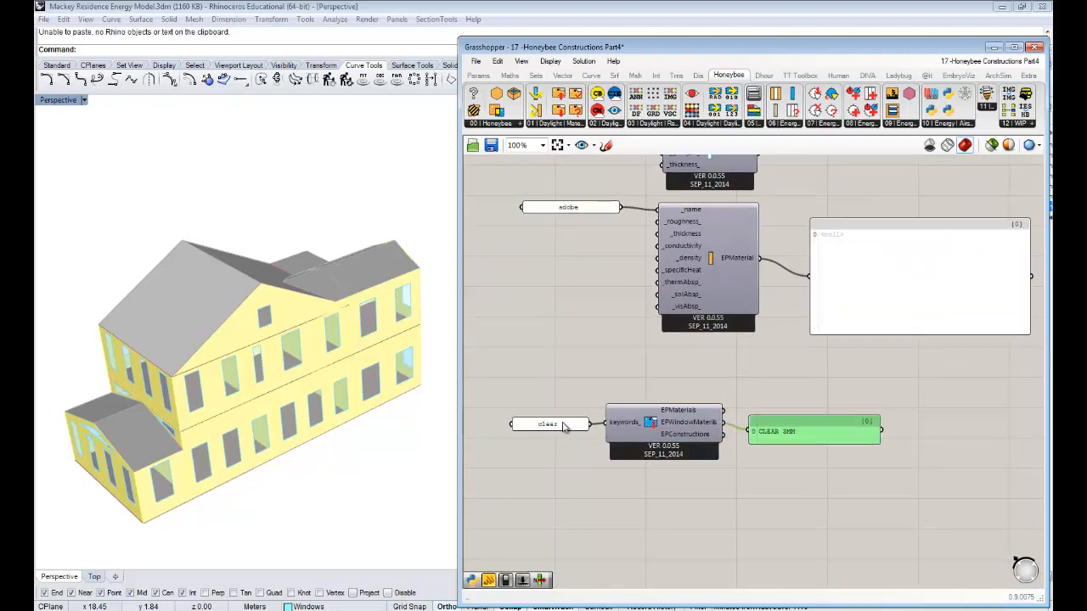
pyautogui.click(547, 425)
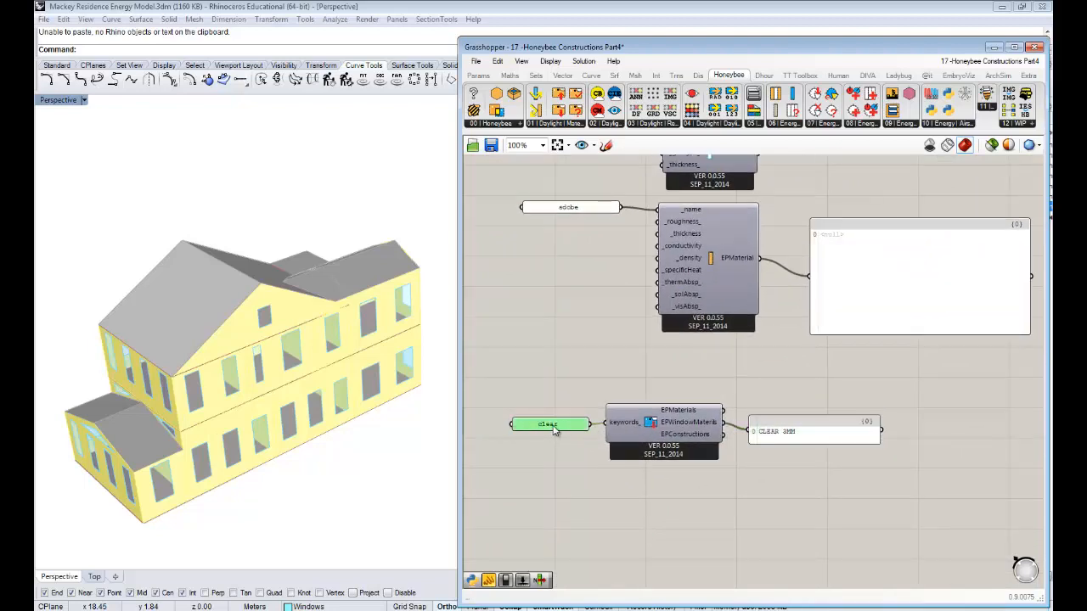
pyautogui.doubleClick(550, 425)
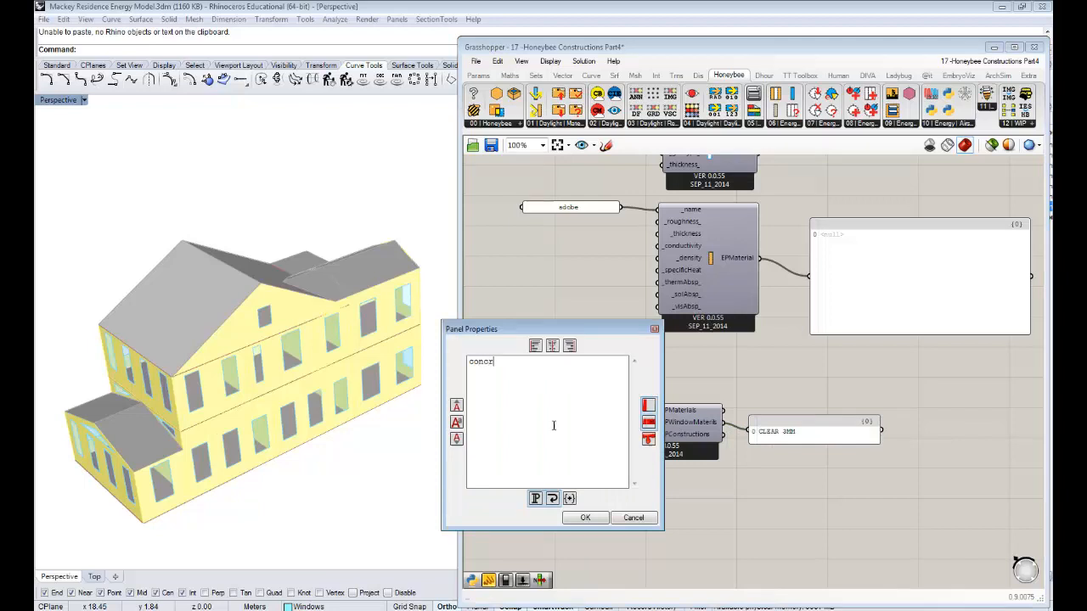
pyautogui.click(585, 518)
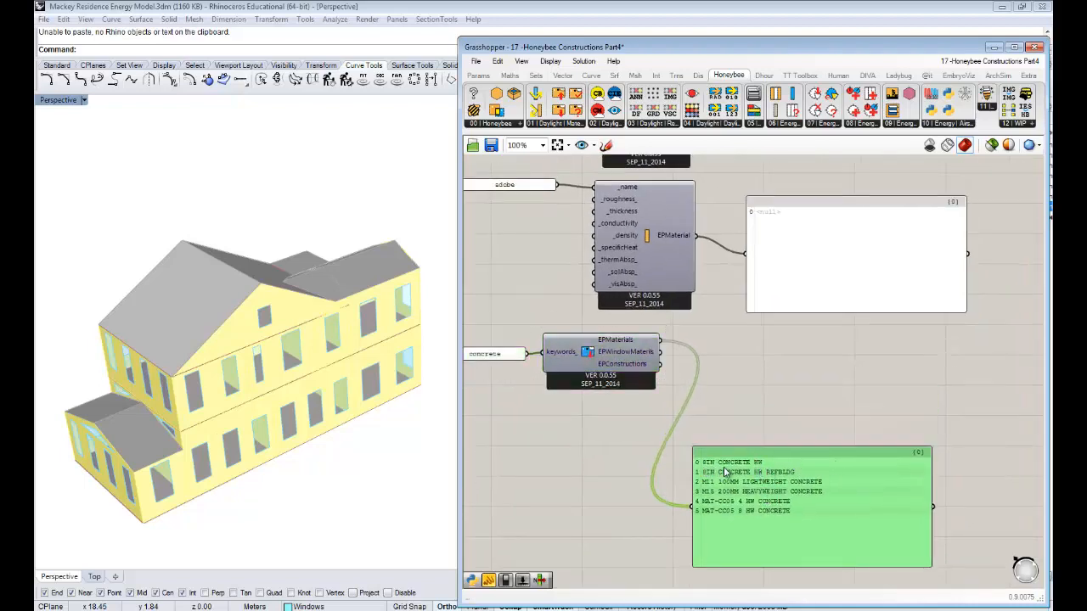
pyautogui.moveTo(751, 416)
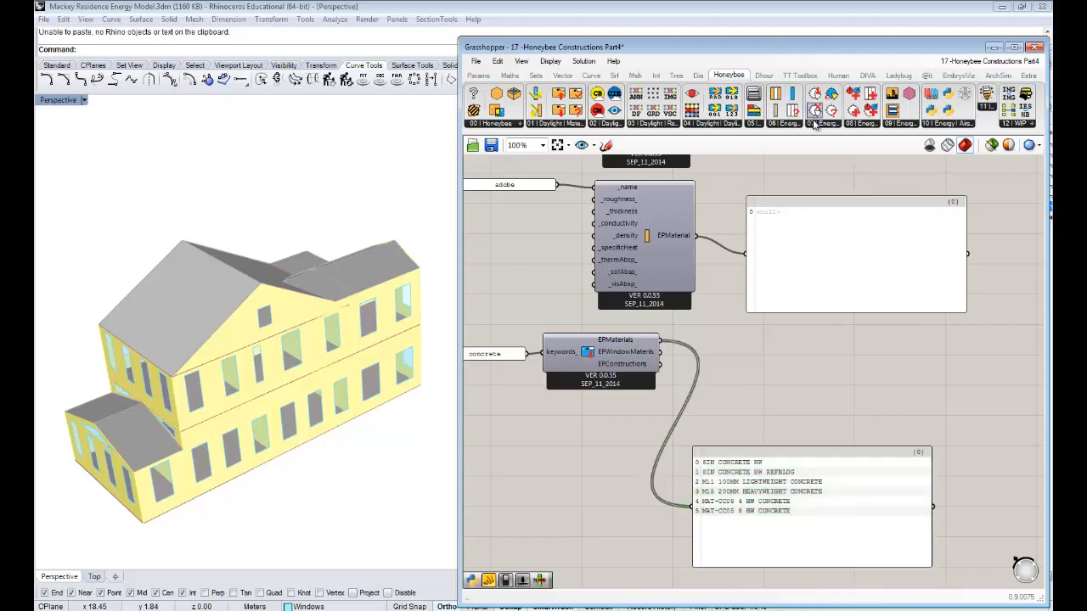
# Add a Value List and choose 8IN CONCRETE HW from the search results
pyautogui.click(812, 111)
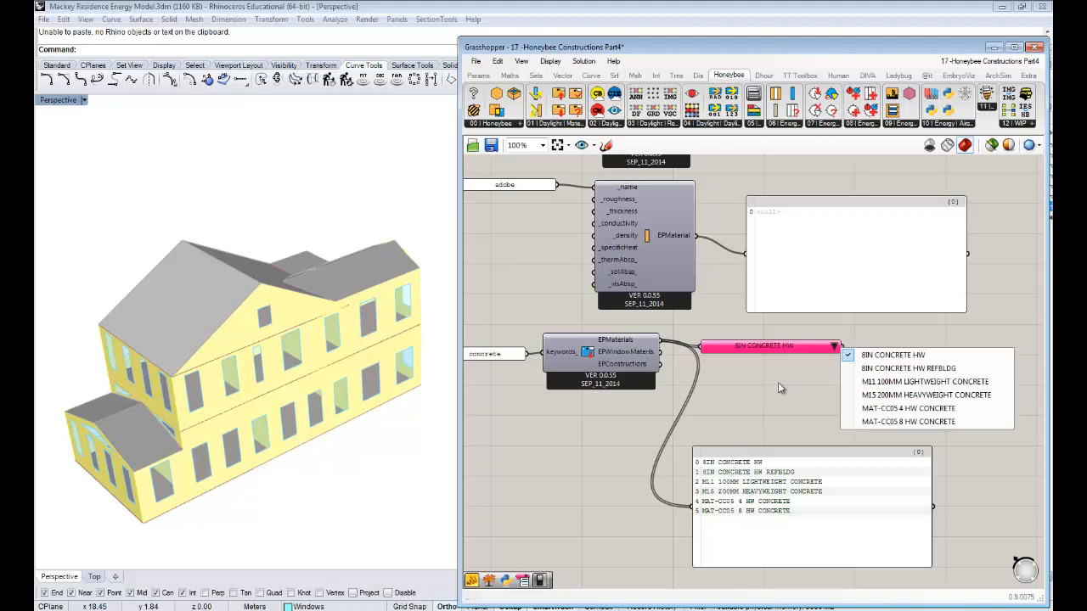
pyautogui.click(894, 355)
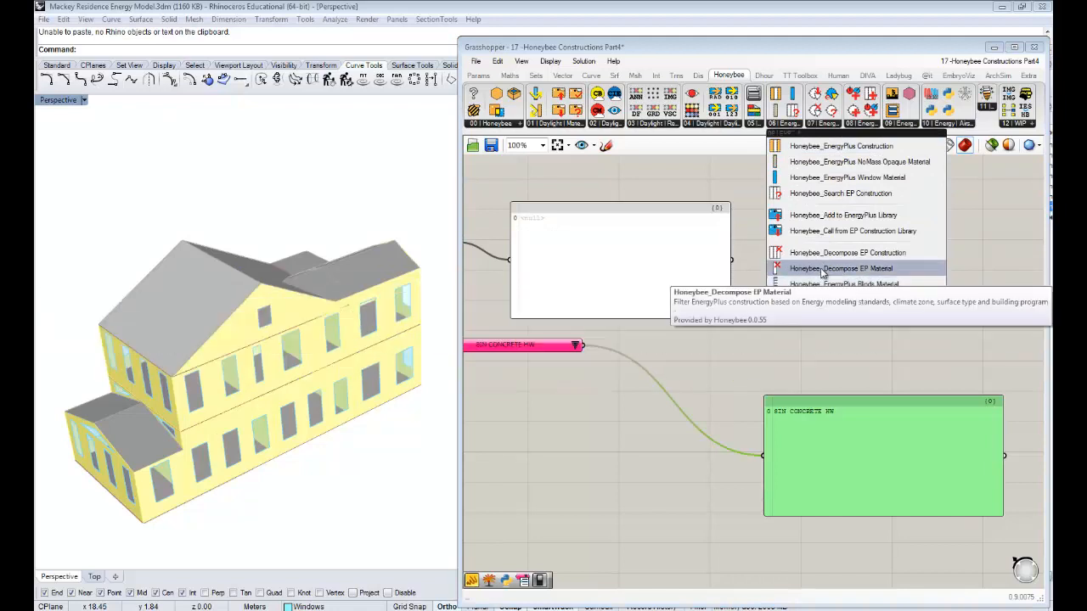
# Add the Honeybee Decompose EP Material component for 8IN CONCRETE HW and select the adobe panel to duplicate
pyautogui.click(841, 268)
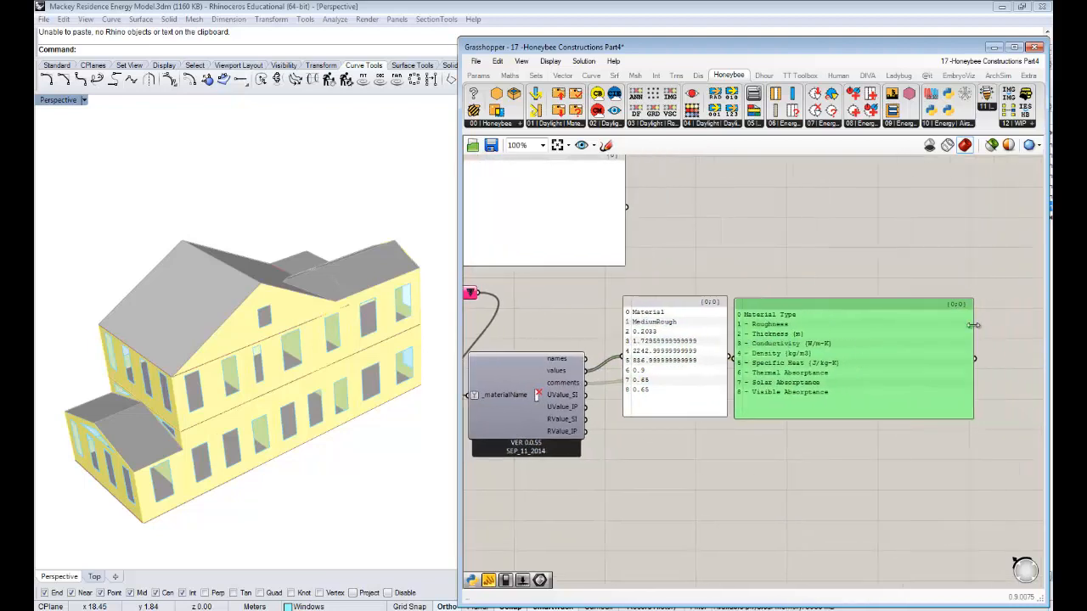
pyautogui.scroll(-3)
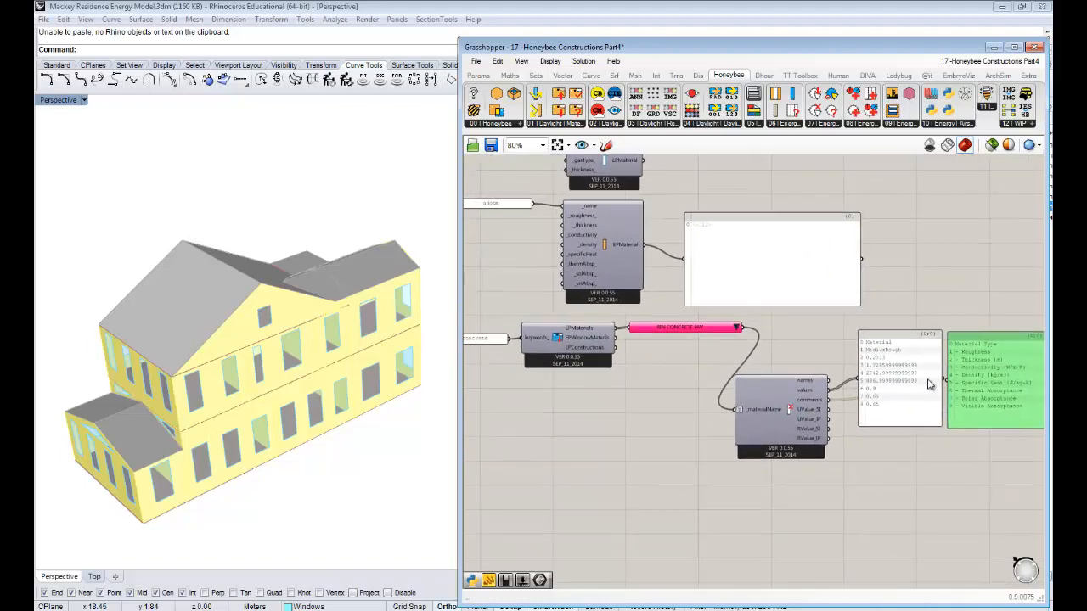
pyautogui.scroll(3)
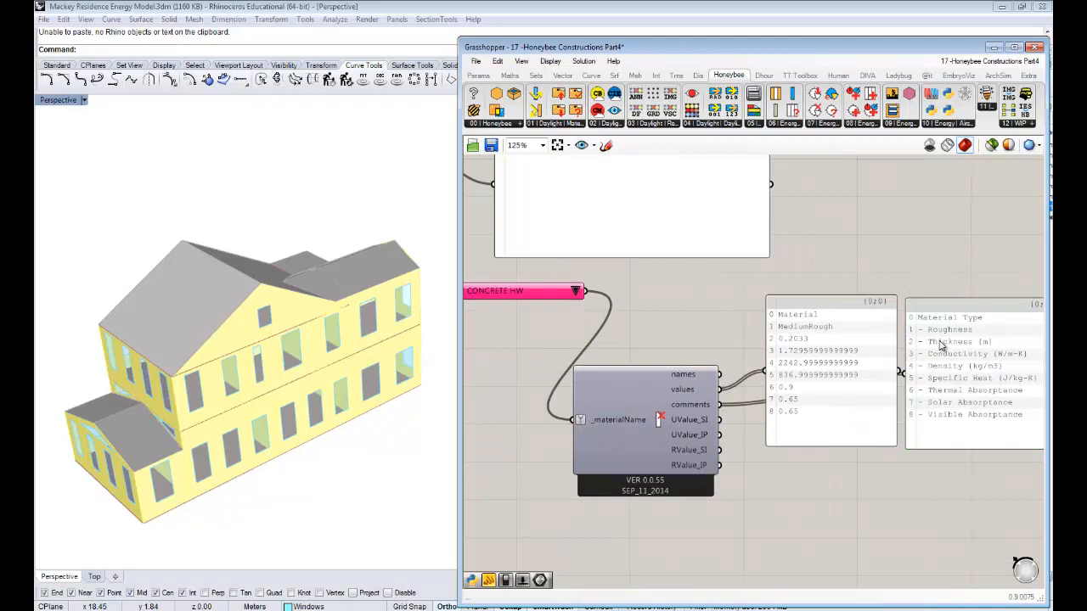
pyautogui.moveTo(968, 344)
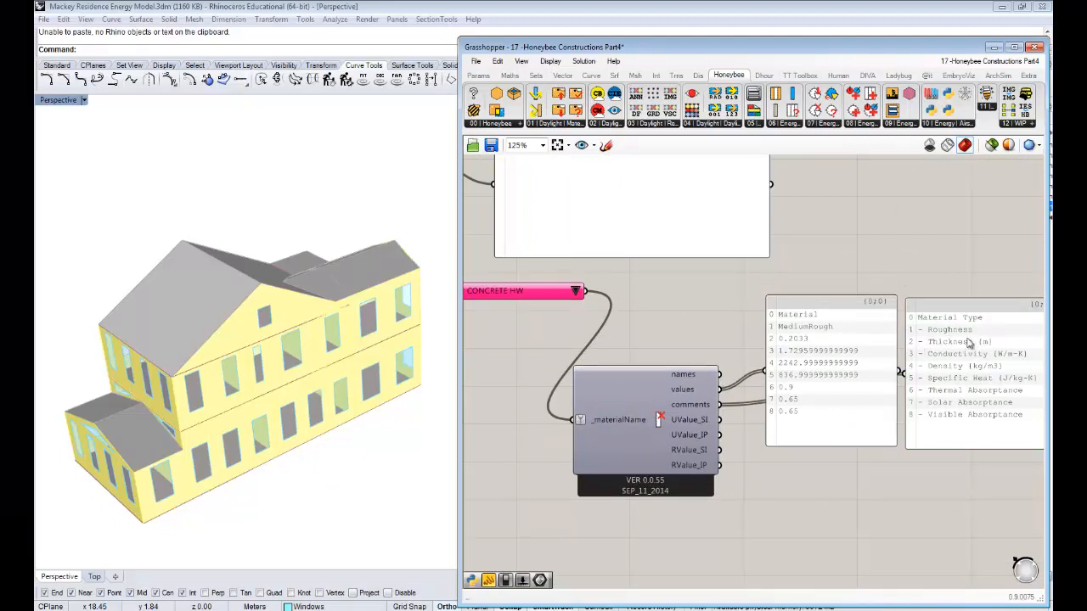
pyautogui.moveTo(955, 349)
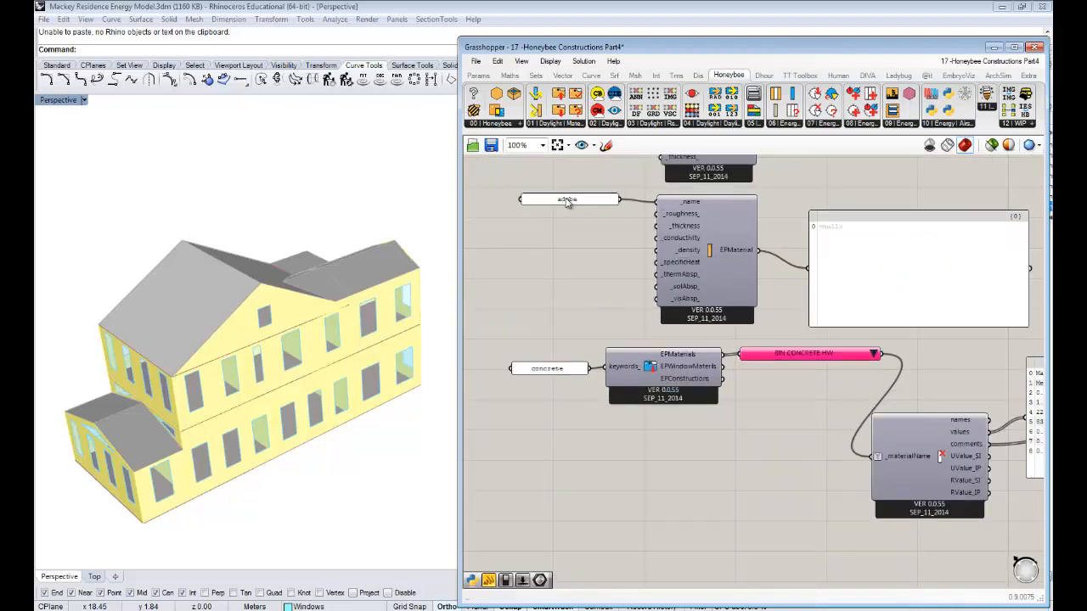
pyautogui.click(570, 204)
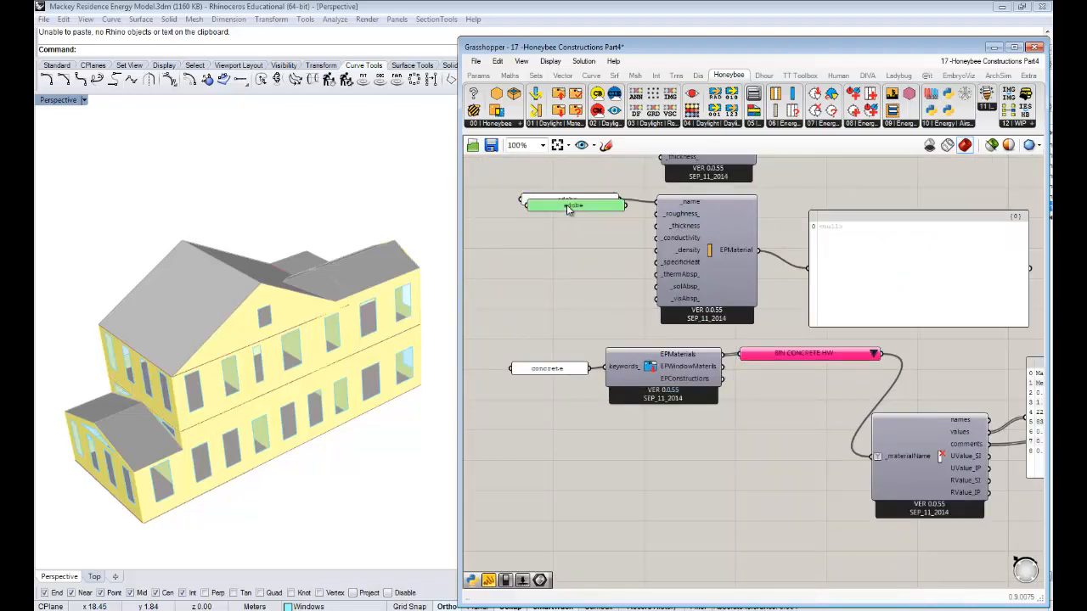
# Set the duplicated panel to 1 and wire it into the adobe material's thickness
pyautogui.doubleClick(574, 206)
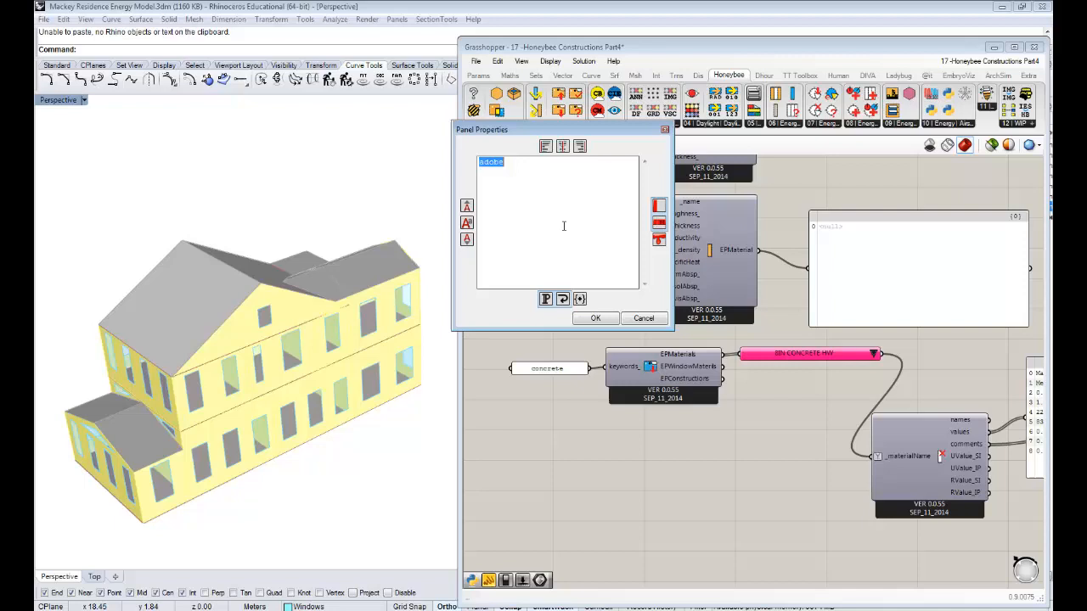
pyautogui.write('1')
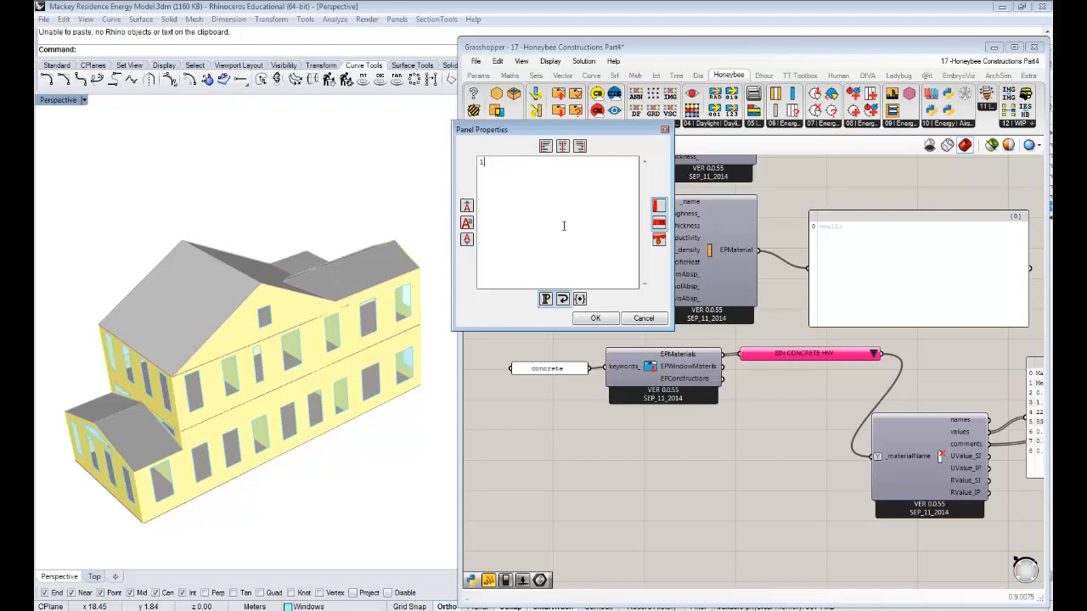
pyautogui.click(594, 318)
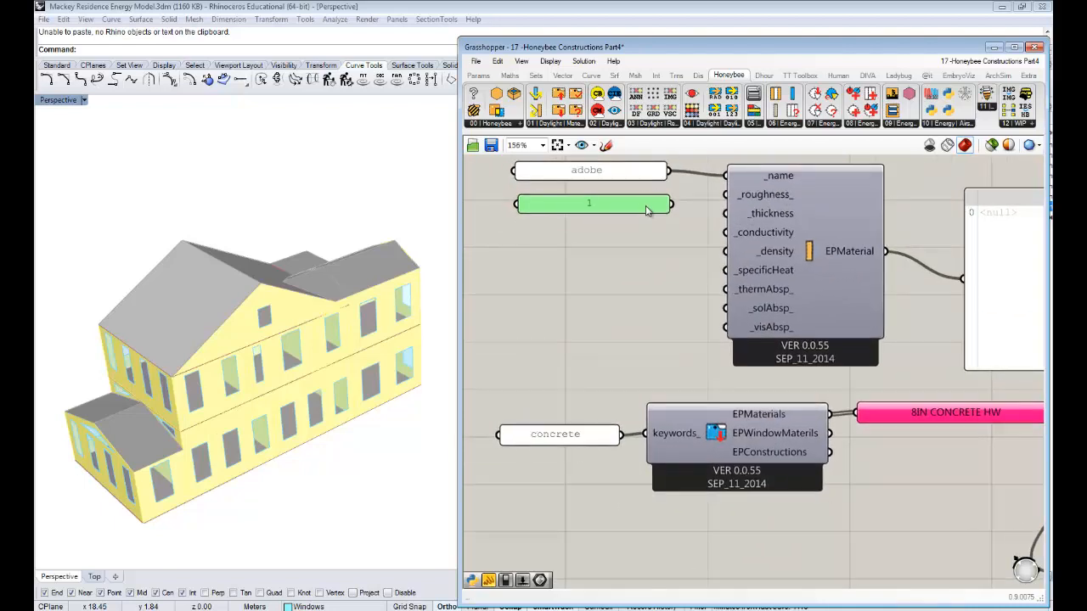
pyautogui.moveTo(669, 204); pyautogui.dragTo(710, 213)
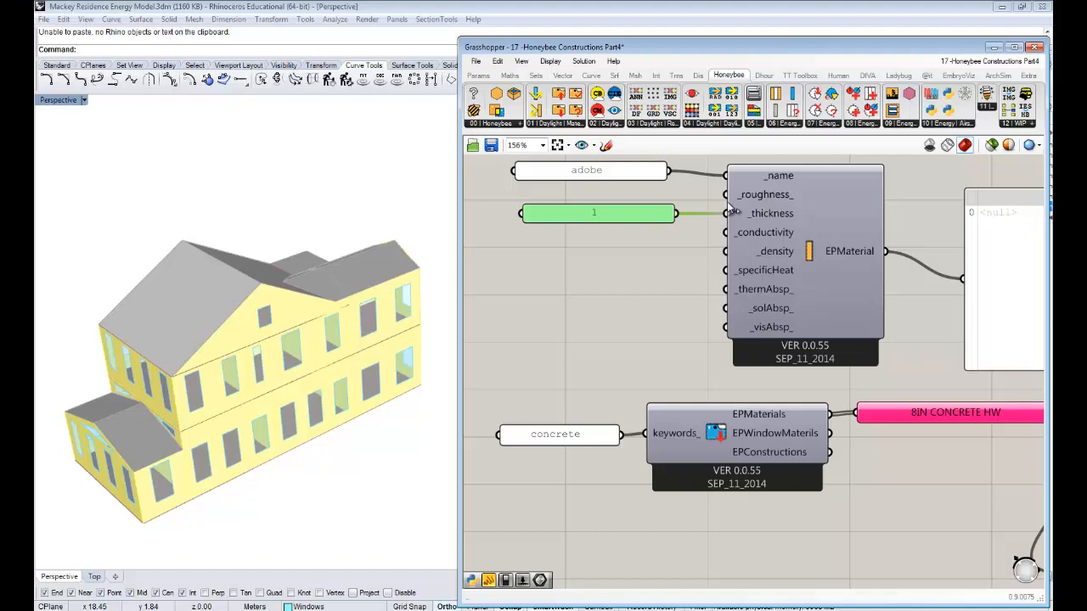
pyautogui.moveTo(724, 195)
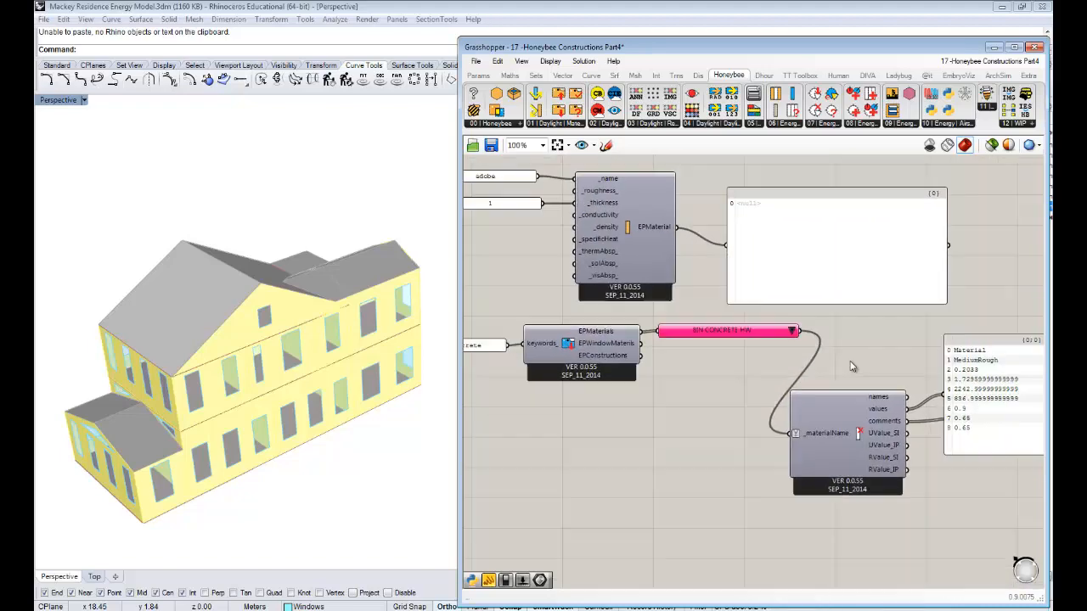
# Enter the density 2200 in a copied value panel beside the adobe material
pyautogui.scroll(-3)
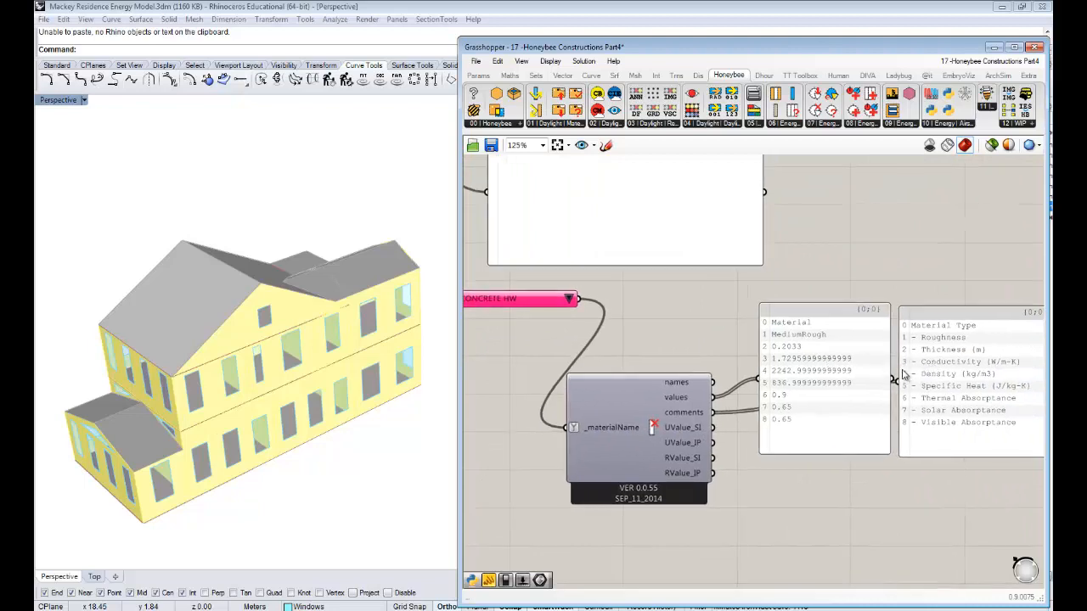
pyautogui.scroll(-3)
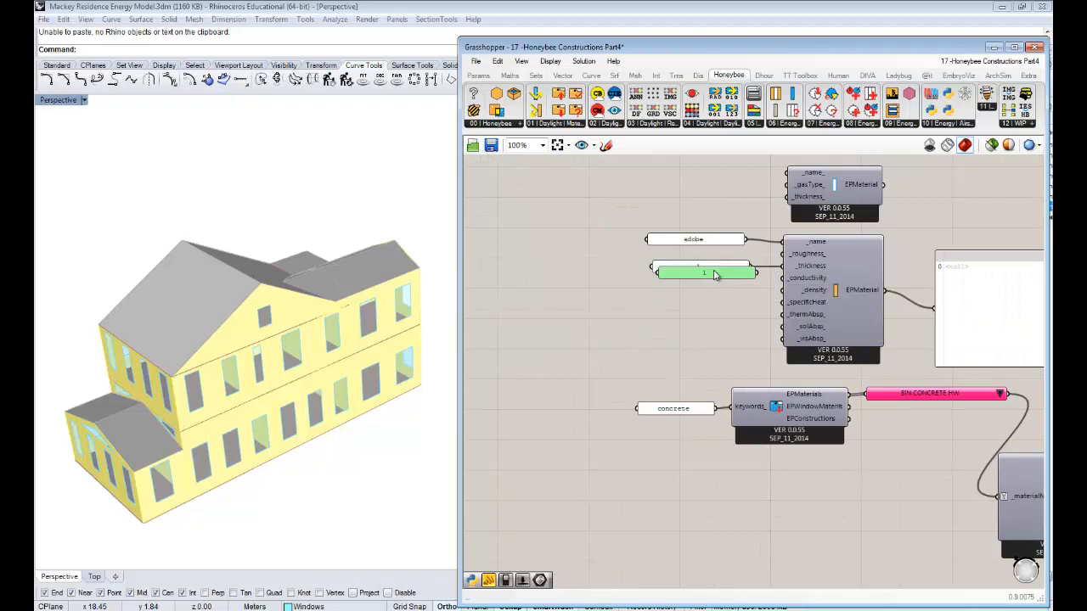
pyautogui.doubleClick(703, 272)
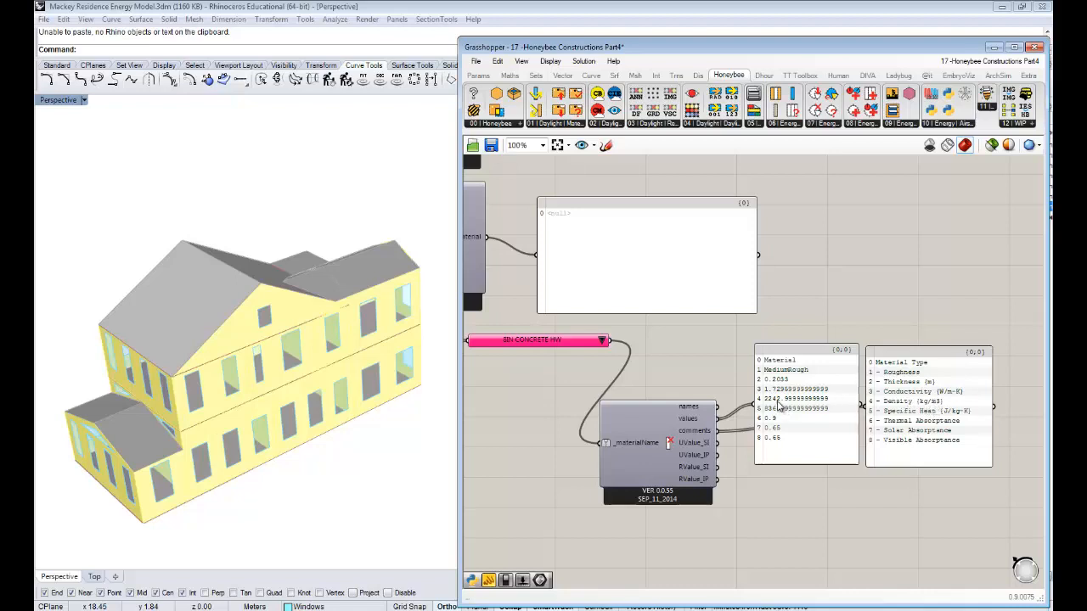
pyautogui.moveTo(773, 408)
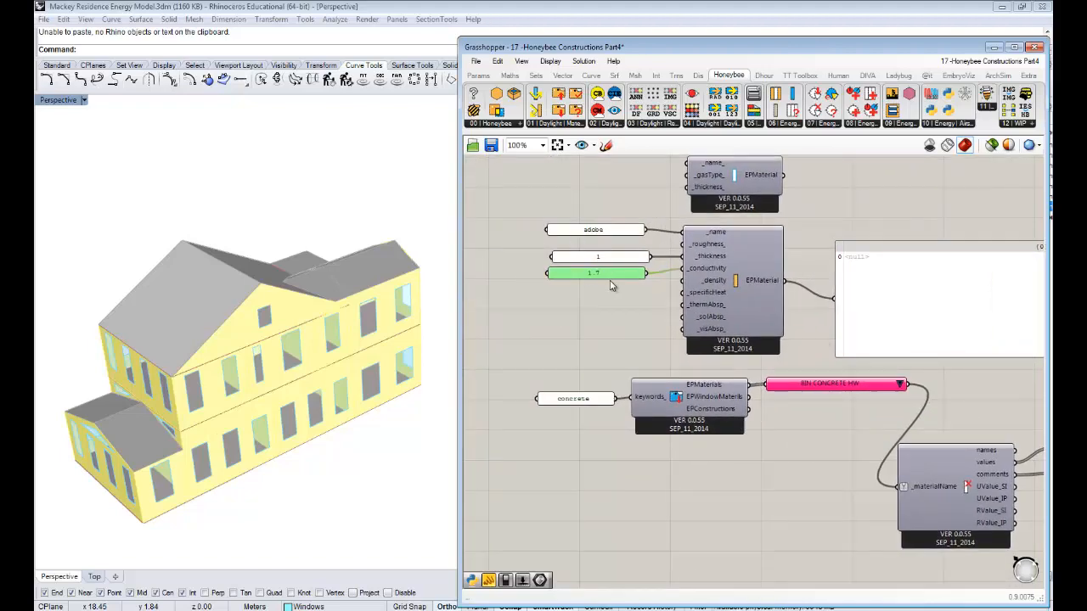
pyautogui.doubleClick(594, 272)
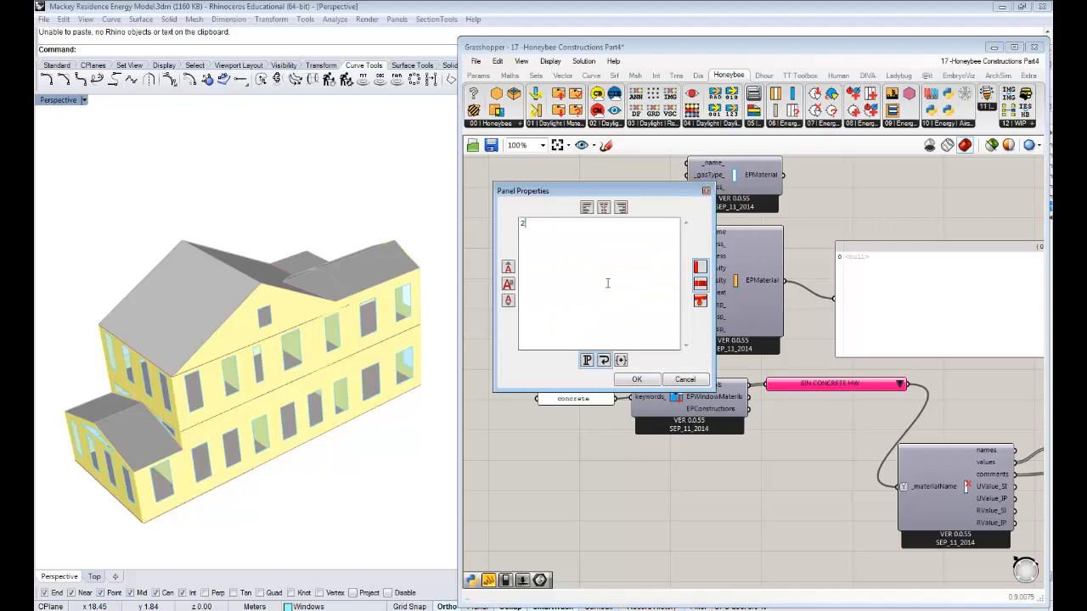
pyautogui.write('200')
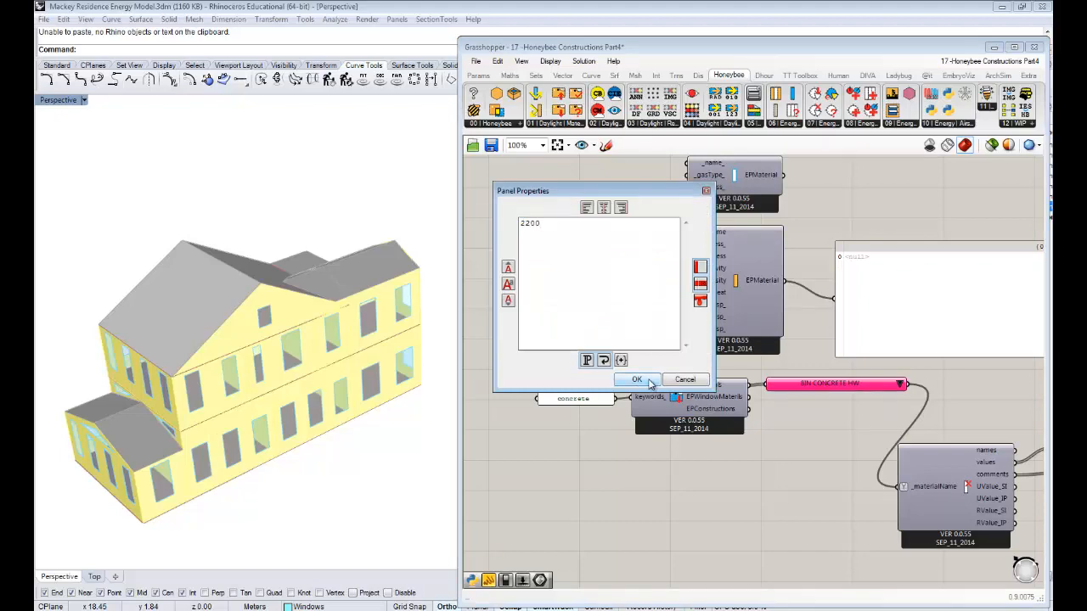
pyautogui.click(637, 380)
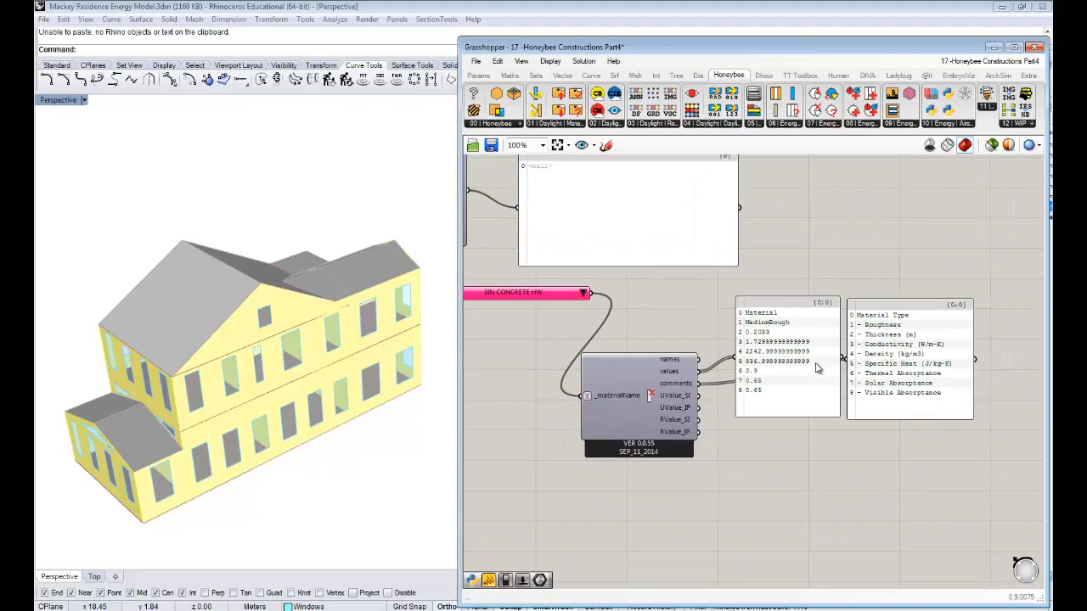
pyautogui.moveTo(663, 336)
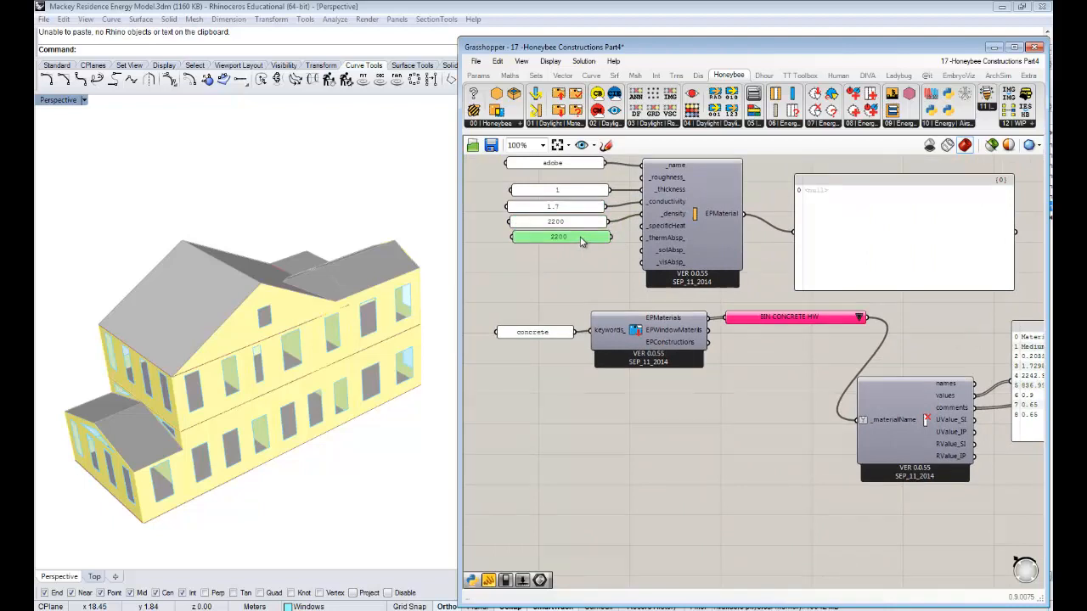
# Set the copied panel to a specific heat of 840 for the adobe material
pyautogui.doubleClick(557, 236)
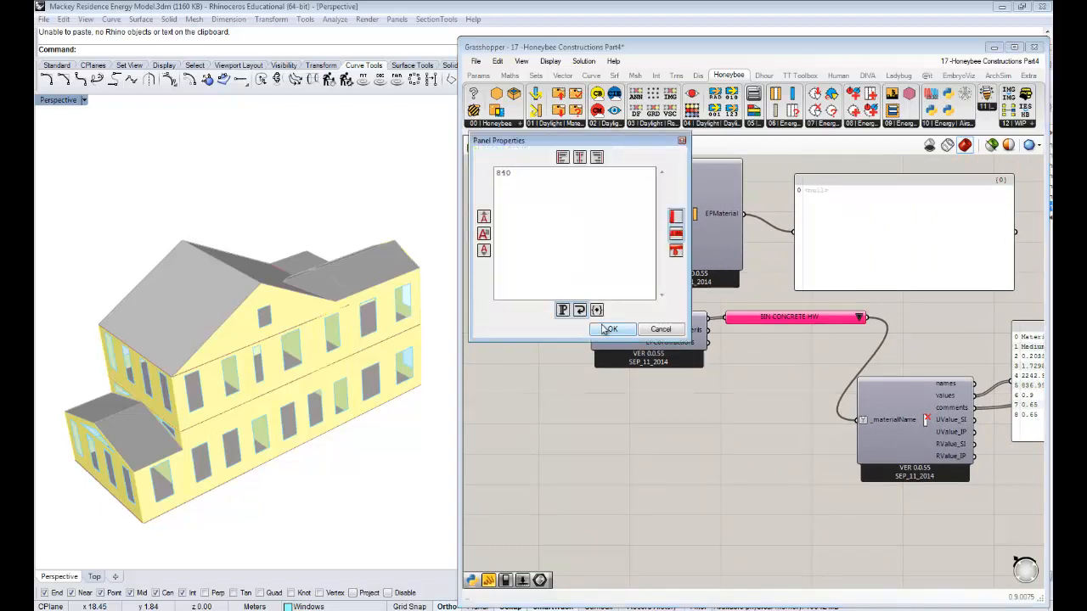
pyautogui.click(612, 330)
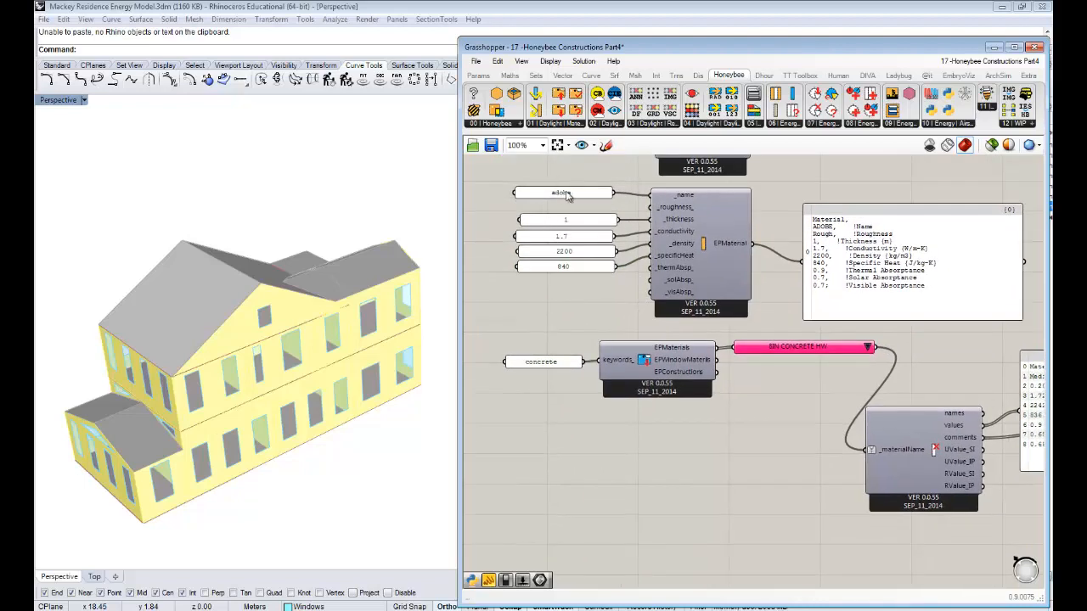
pyautogui.moveTo(720, 290)
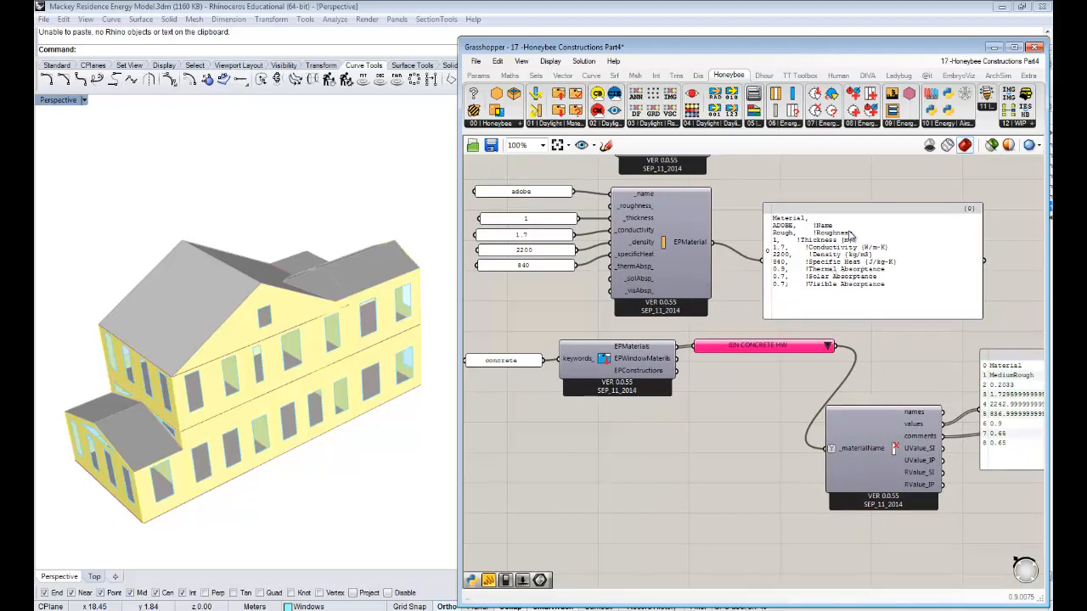
pyautogui.moveTo(749, 238)
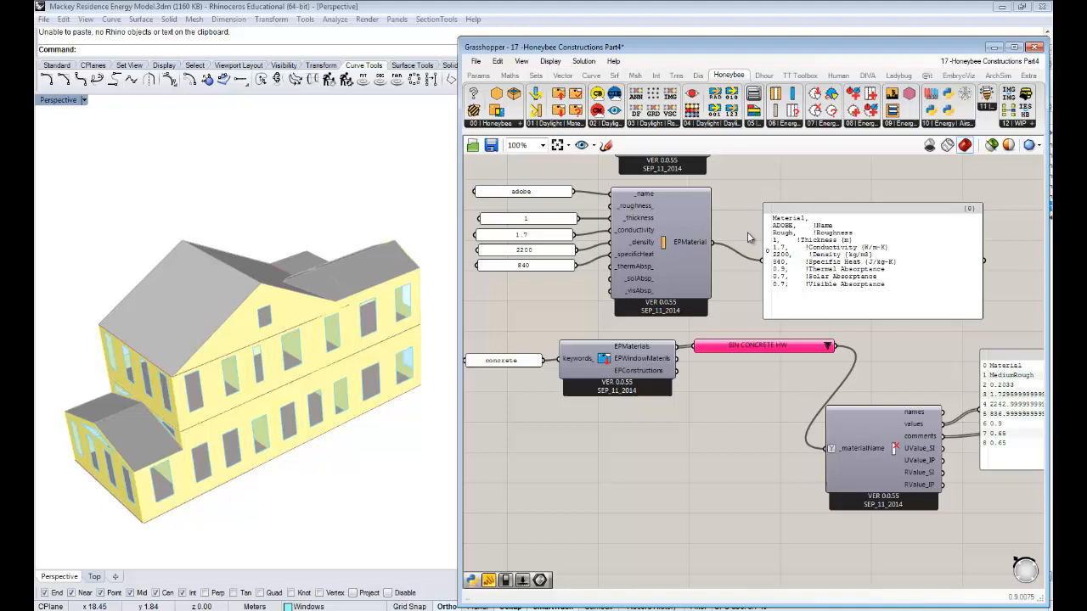
pyautogui.moveTo(639, 307)
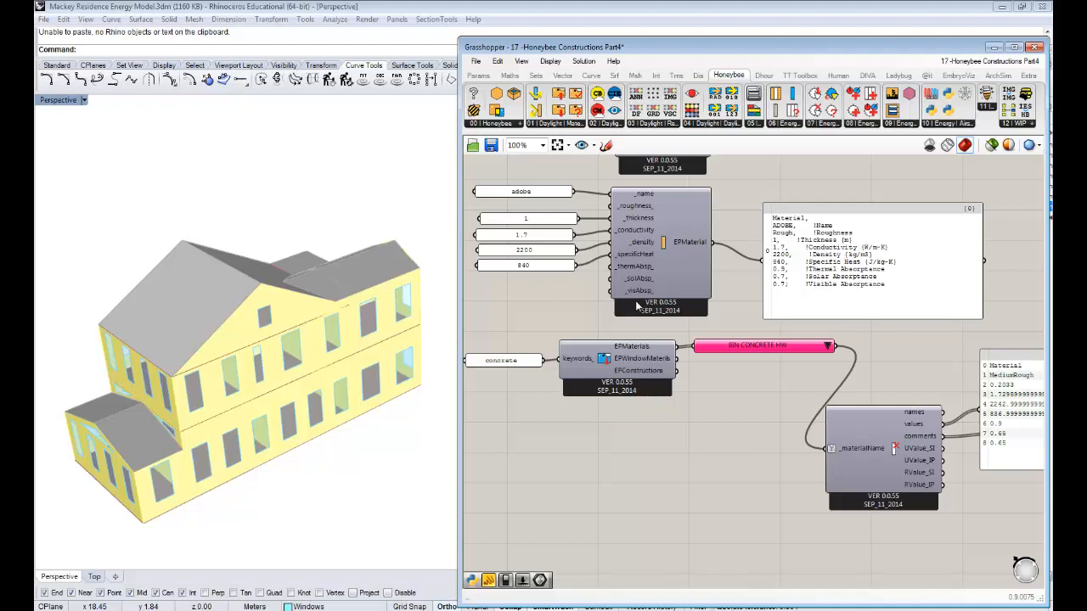
pyautogui.moveTo(591, 272)
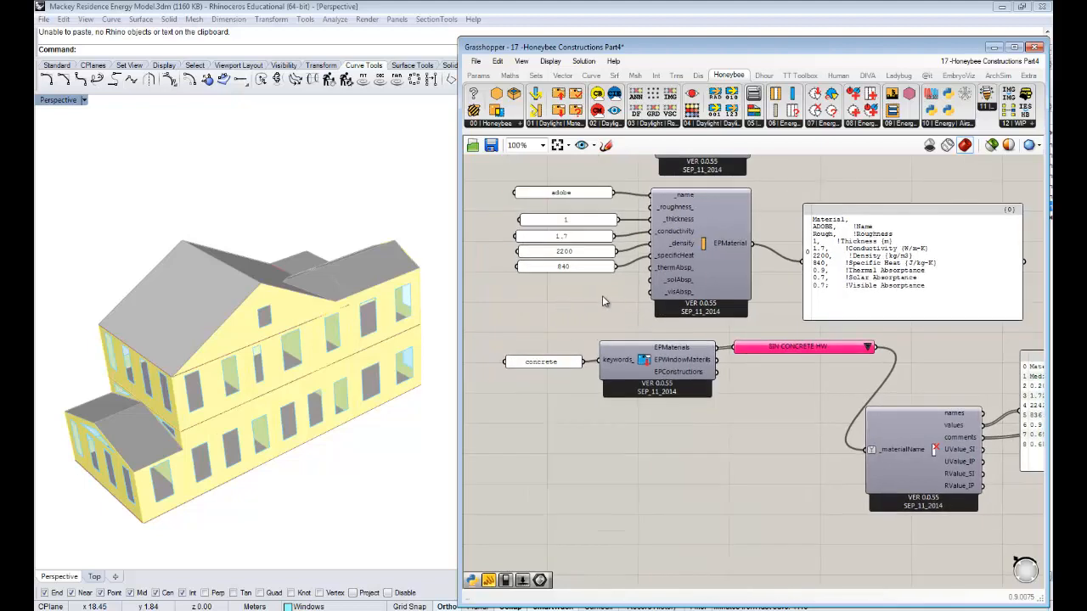
pyautogui.moveTo(702, 290)
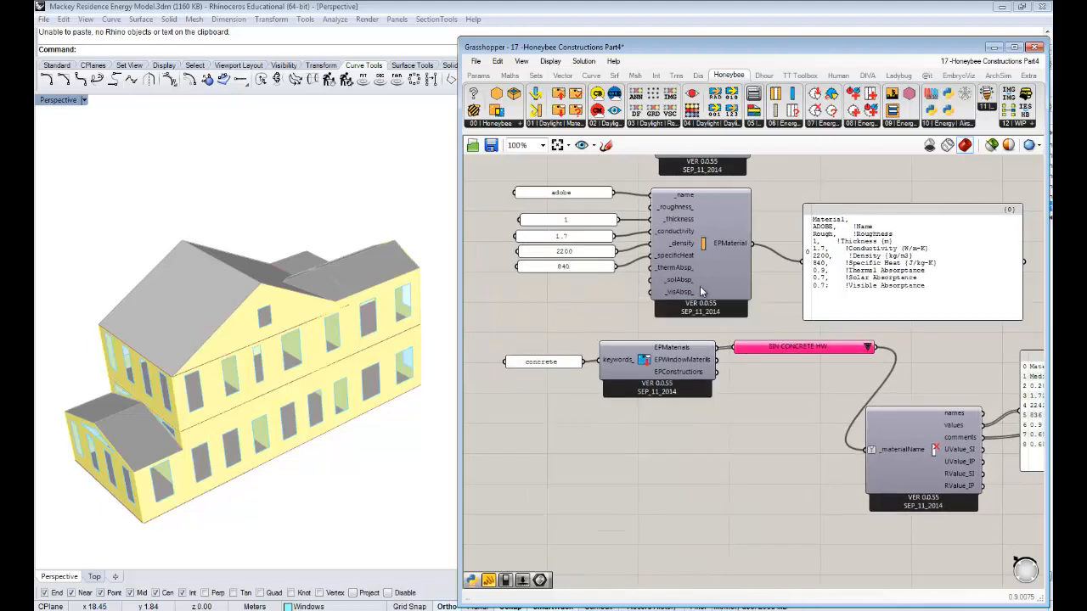
pyautogui.moveTo(880, 294)
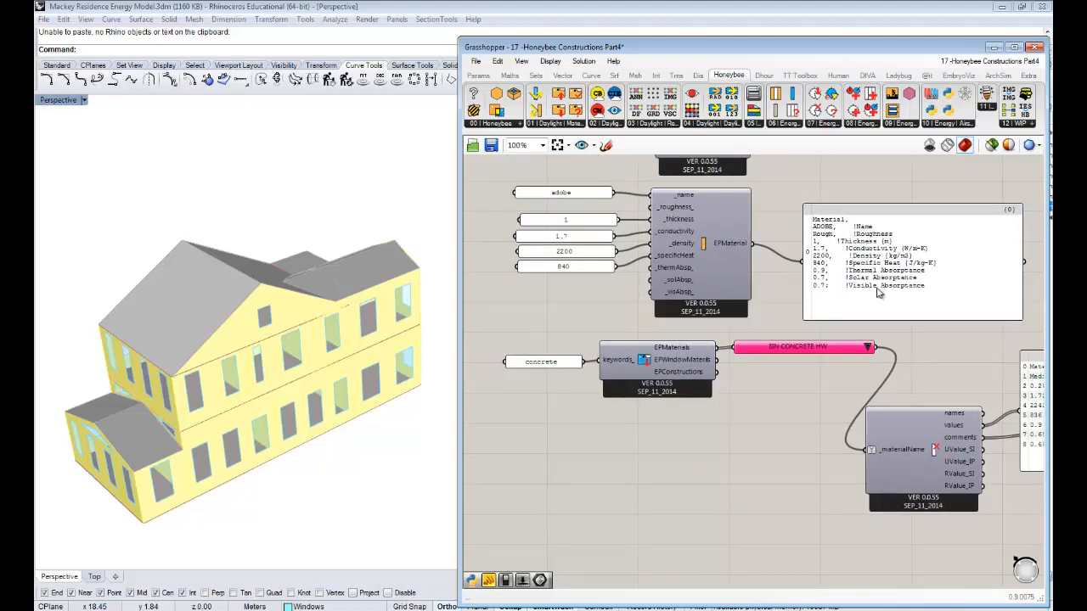
pyautogui.moveTo(618, 290)
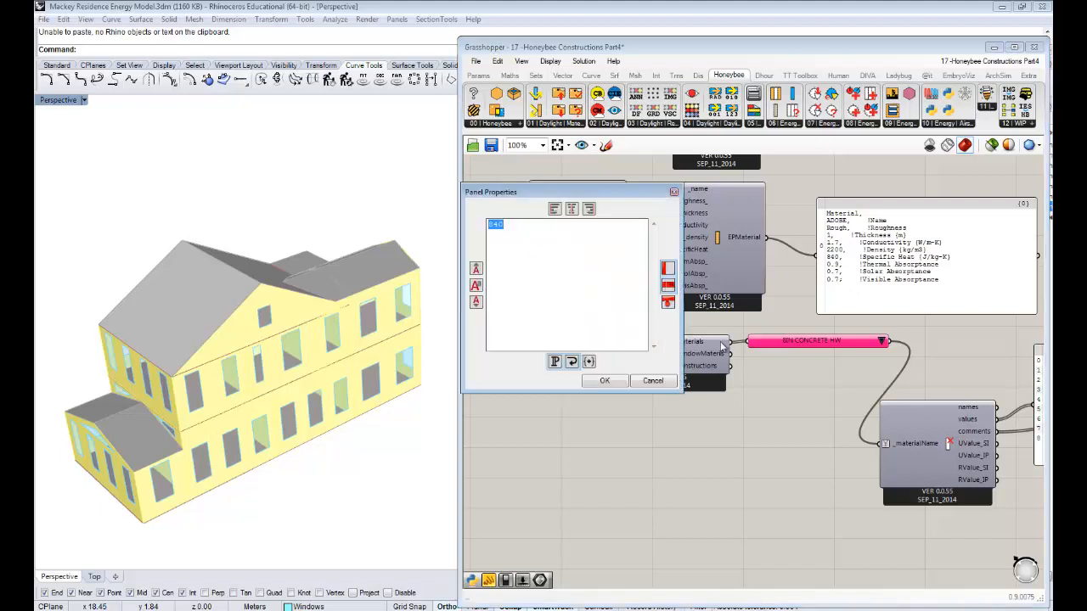
# Feed an absorptance value of 0.6 into the adobe EP material from a new panel
pyautogui.write('0.')
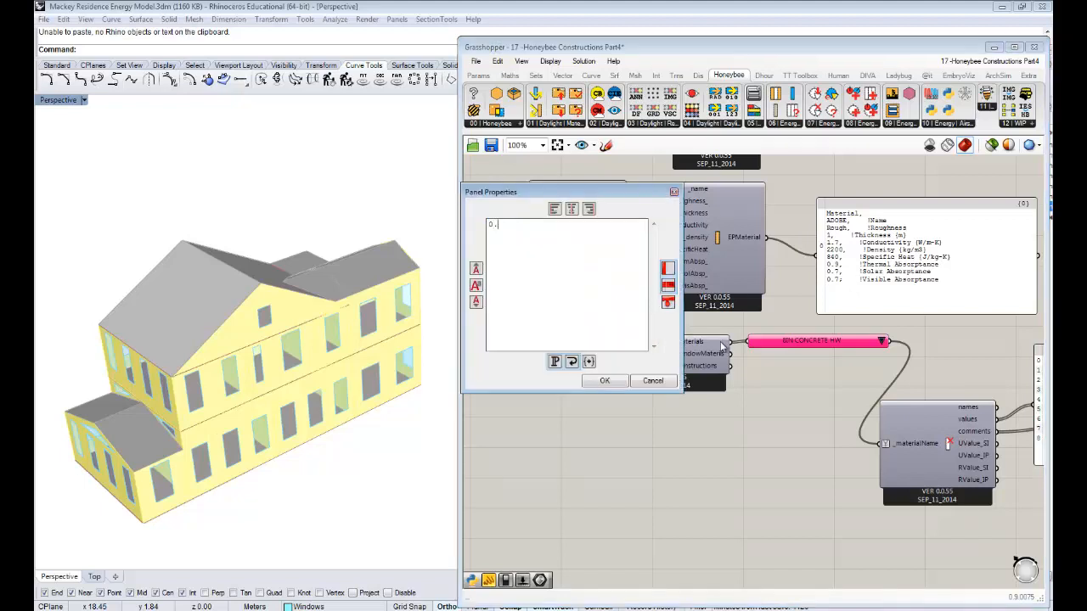
pyautogui.write('6')
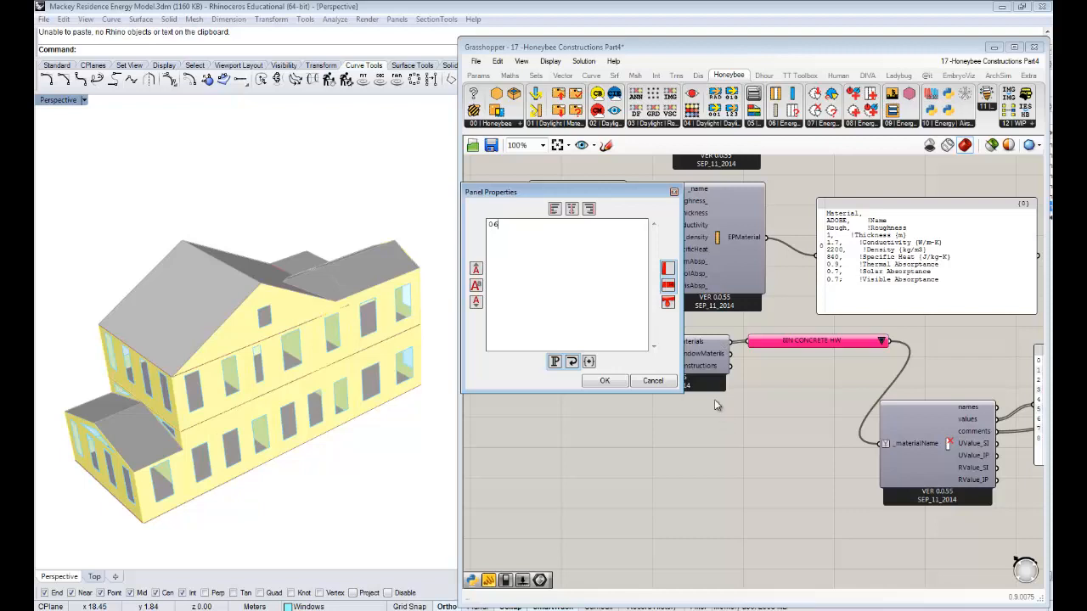
pyautogui.write('0.6')
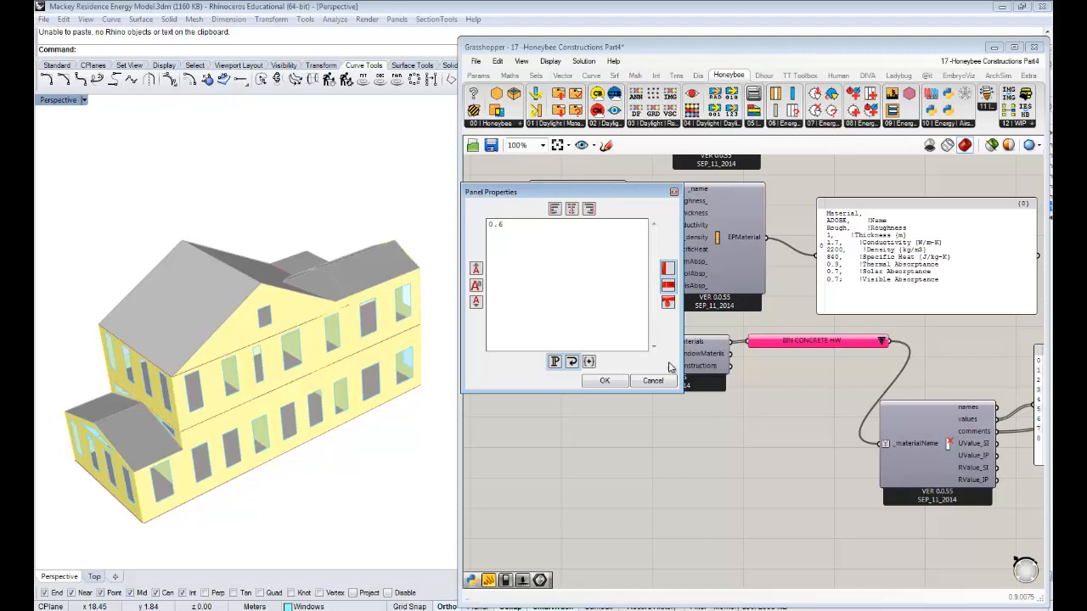
pyautogui.click(605, 381)
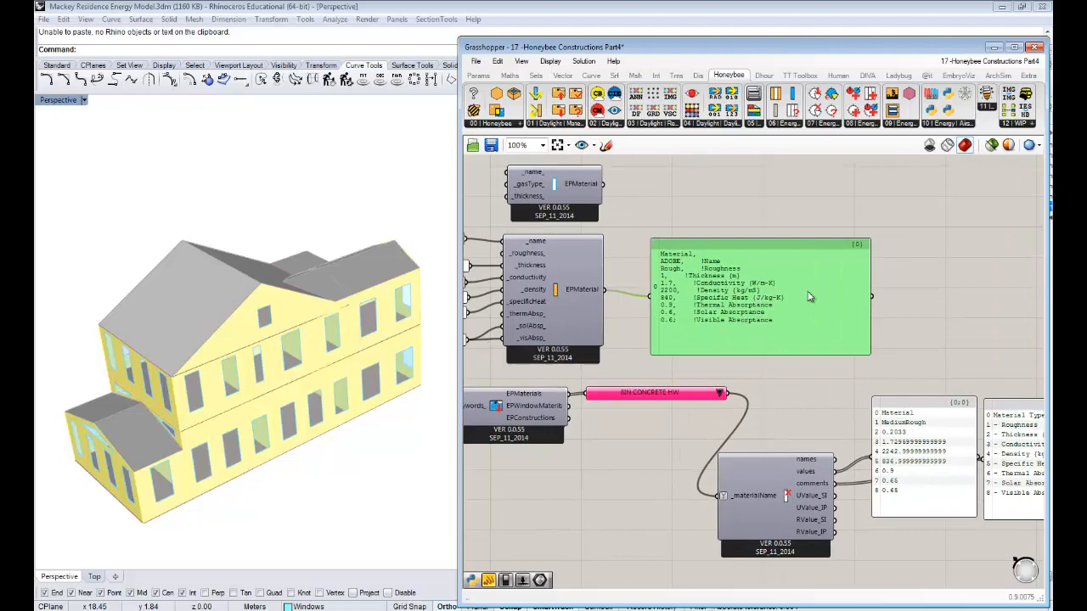
# Rename the copied name panel to 'adobeWall' for the EPConstruction built from the adobe material
pyautogui.scroll(-3)
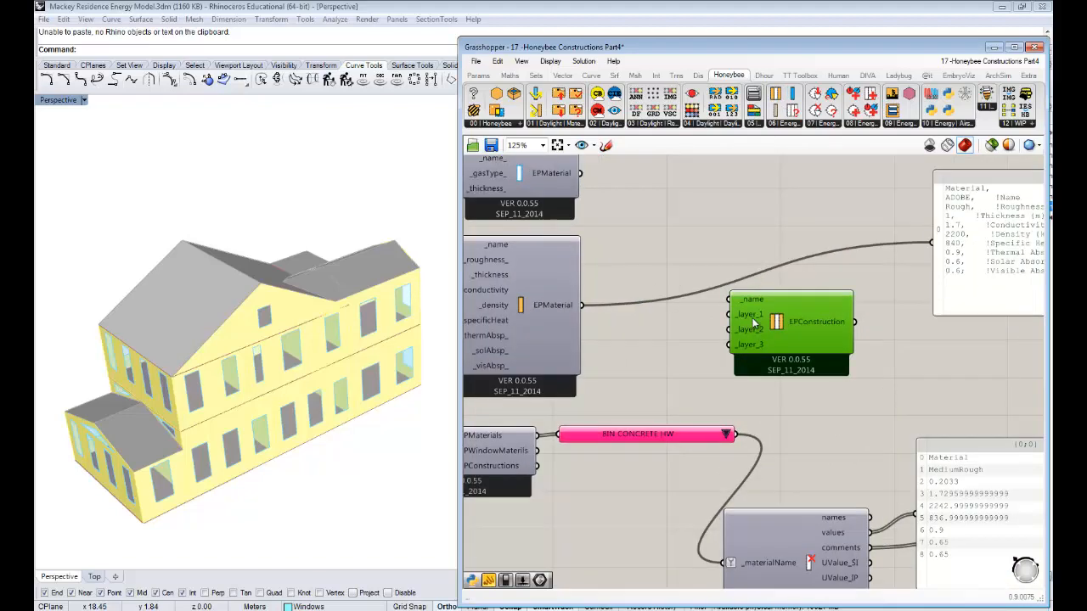
pyautogui.scroll(-3)
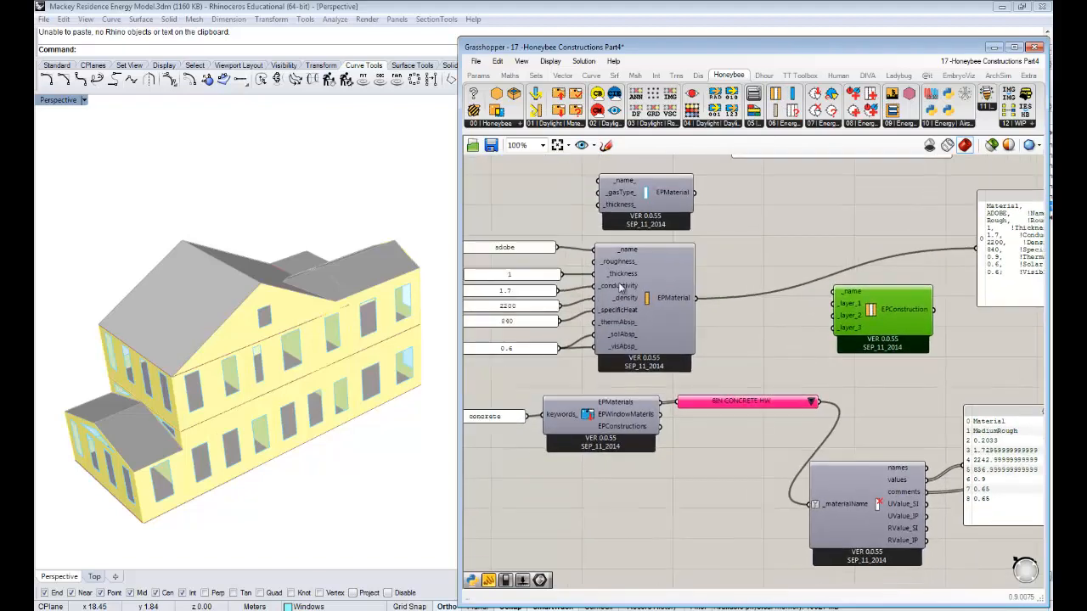
pyautogui.click(509, 248)
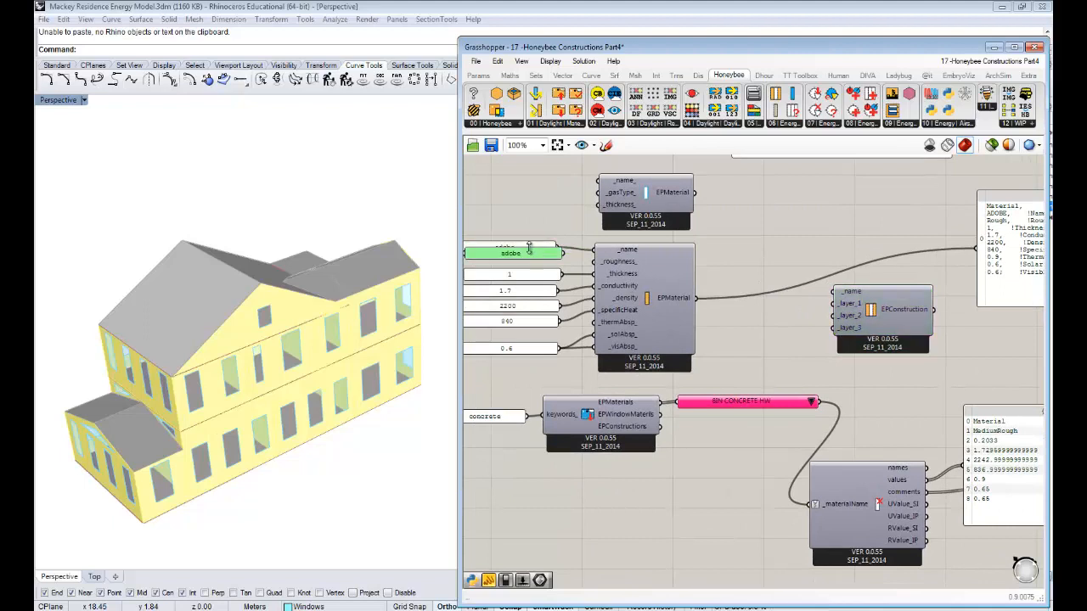
pyautogui.doubleClick(510, 253)
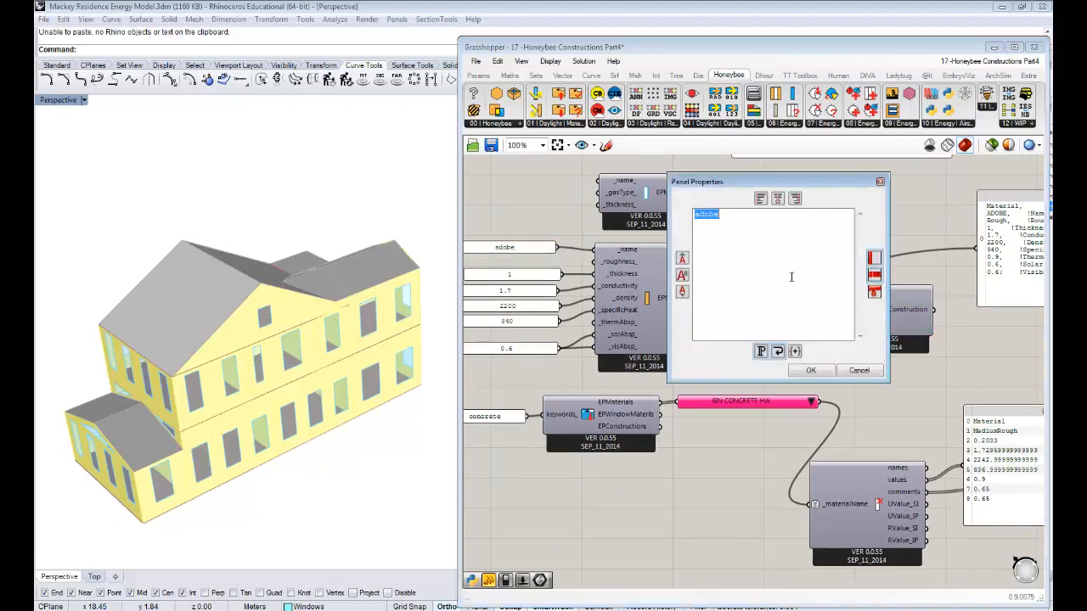
pyautogui.write('Wall')
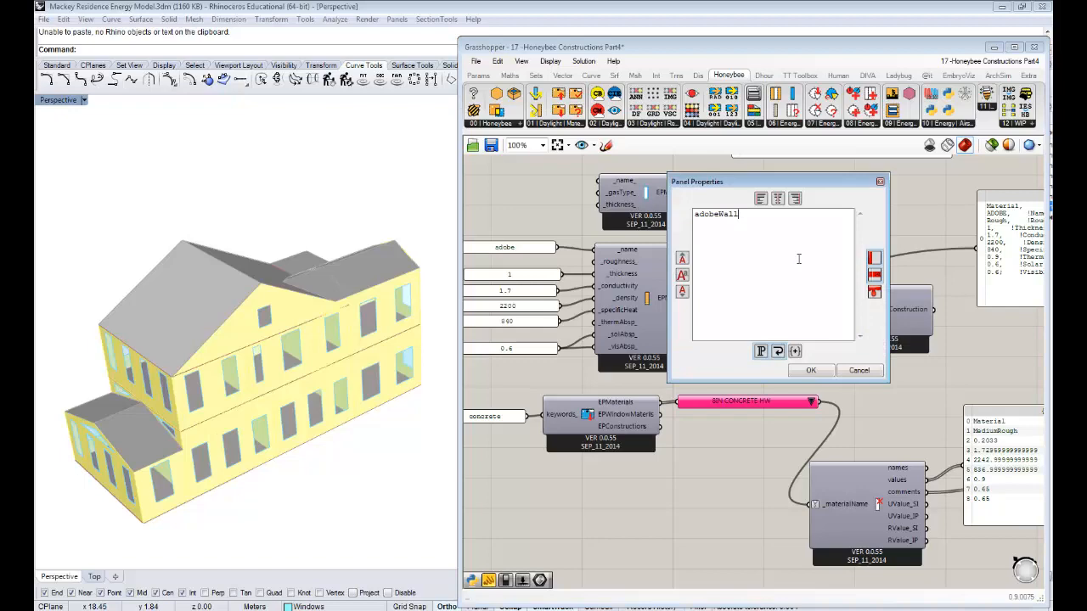
pyautogui.click(809, 370)
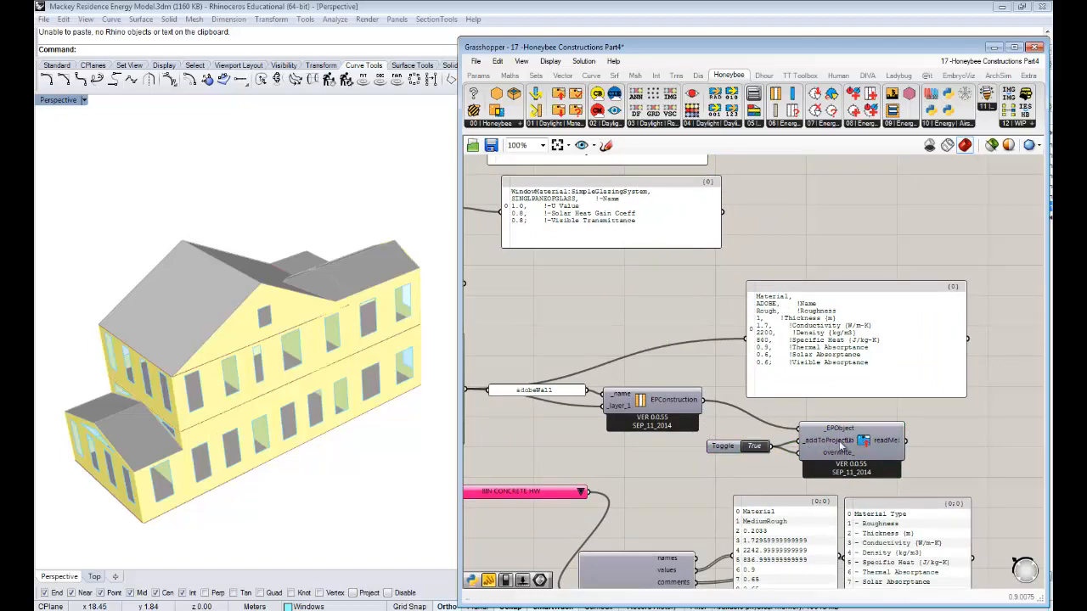
pyautogui.moveTo(887, 458)
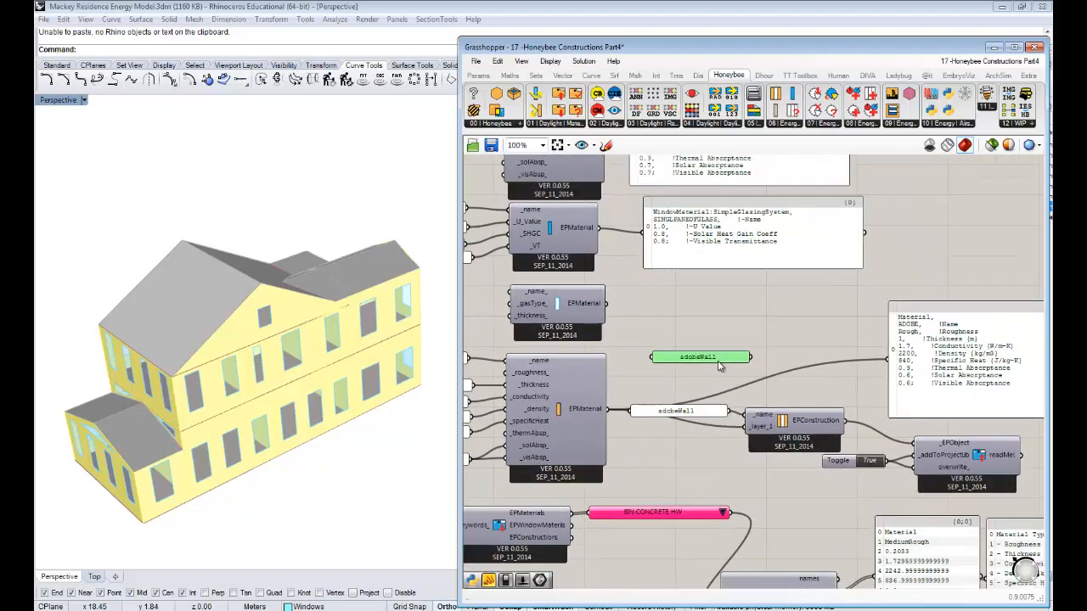
# Zoom out to view the whole canvas with the duplicate adobeWall panel beside the construction
pyautogui.scroll(-3)
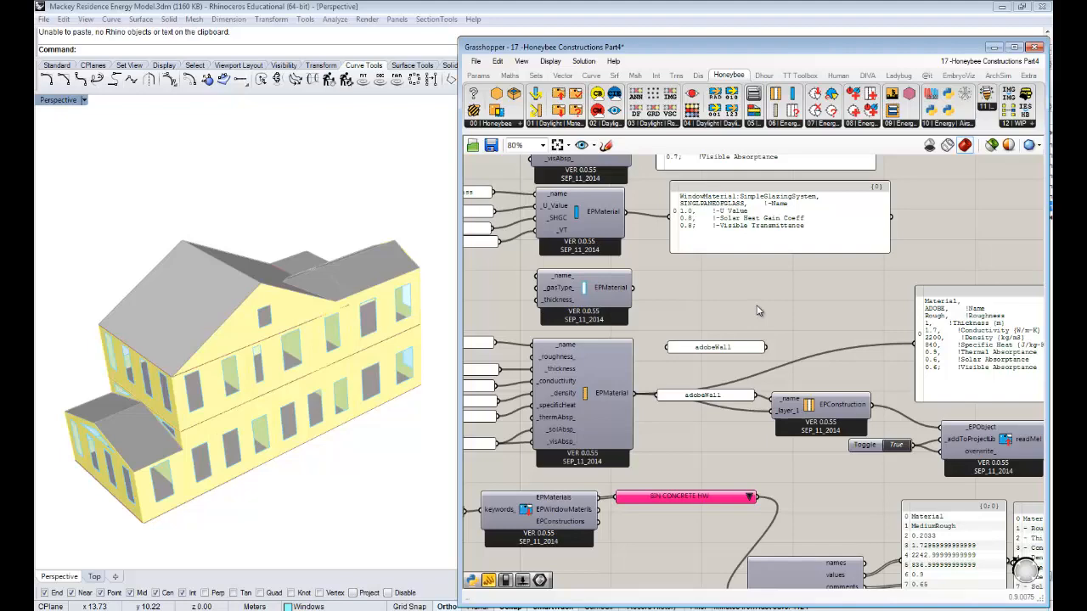
pyautogui.scroll(-3)
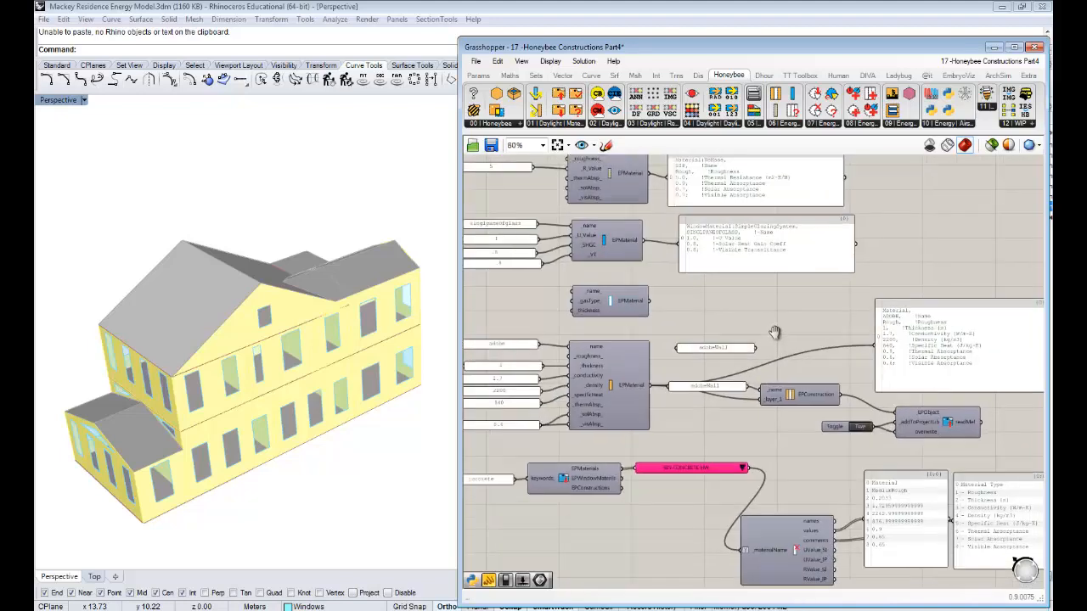
pyautogui.scroll(-3)
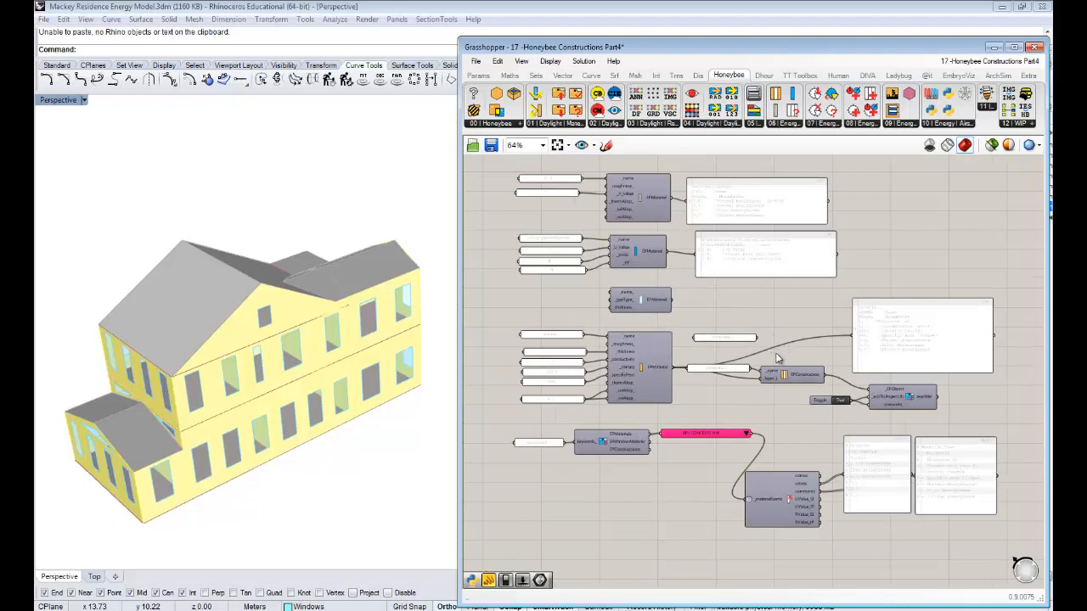